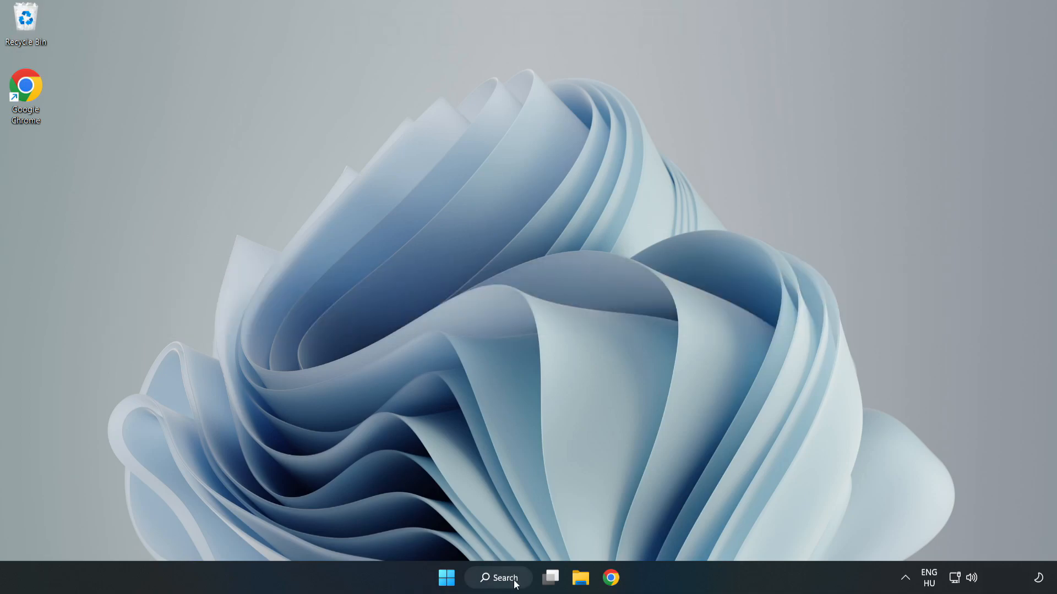
# Search 'device manager' from the taskbar and launch Device Manager from the best match.
pyautogui.click(499, 577)
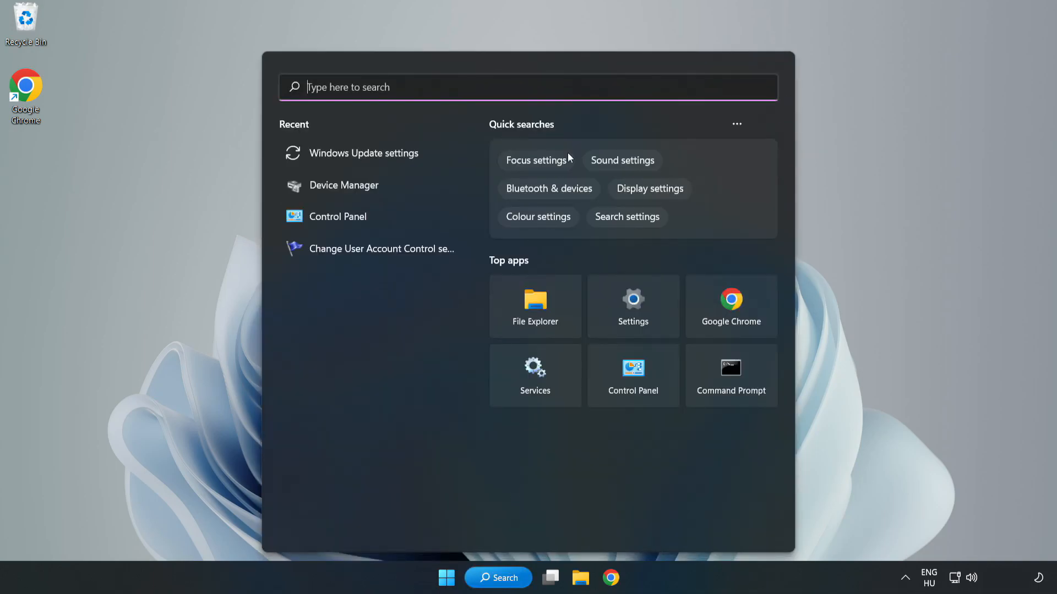
pyautogui.write('device manager')
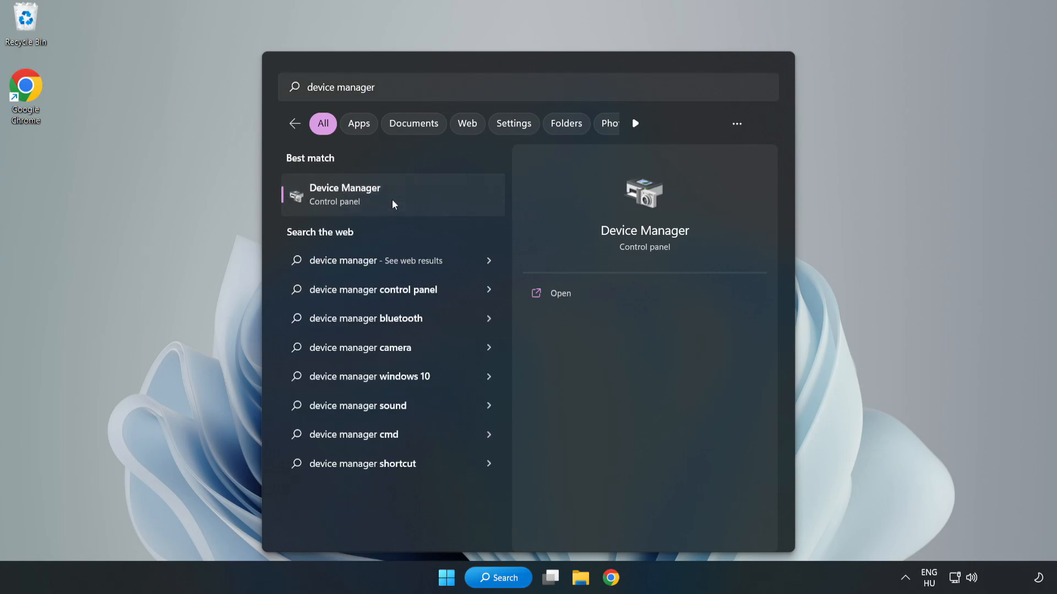
pyautogui.click(358, 198)
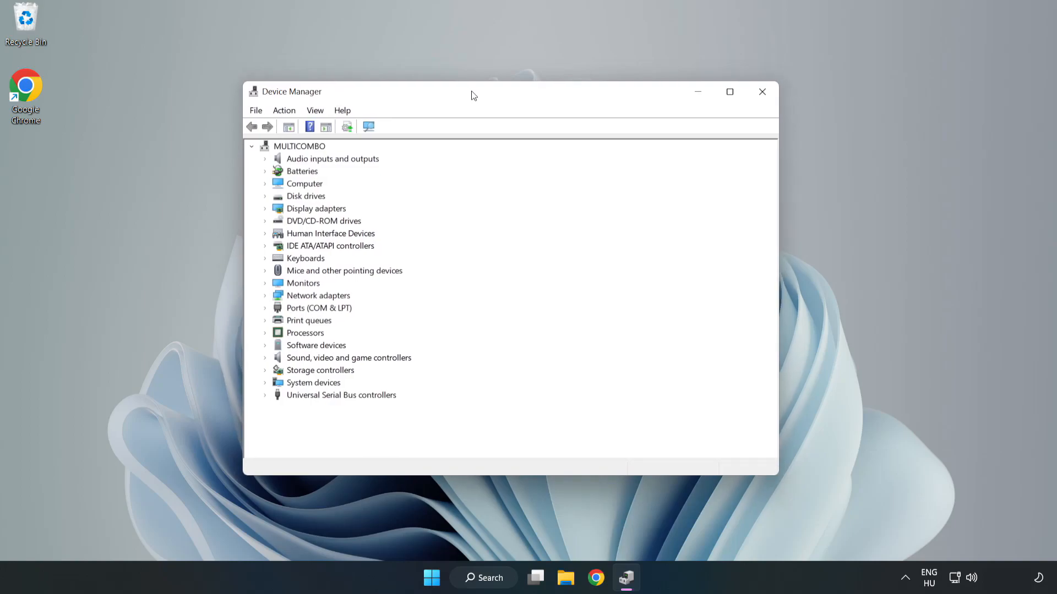
# Expand Display adapters and start Update driver for the VMware SVGA 3D adapter.
pyautogui.click(316, 209)
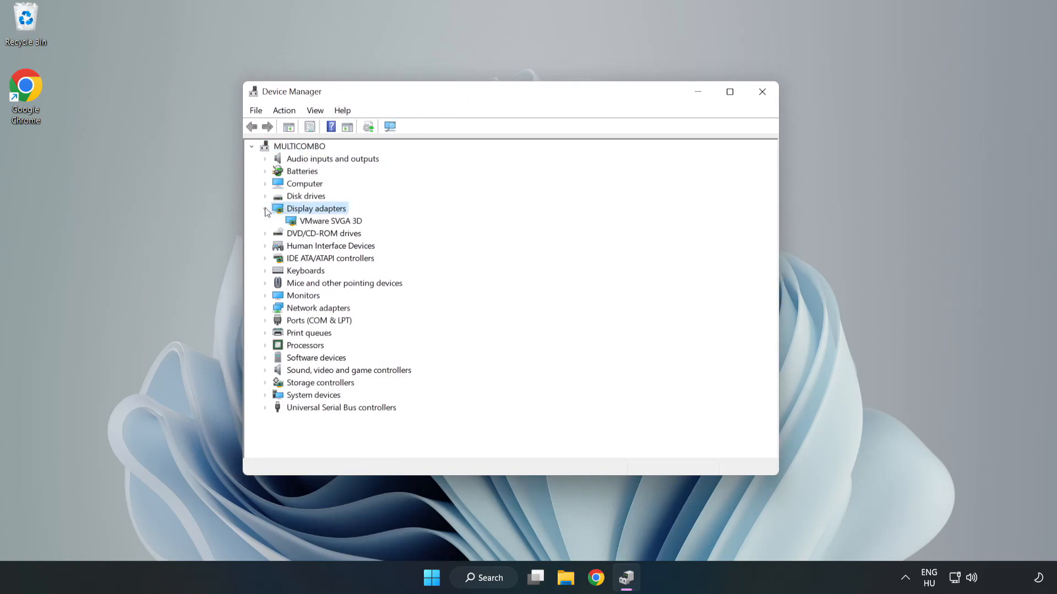
pyautogui.click(330, 220)
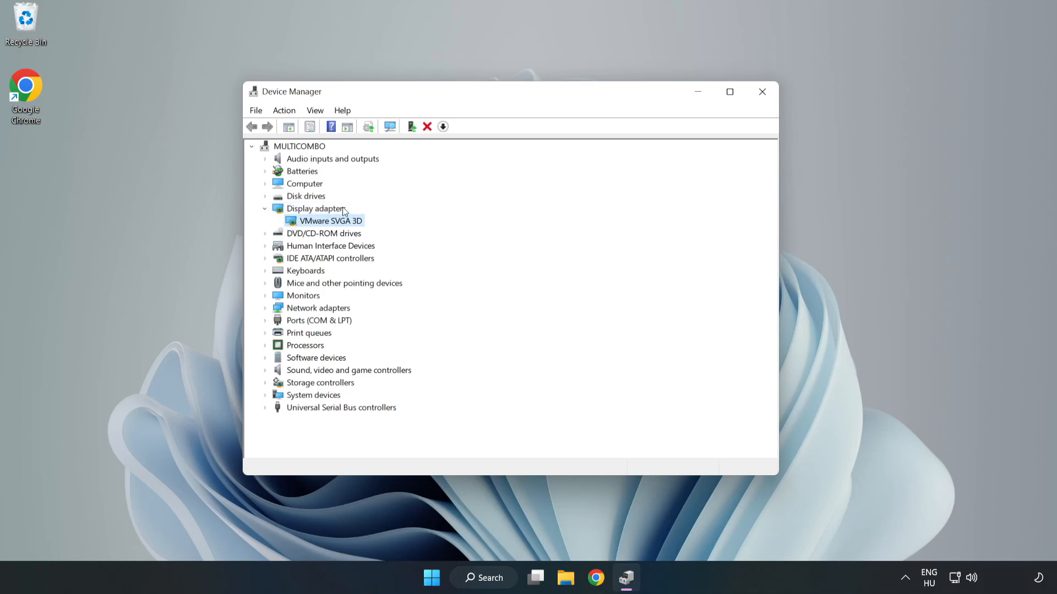
pyautogui.moveTo(328, 225)
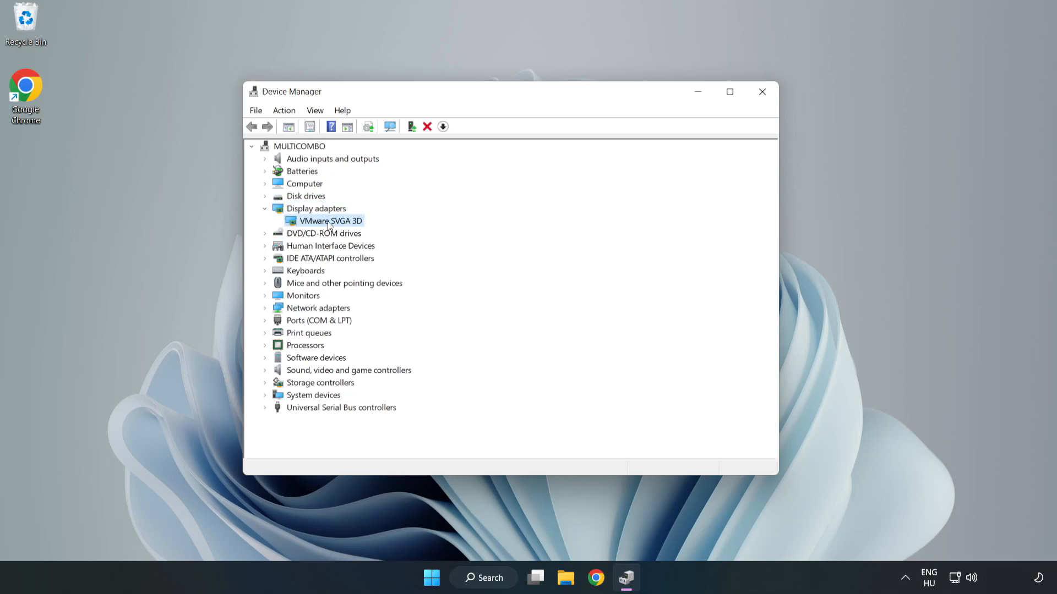
pyautogui.rightClick(329, 220)
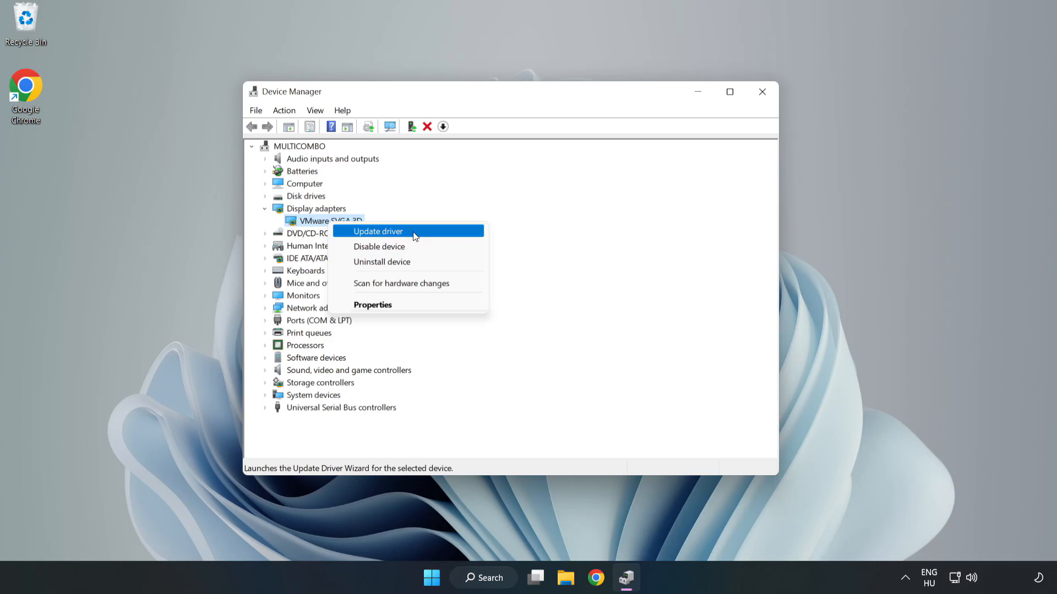
pyautogui.click(377, 231)
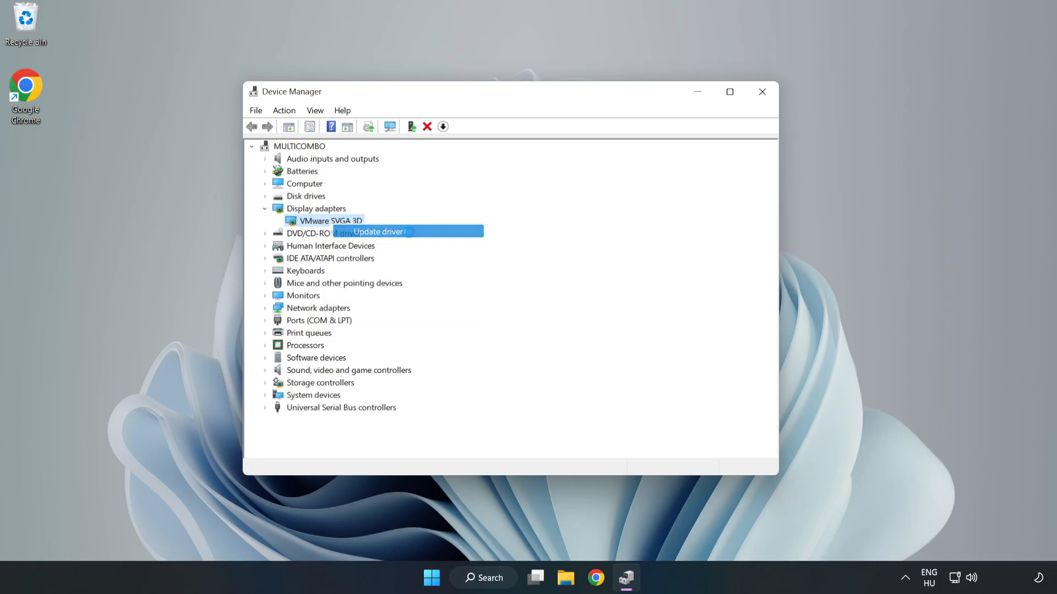
pyautogui.click(378, 231)
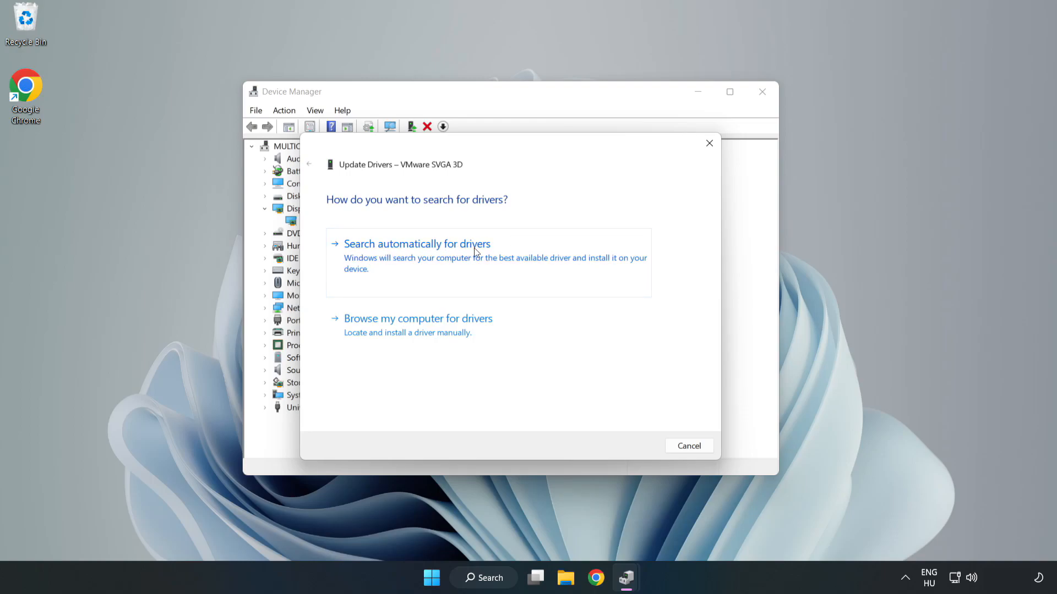
pyautogui.moveTo(420, 258)
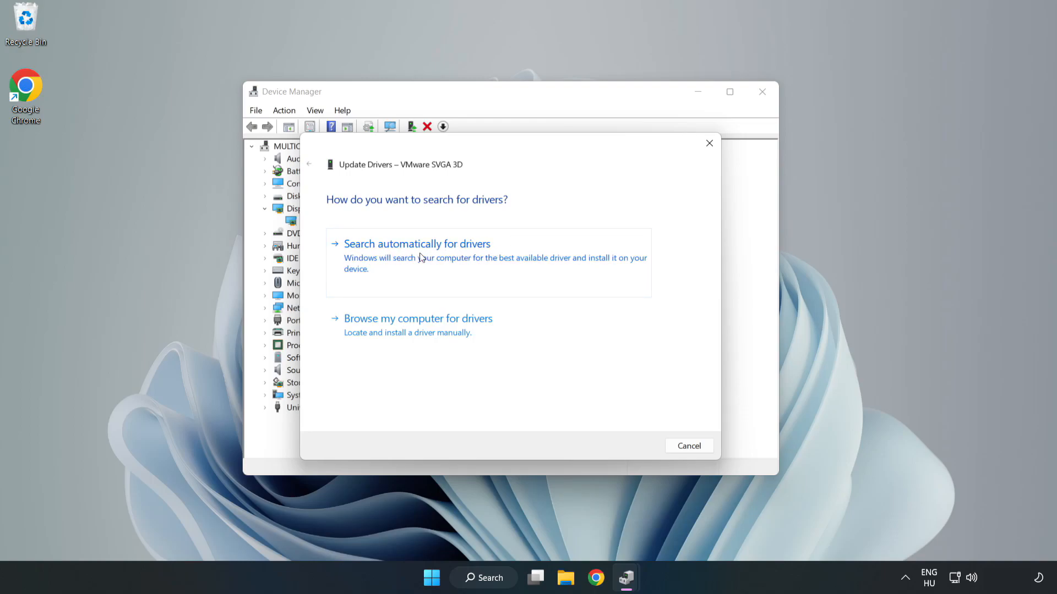
# Search automatically for drivers, accept that the best driver is installed, and close Device Manager.
pyautogui.click(416, 244)
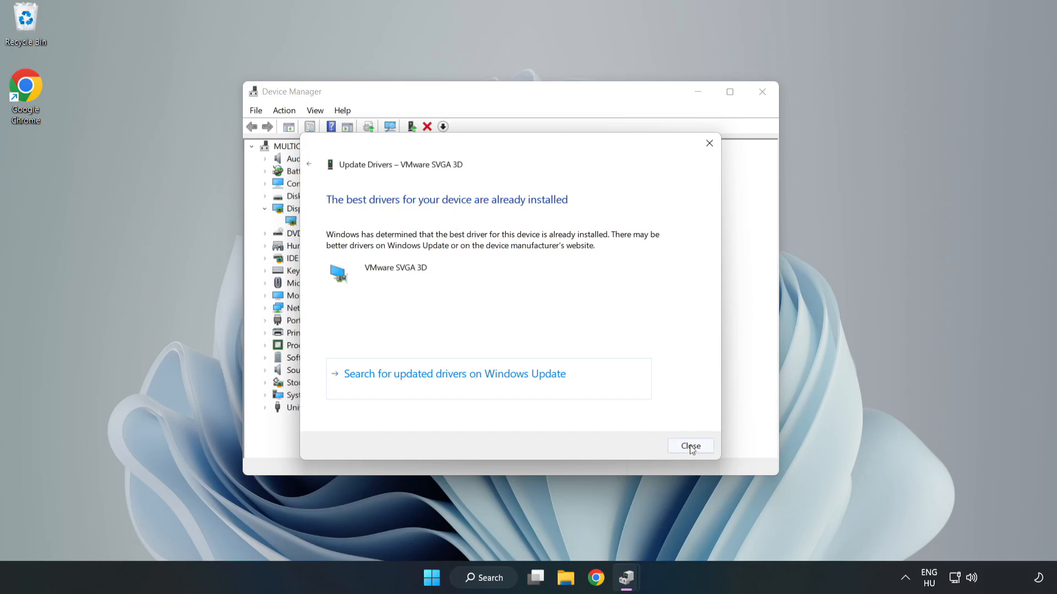
pyautogui.click(690, 446)
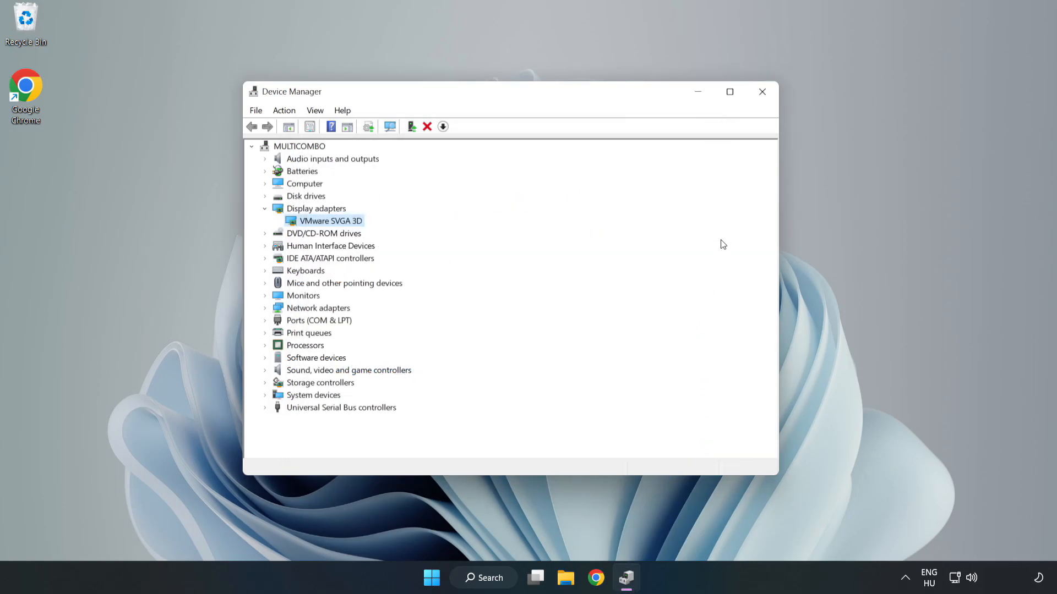
pyautogui.moveTo(762, 92)
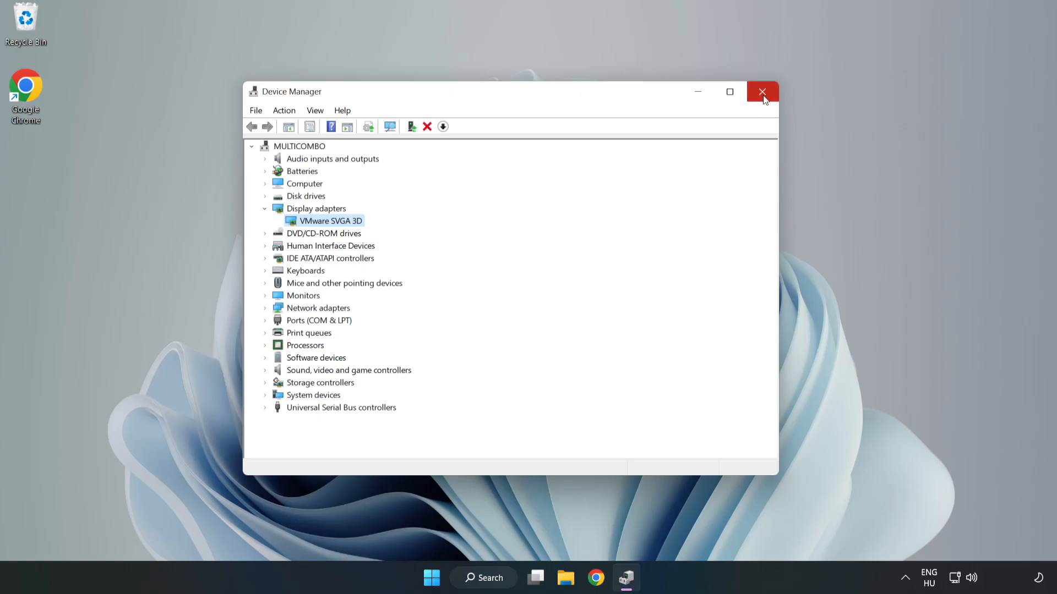
pyautogui.click(762, 93)
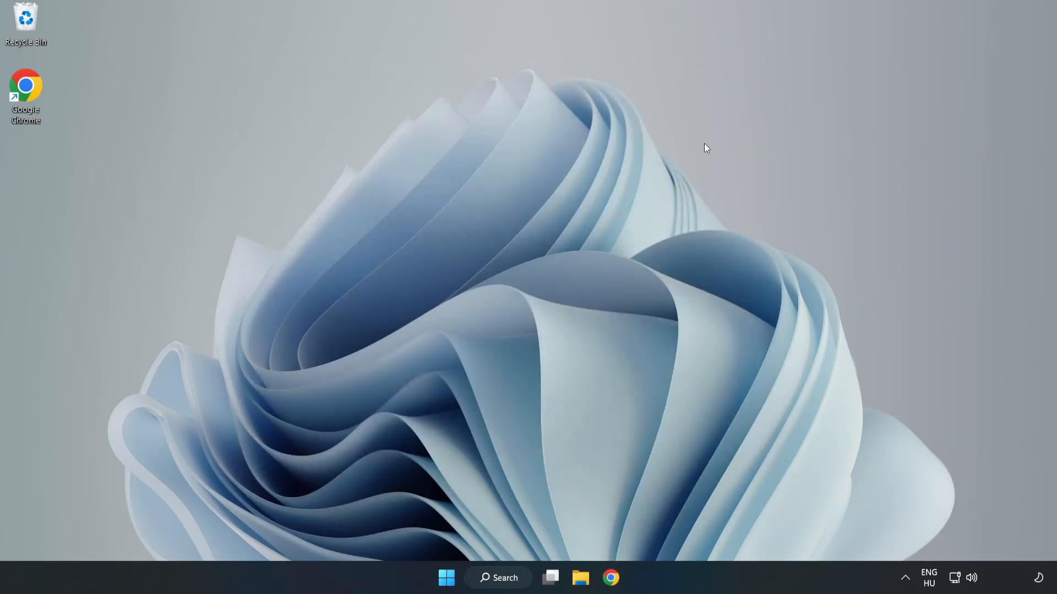
# Search 'updates' from the taskbar and launch Windows Update settings.
pyautogui.click(509, 577)
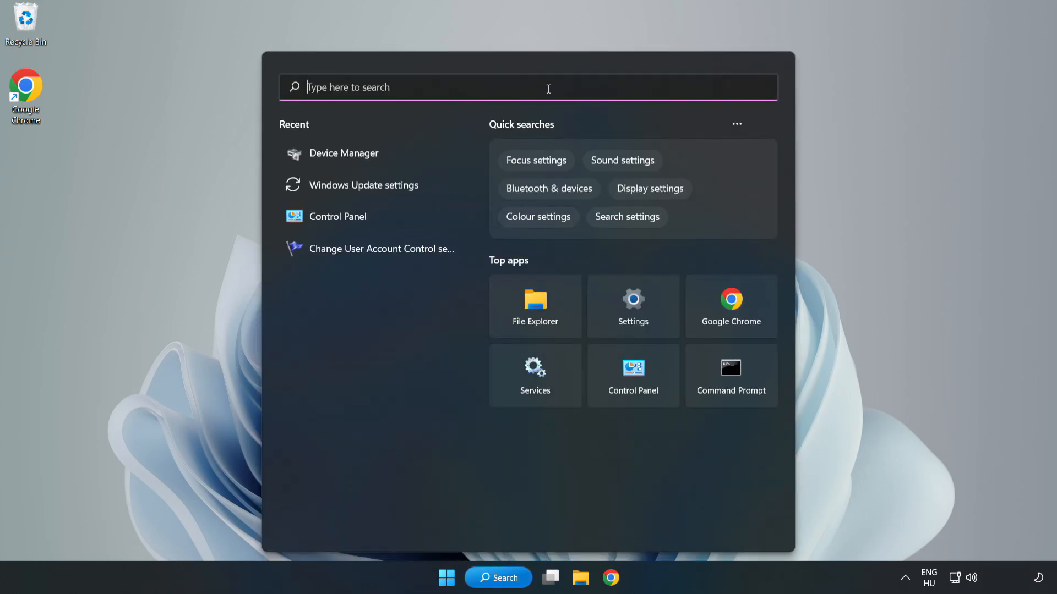
pyautogui.write('updates')
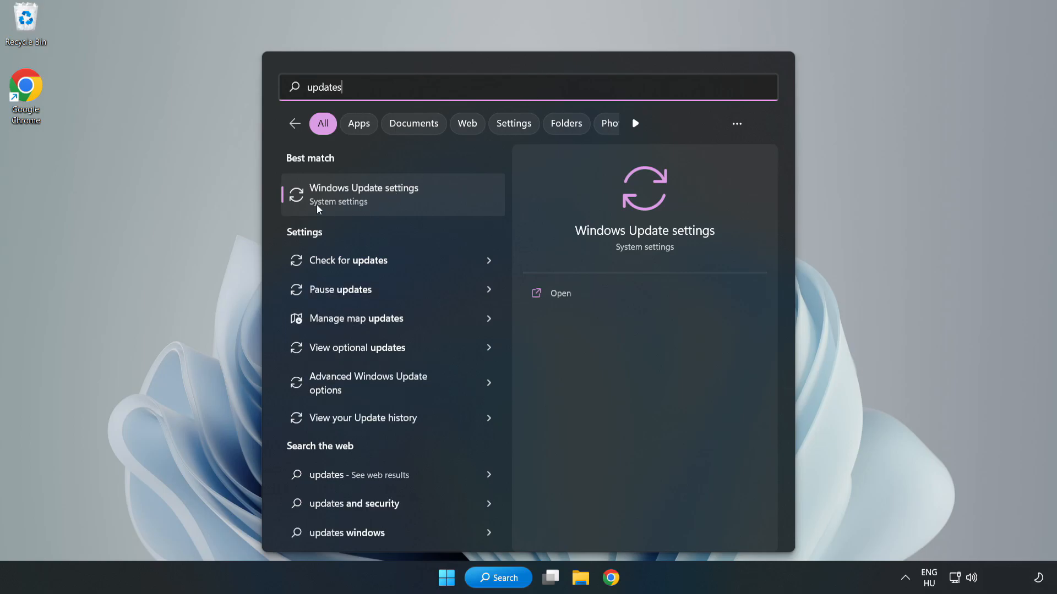
pyautogui.click(364, 195)
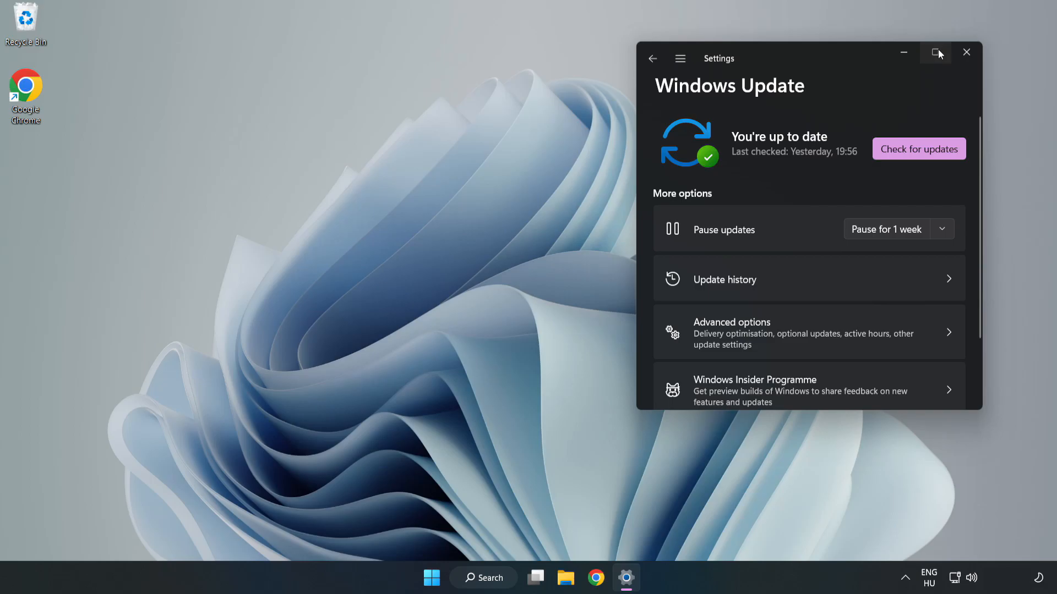
# Maximize Settings, run Check for updates until 'You're up to date', then close Settings.
pyautogui.click(936, 52)
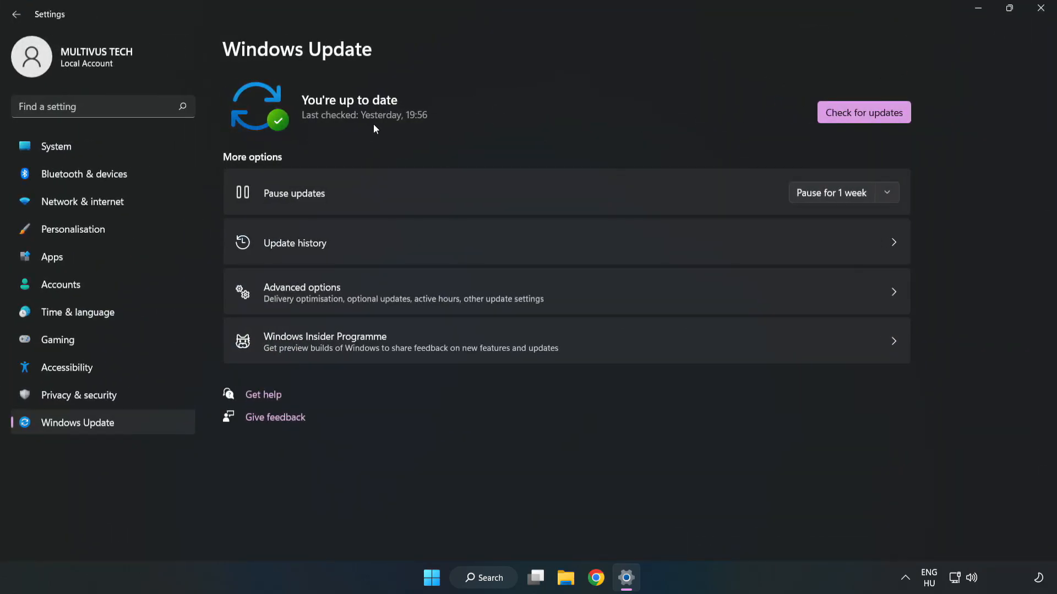
pyautogui.click(863, 112)
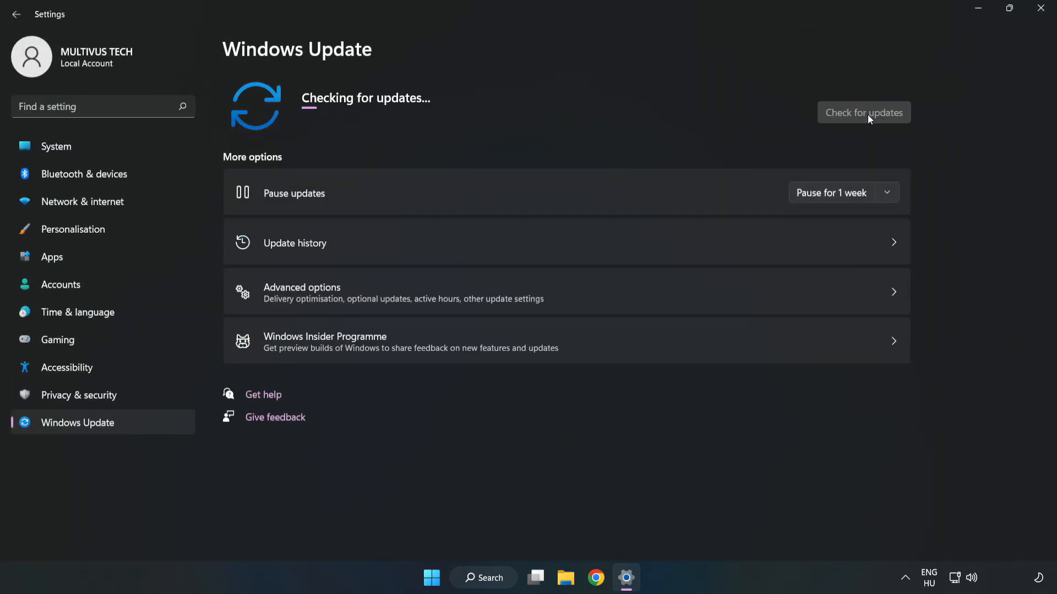
pyautogui.moveTo(861, 117)
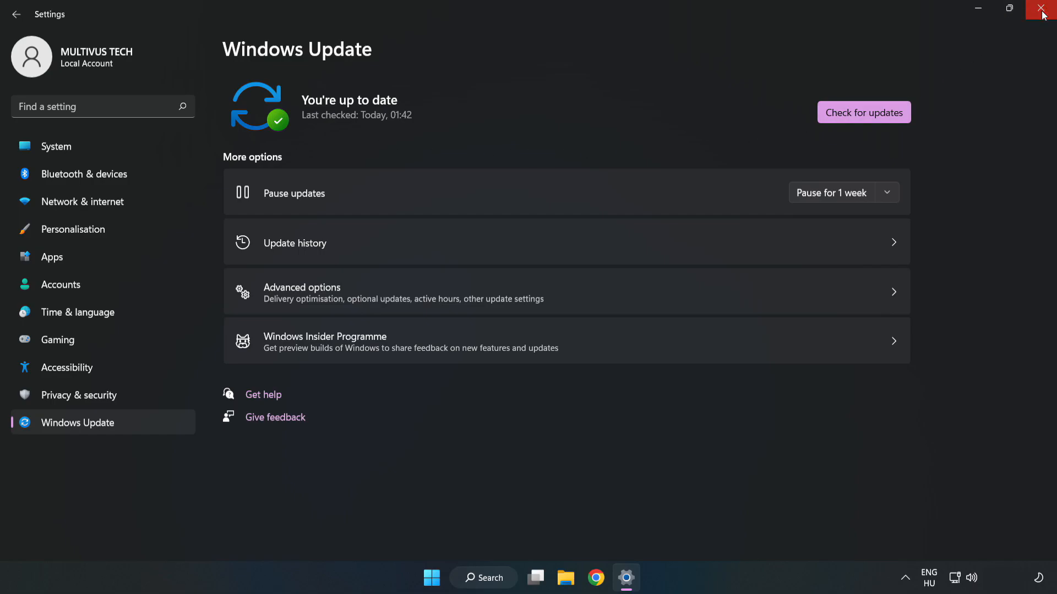
pyautogui.click(1037, 7)
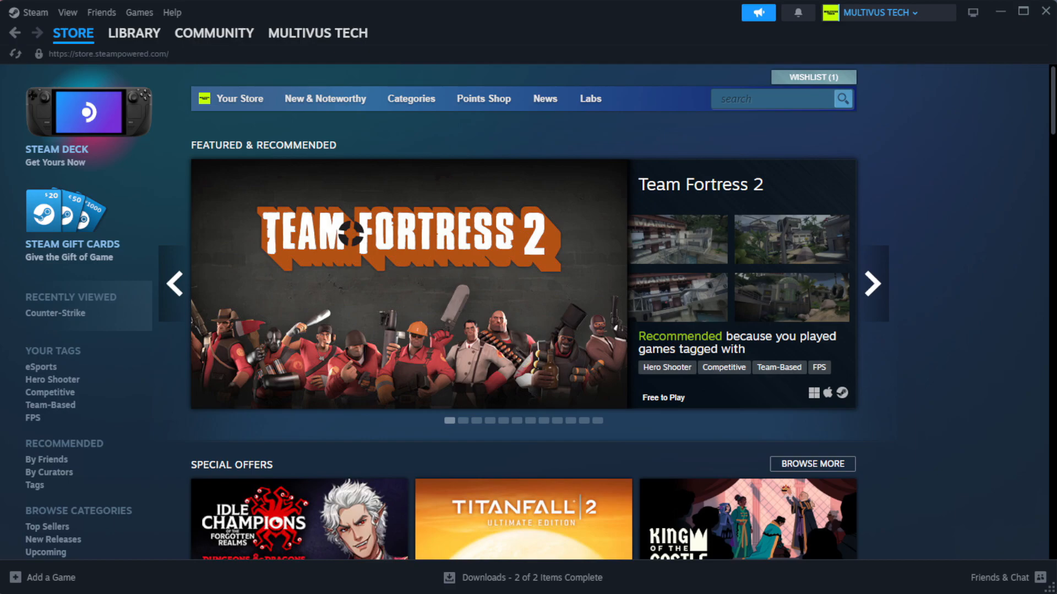
# Go to the Steam Library and bring up the context menu for YOUR NOT WORKING GAME under Favorites.
pyautogui.click(135, 33)
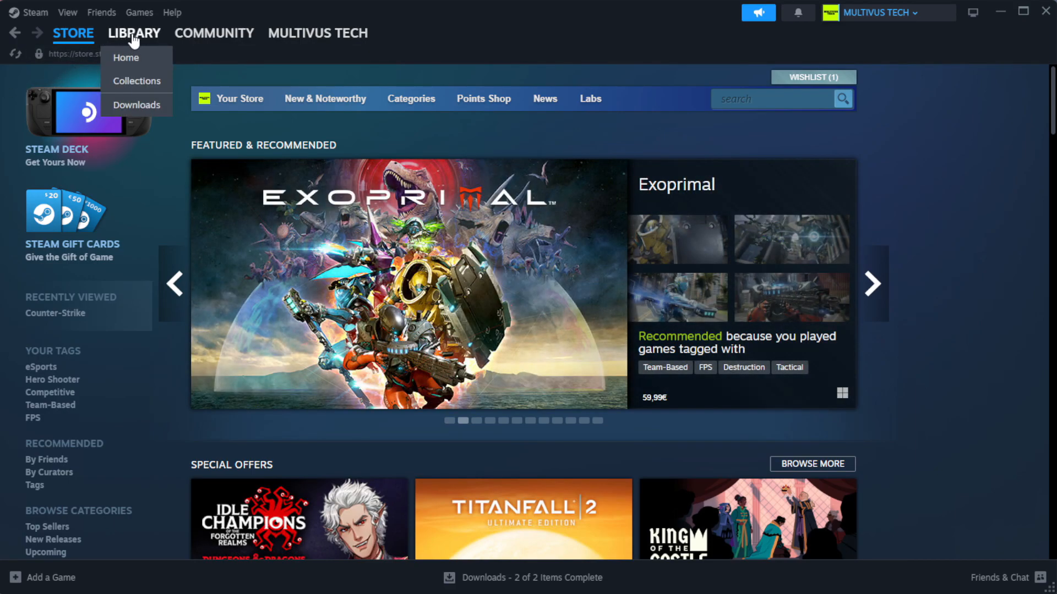
pyautogui.click(126, 57)
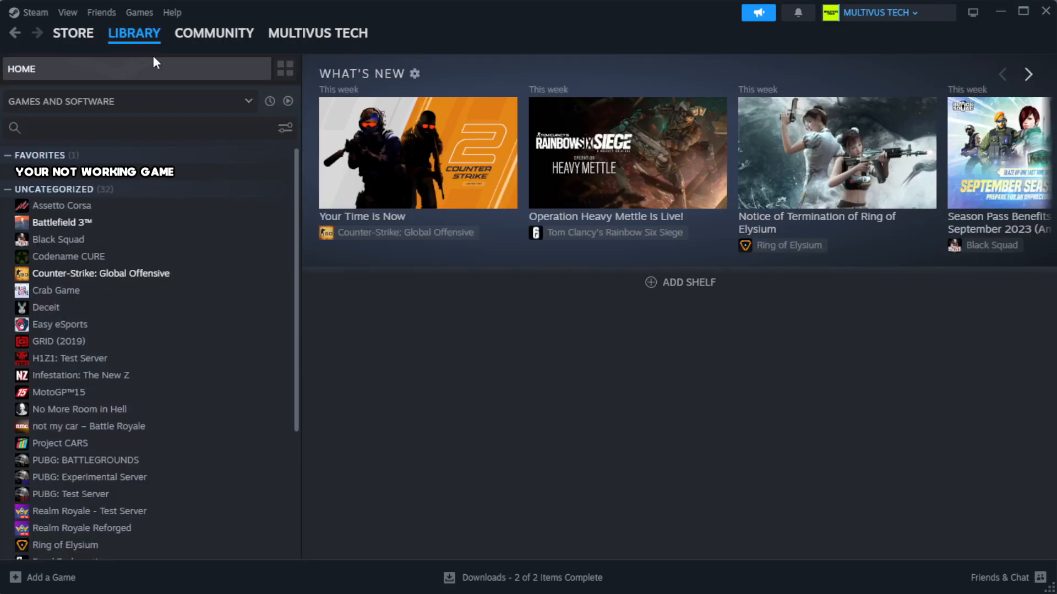
pyautogui.moveTo(183, 93)
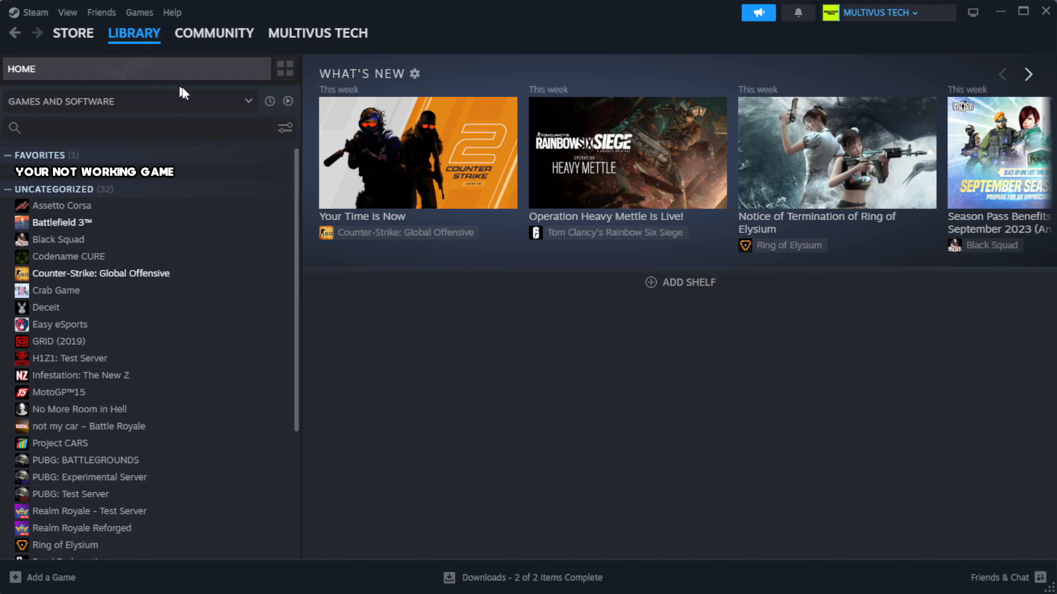
pyautogui.moveTo(255, 181)
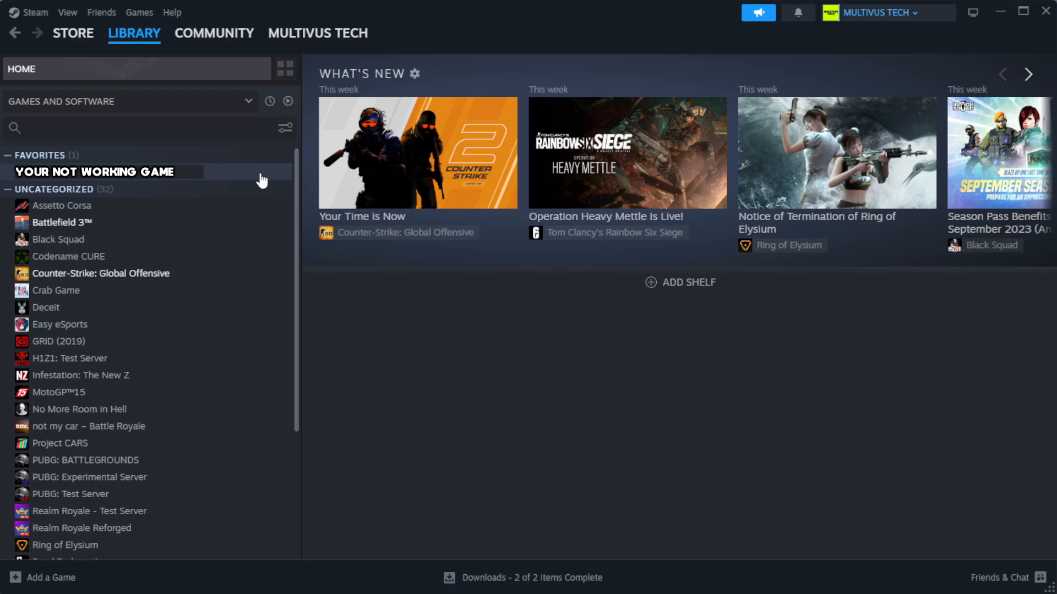
pyautogui.rightClick(99, 172)
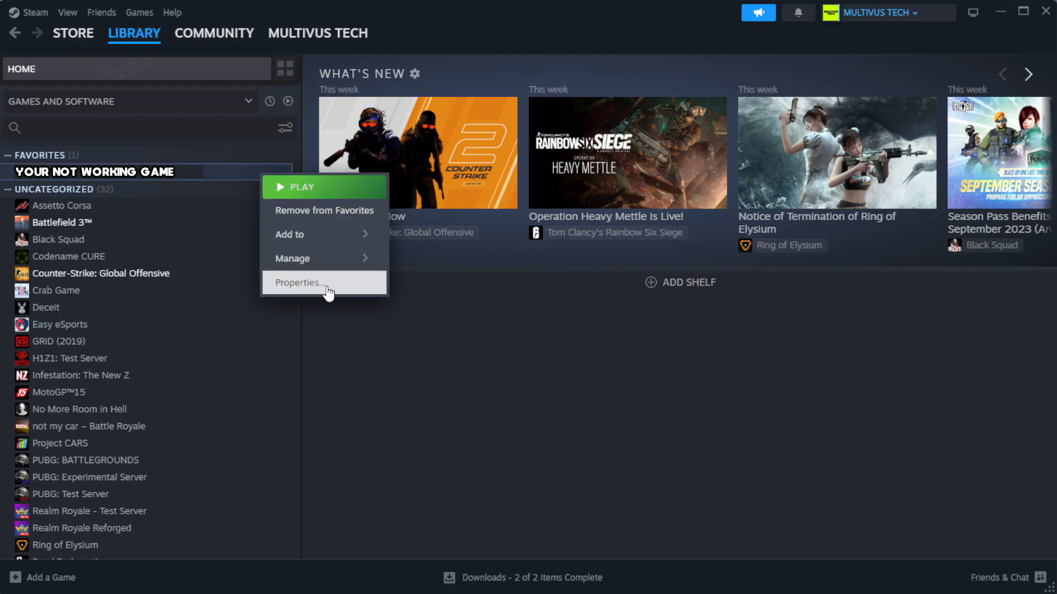
# From Properties > Installed Files, verify integrity of game files until all 1039 files validate.
pyautogui.click(299, 283)
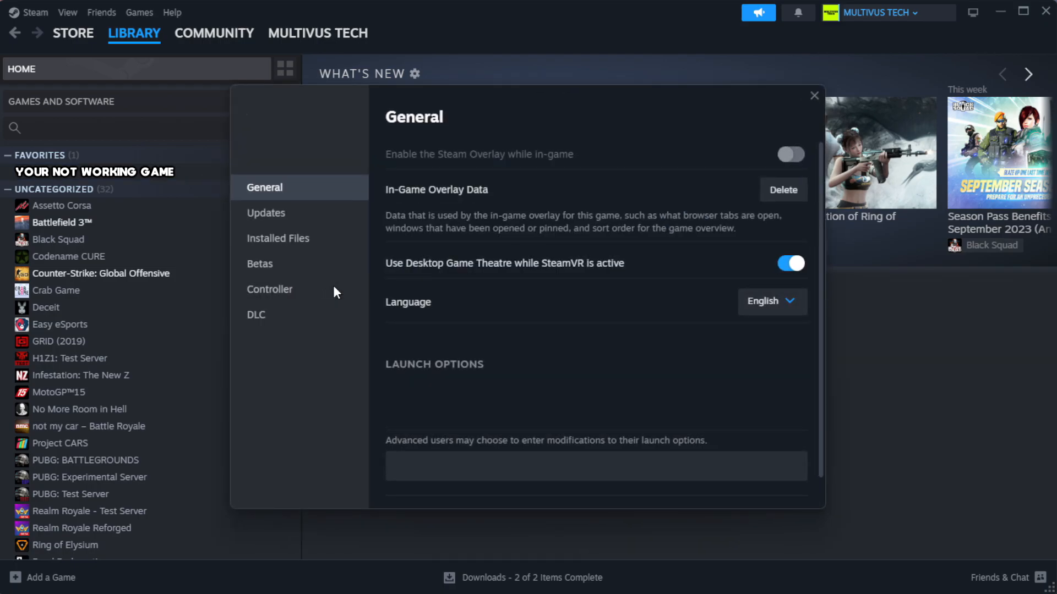
pyautogui.moveTo(290, 244)
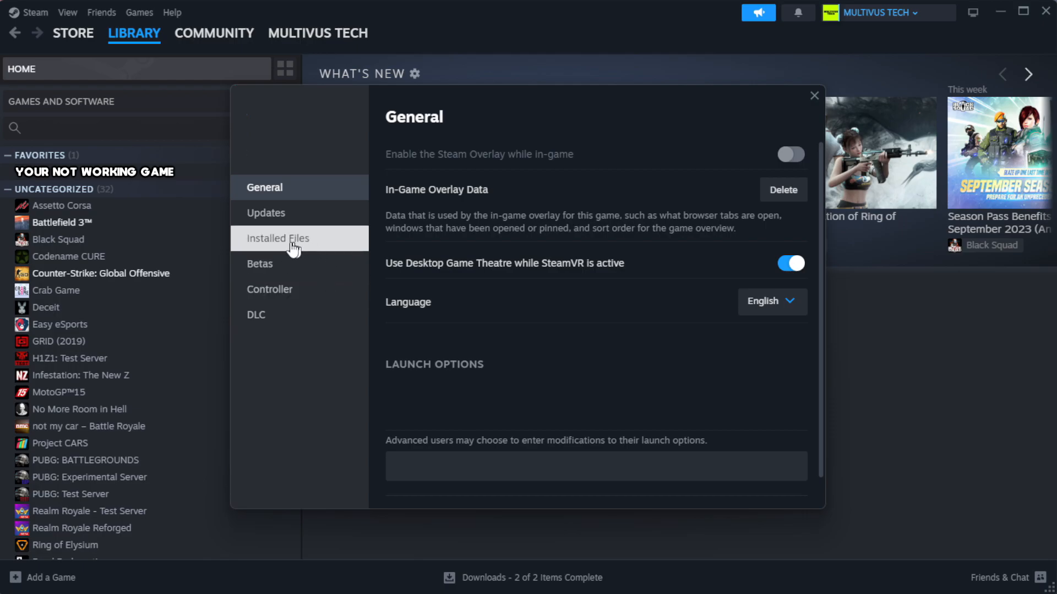
pyautogui.moveTo(347, 253)
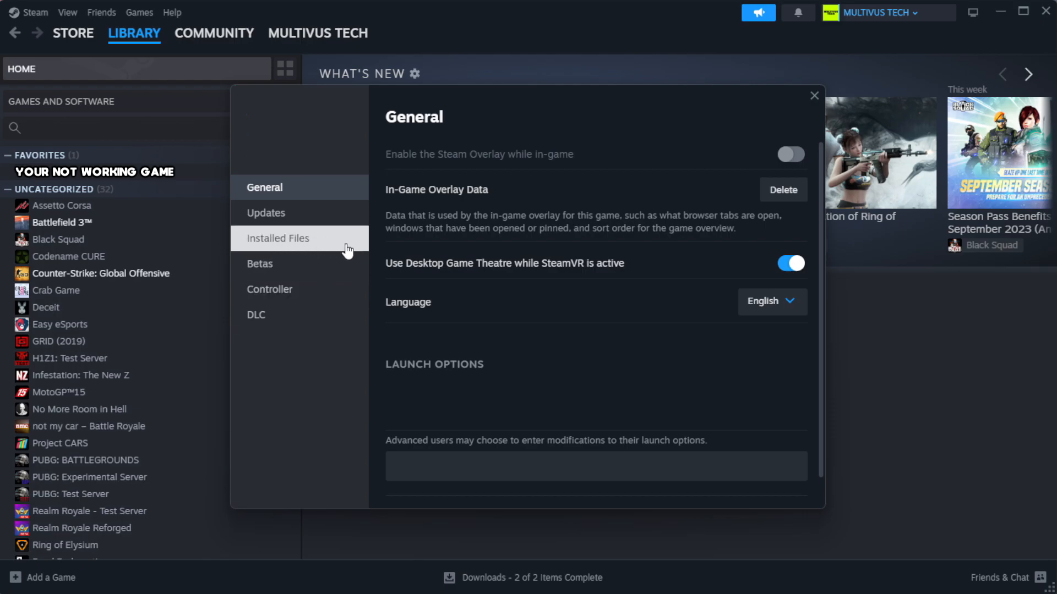
pyautogui.click(278, 237)
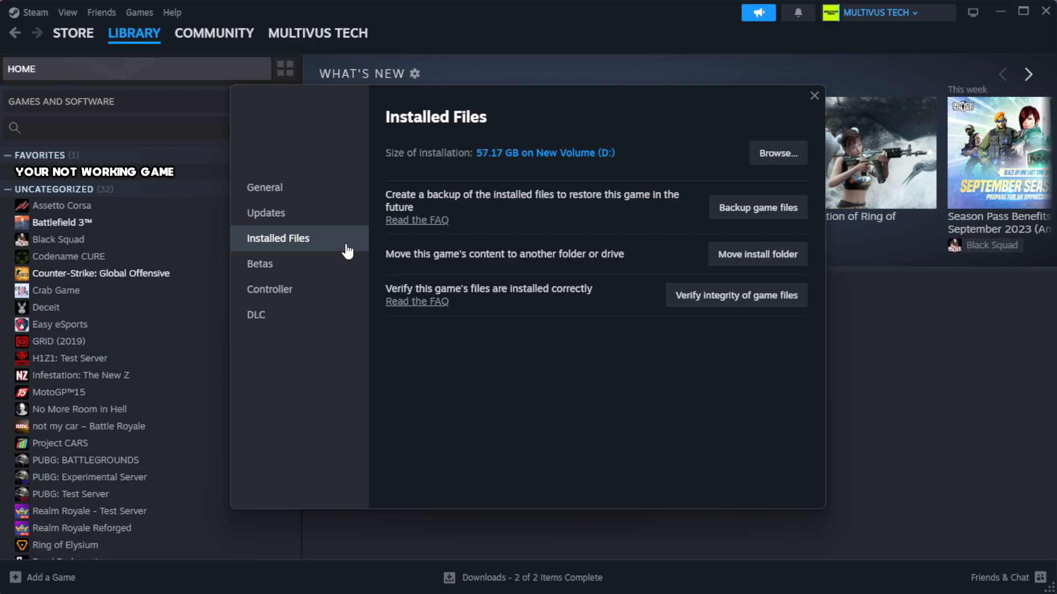
pyautogui.moveTo(678, 334)
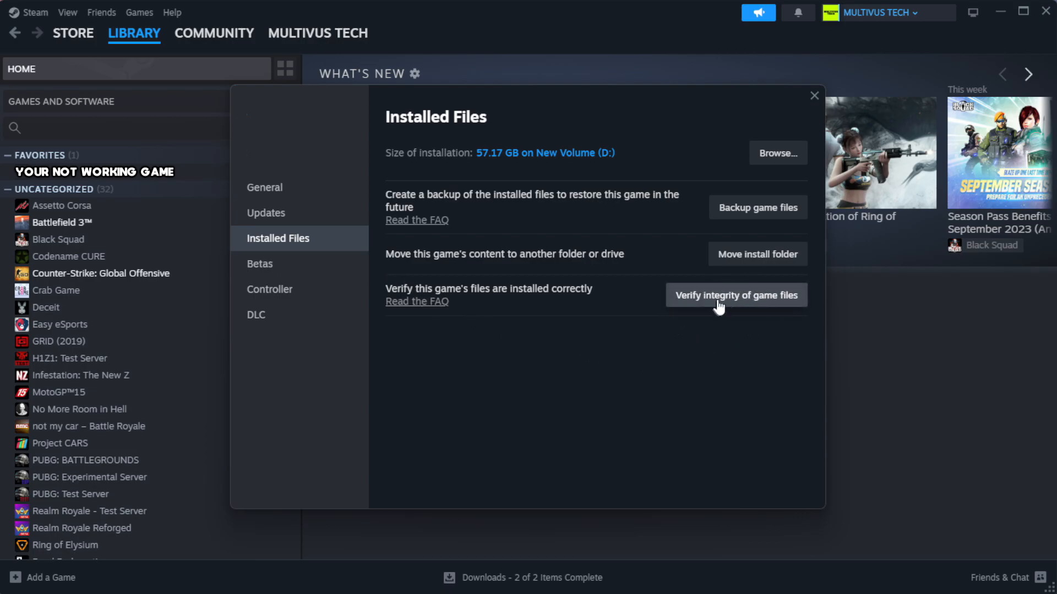
pyautogui.moveTo(744, 309)
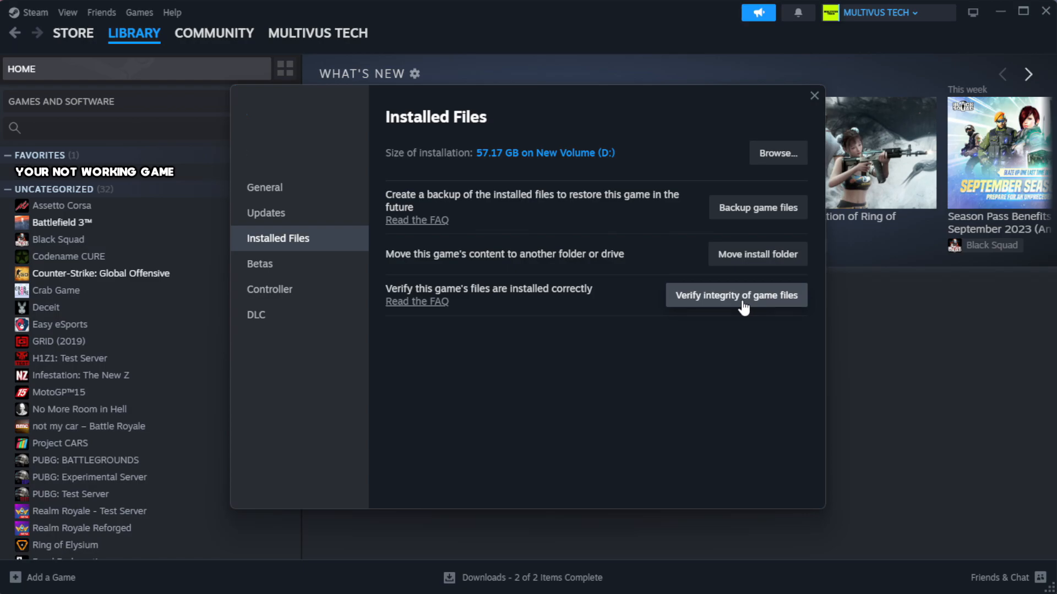
pyautogui.click(736, 295)
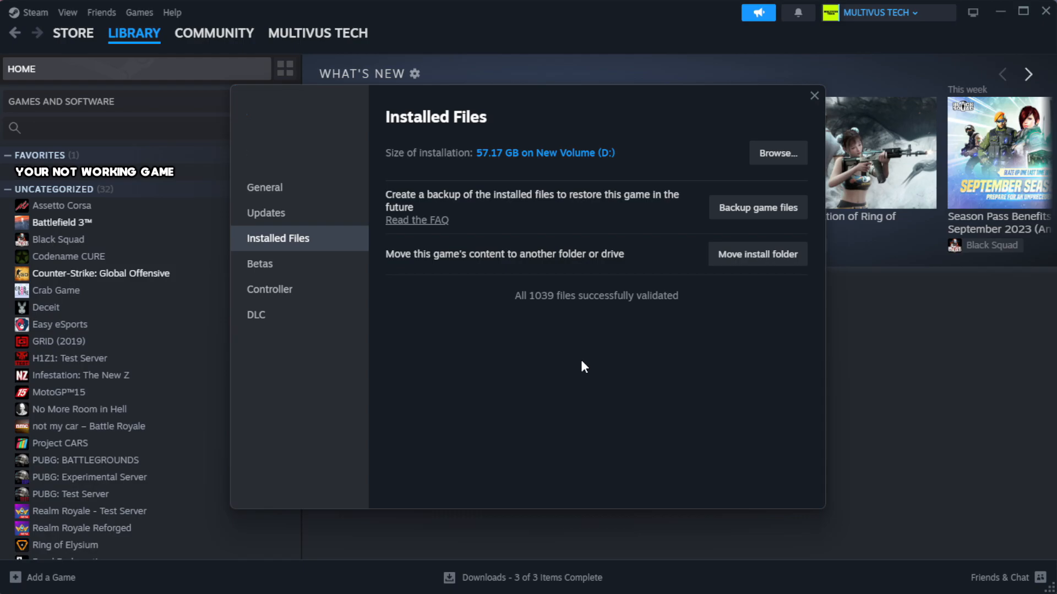
pyautogui.moveTo(583, 319)
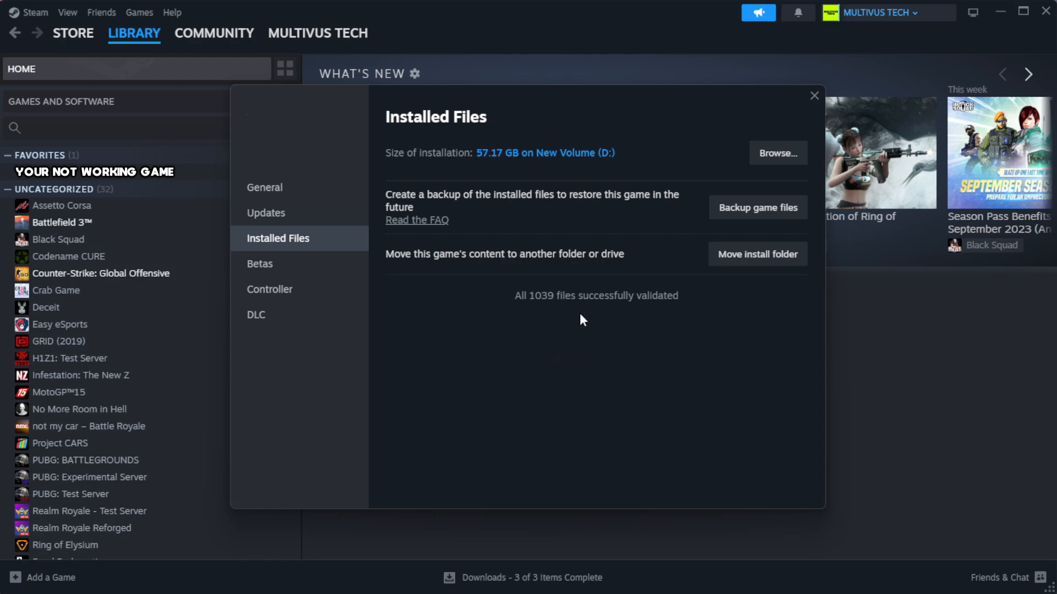
pyautogui.moveTo(768, 161)
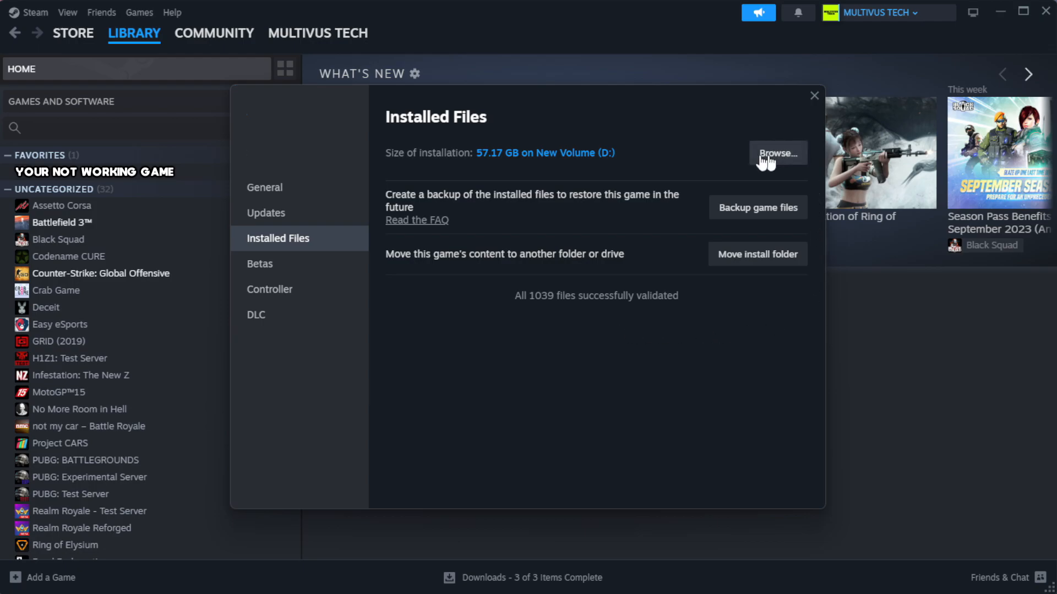
# Browse to the install folder and show the game shortcut's Properties on the Compatibility tab.
pyautogui.click(777, 153)
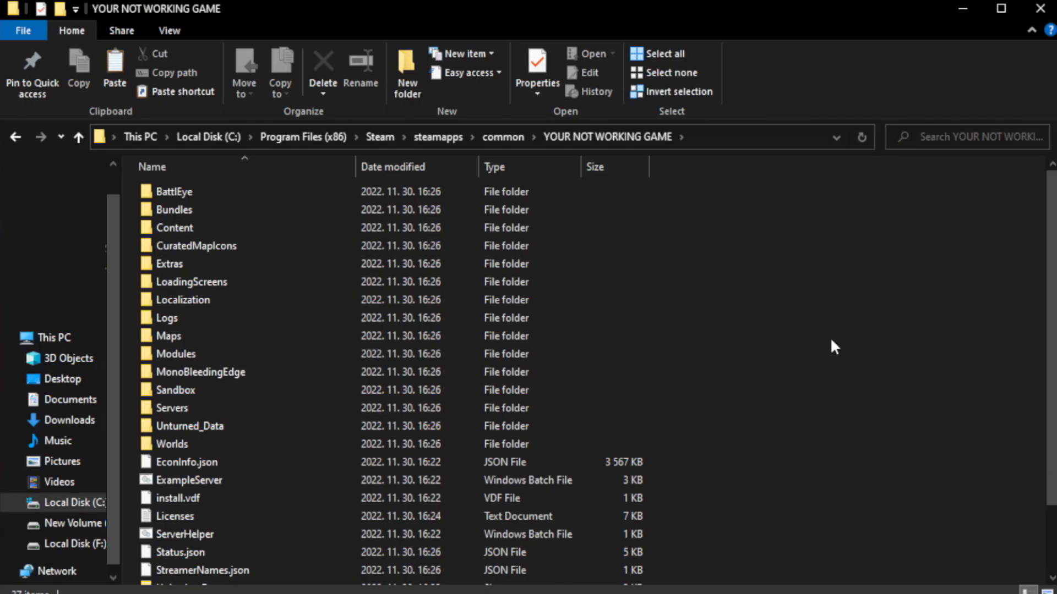
pyautogui.scroll(-3)
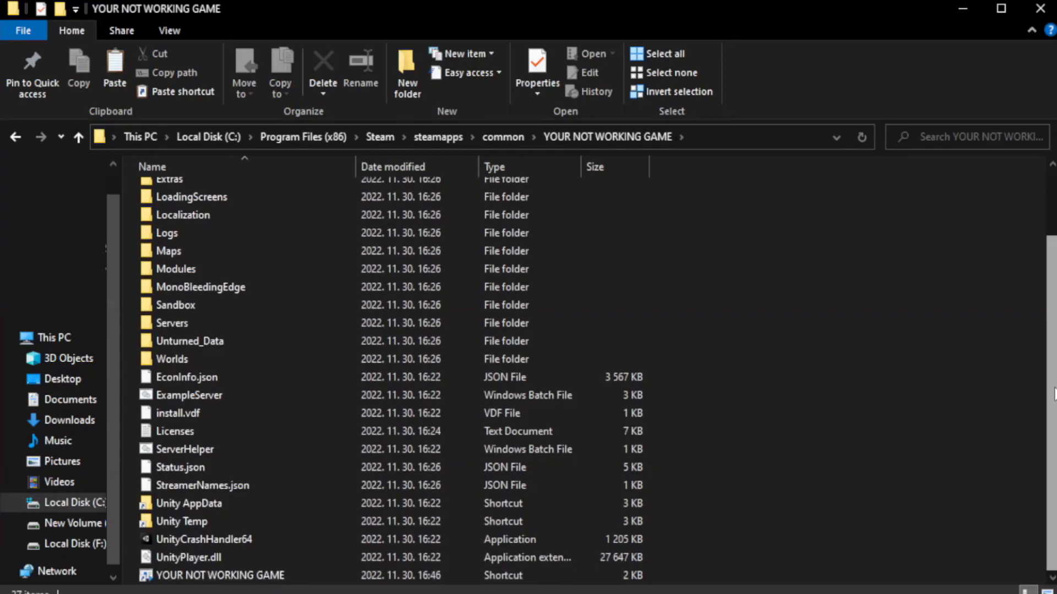
pyautogui.click(219, 576)
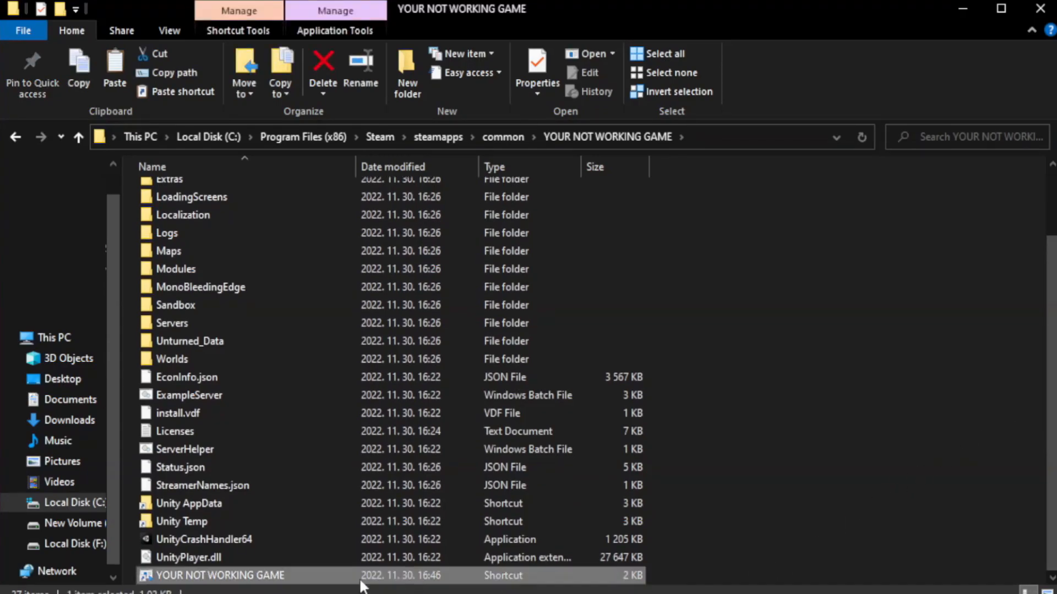
pyautogui.rightClick(220, 574)
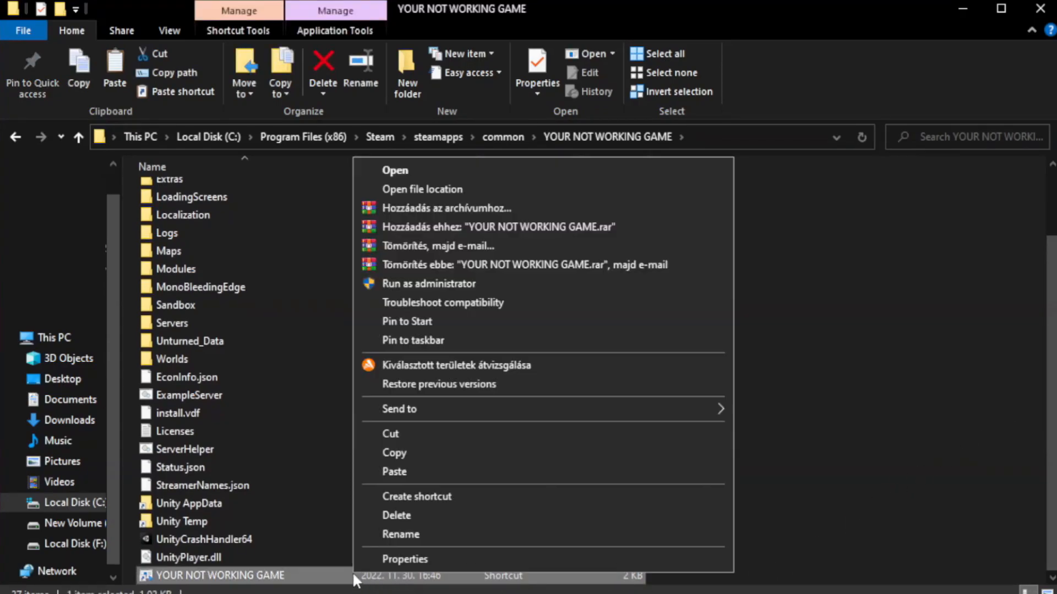
pyautogui.moveTo(511, 568)
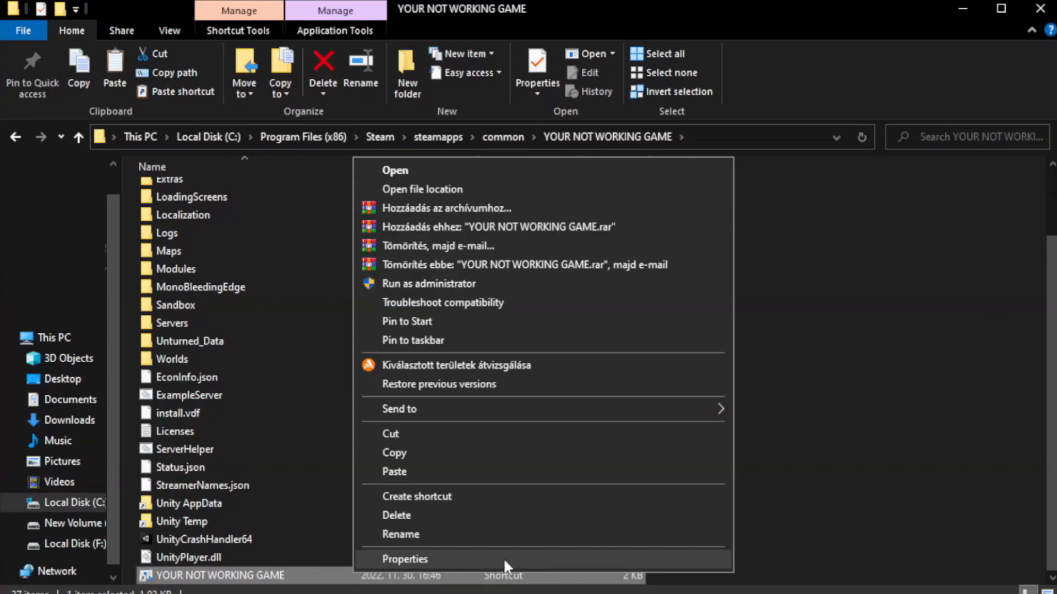
pyautogui.click(405, 559)
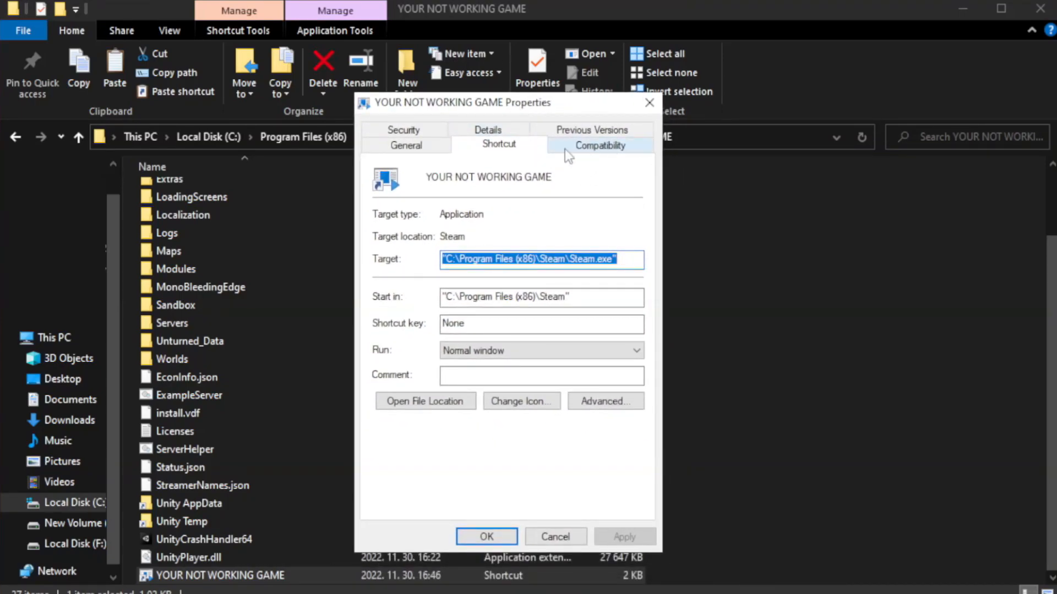
pyautogui.click(599, 145)
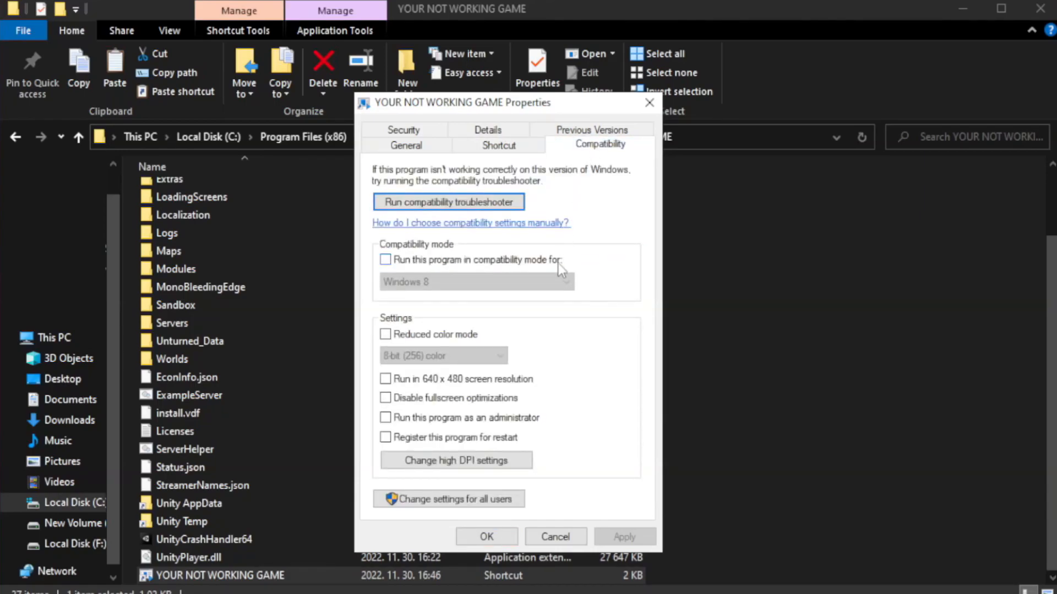
pyautogui.moveTo(462, 271)
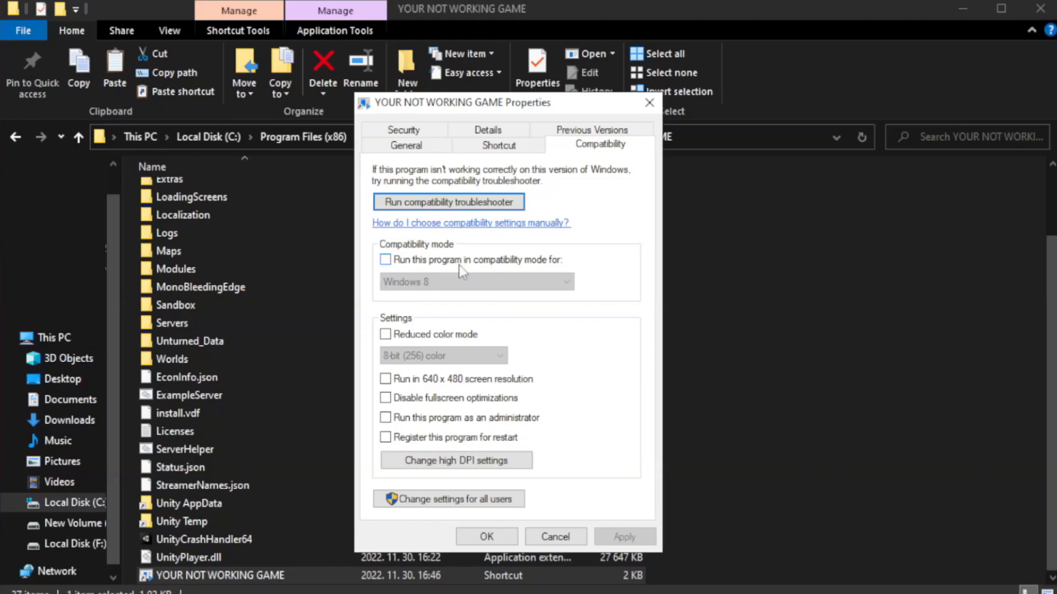
# Enable Windows 8 compatibility mode, disable fullscreen optimizations, run as administrator, then Apply and OK.
pyautogui.click(386, 260)
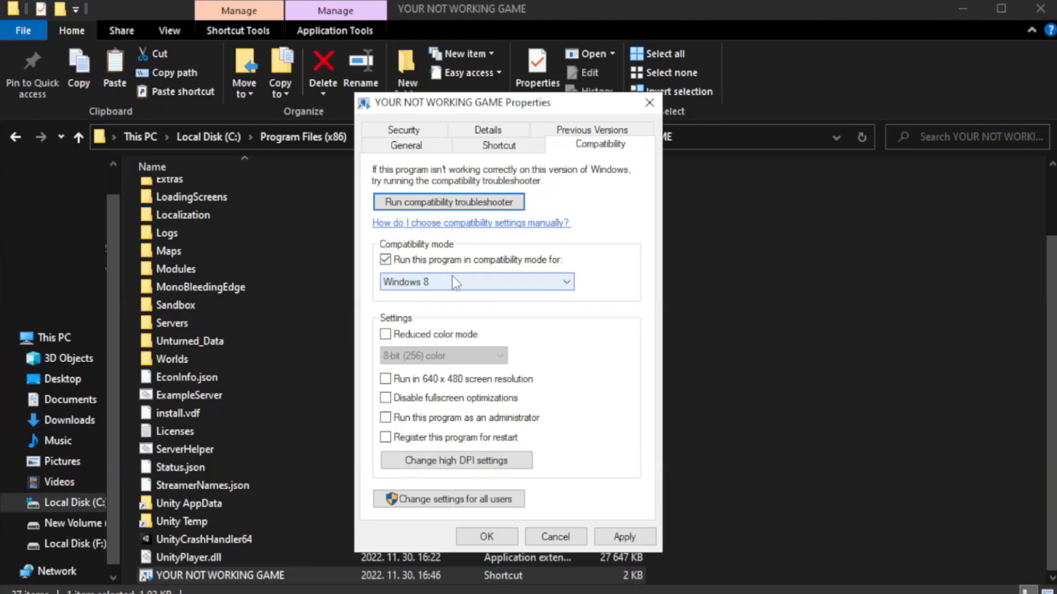
pyautogui.click(566, 282)
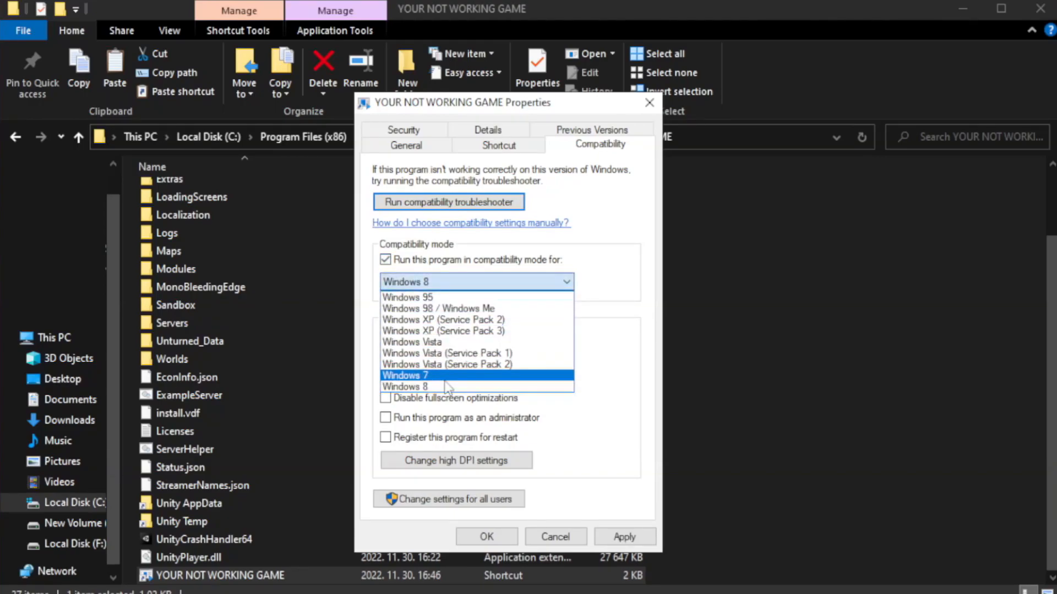
pyautogui.moveTo(448, 391)
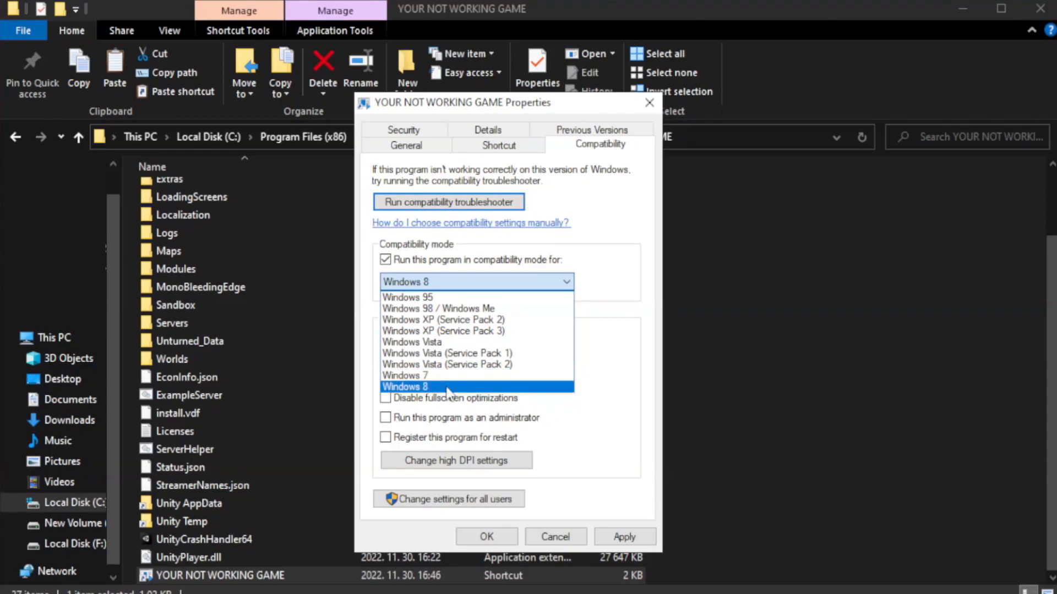
pyautogui.click(405, 388)
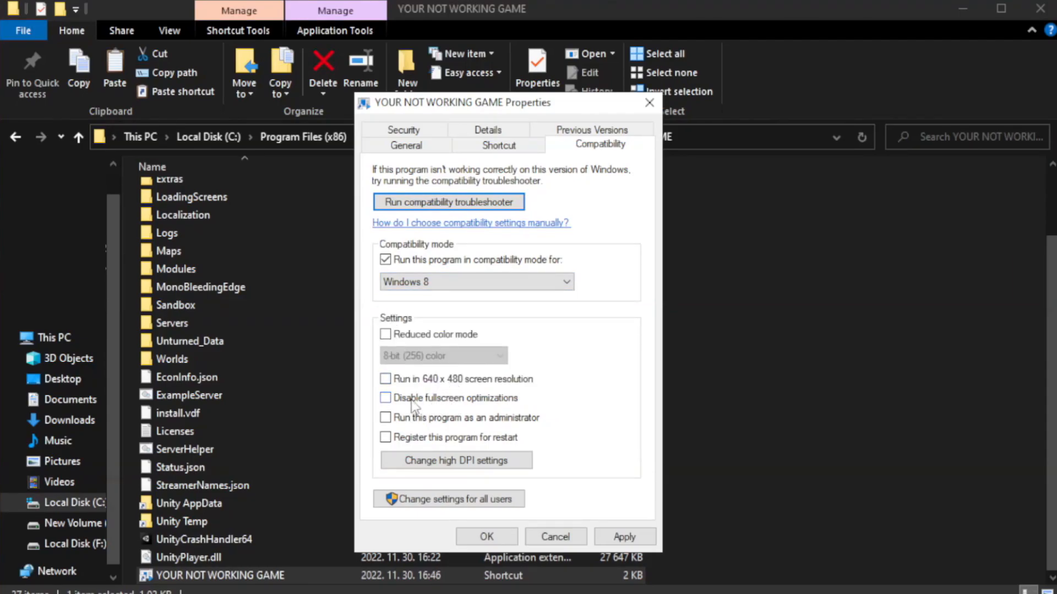
pyautogui.click(385, 398)
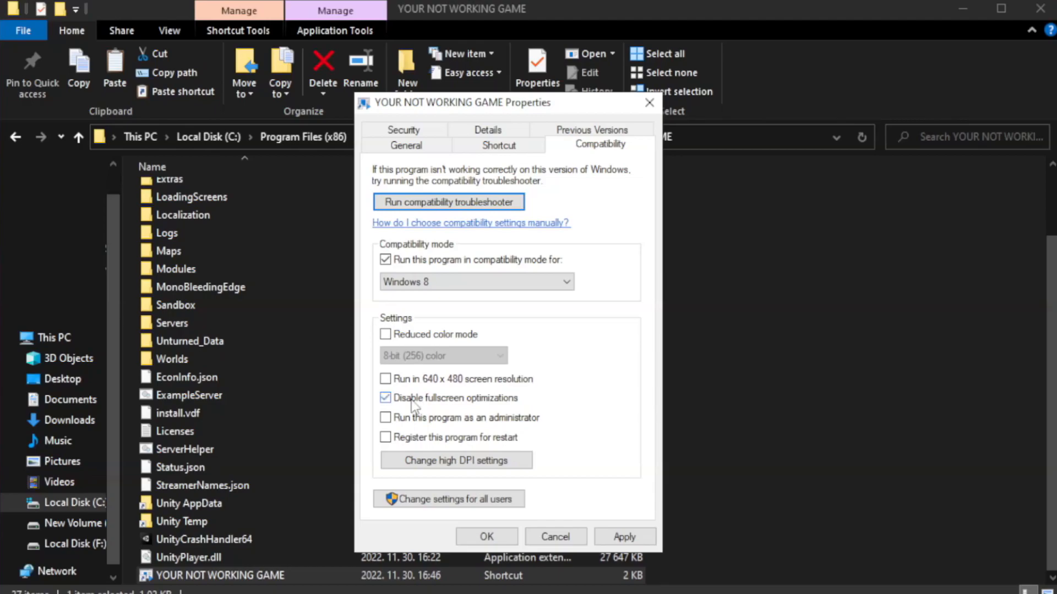
pyautogui.moveTo(431, 427)
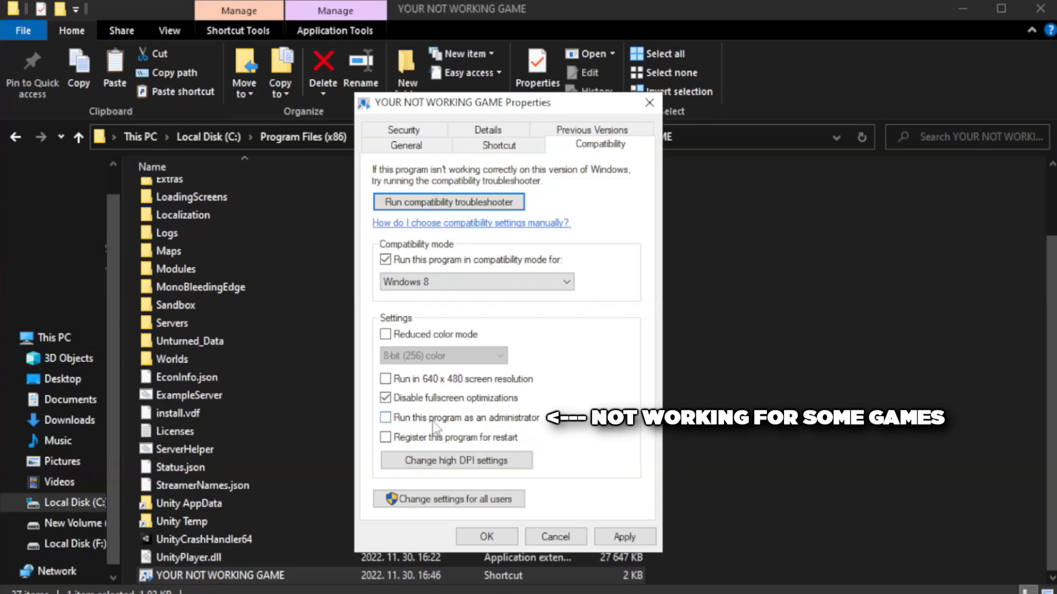
pyautogui.click(386, 418)
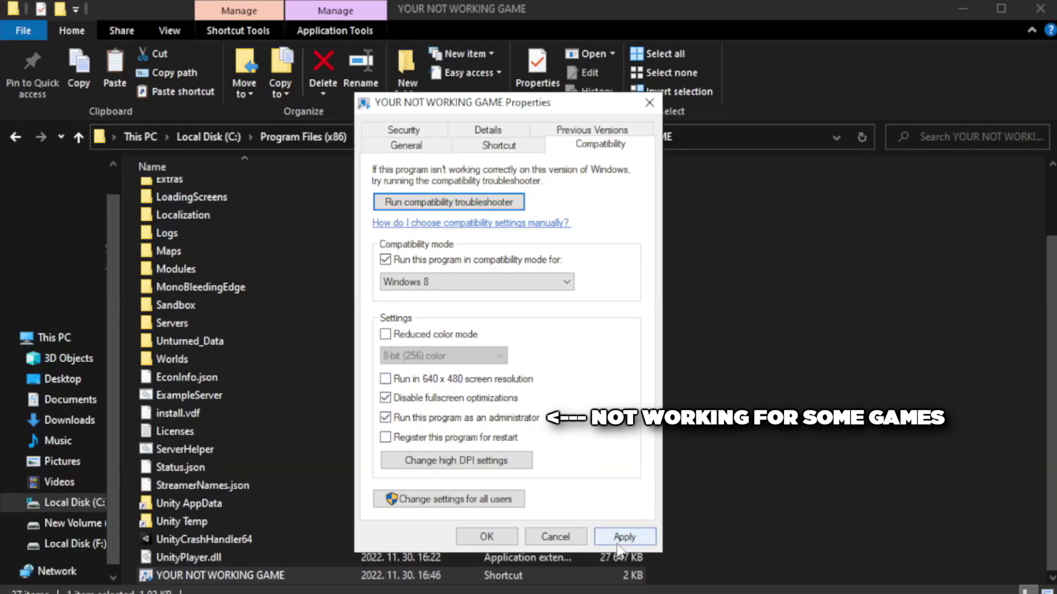
pyautogui.click(624, 537)
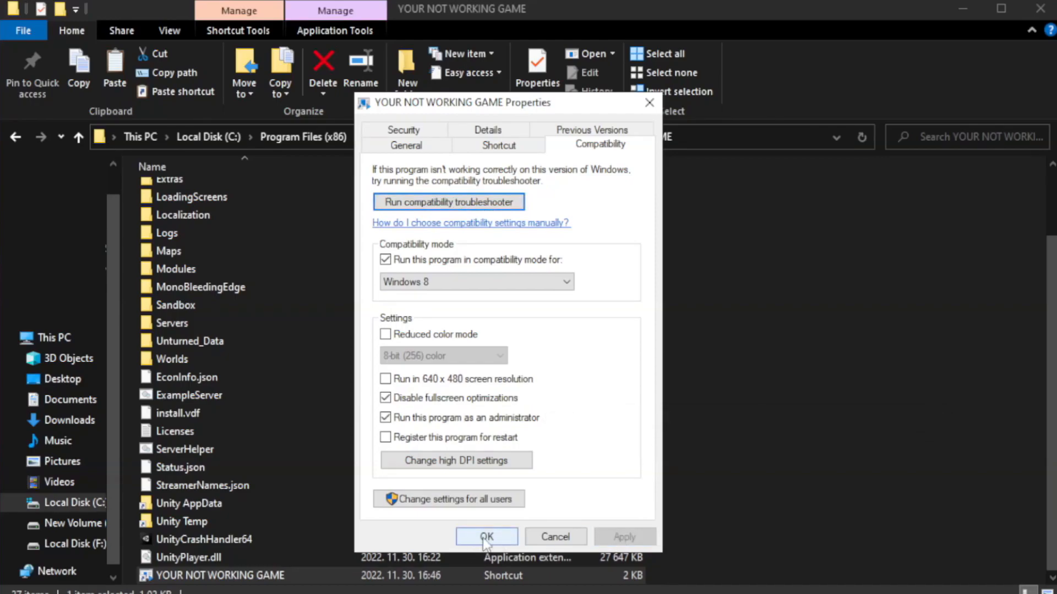
pyautogui.click(486, 536)
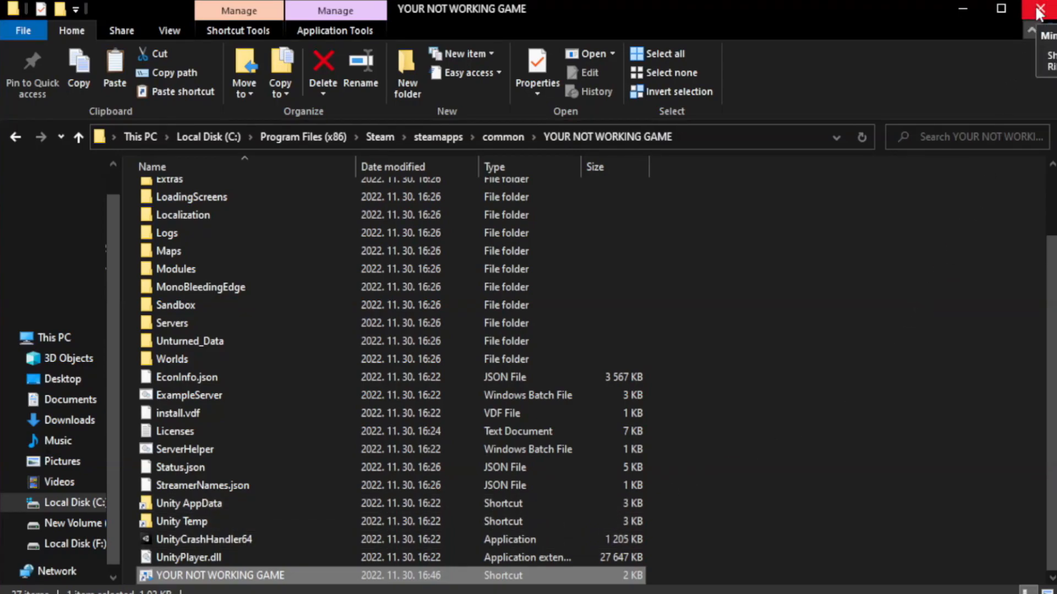
pyautogui.moveTo(1041, 9)
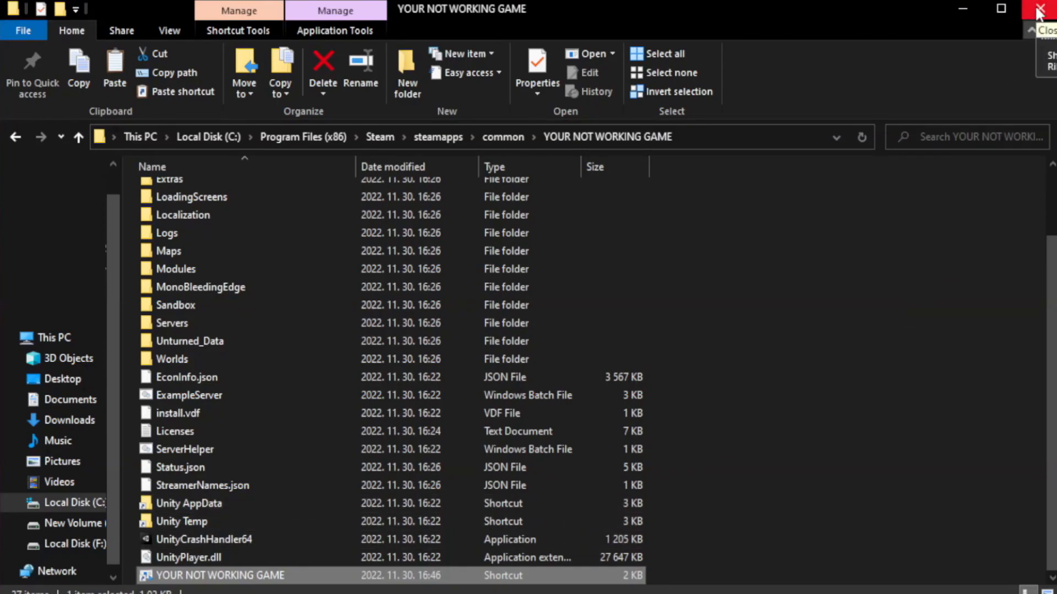
# Close the File Explorer window and bring up the taskbar's system tools menu.
pyautogui.click(1038, 8)
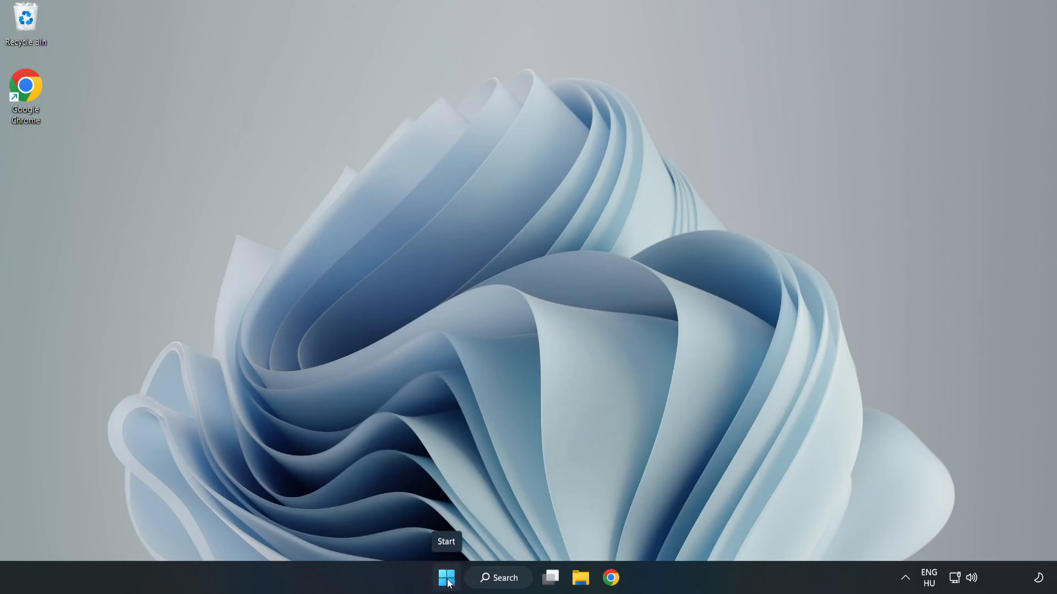
pyautogui.rightClick(443, 577)
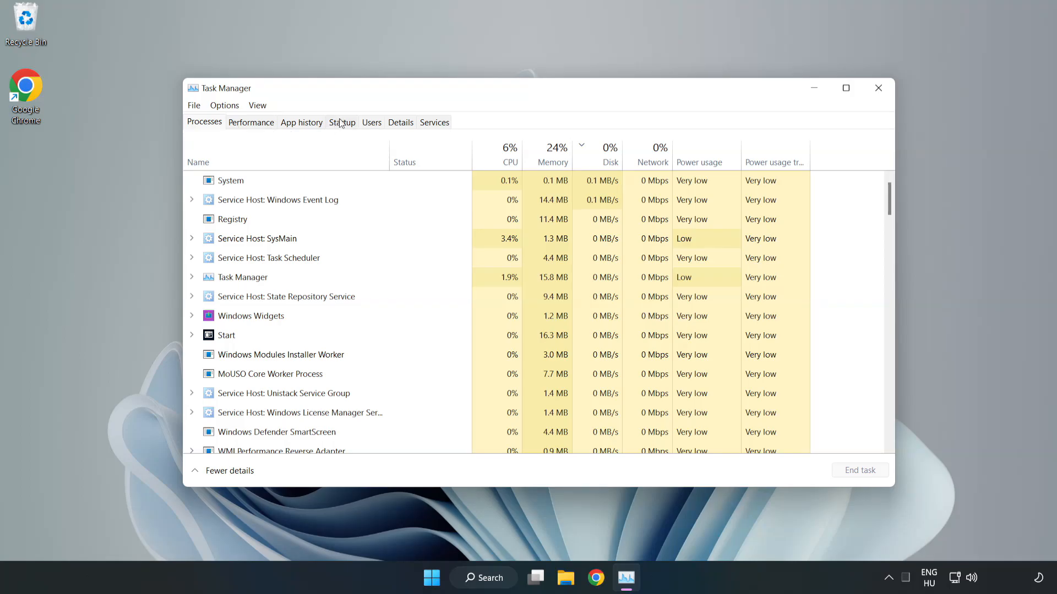
# Disable Cortana, Edge, Teams and Phone Link in the Startup list, then close Task Manager.
pyautogui.click(341, 122)
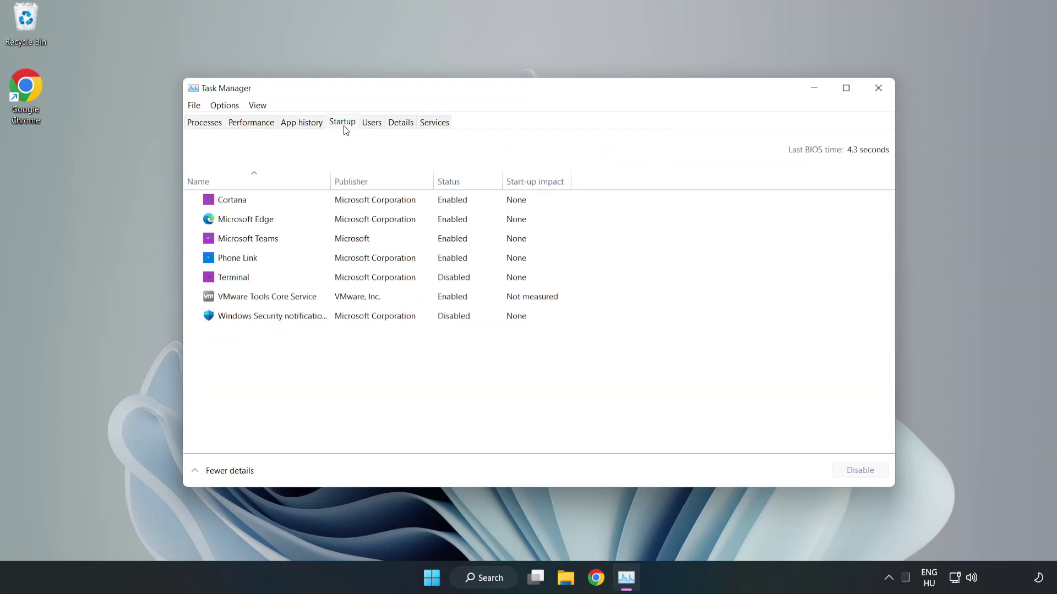
pyautogui.click(231, 200)
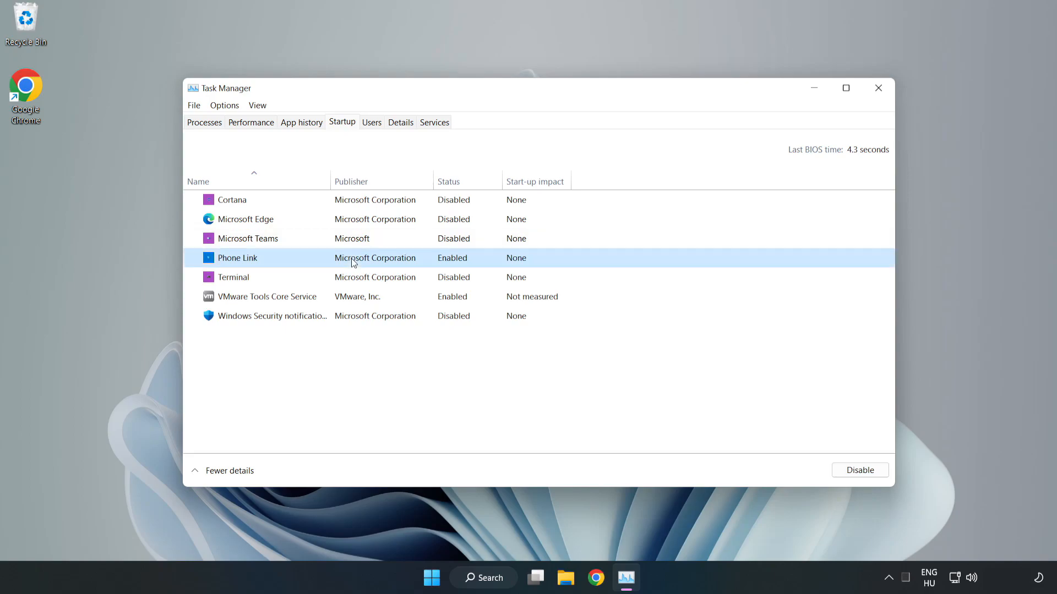
pyautogui.click(860, 470)
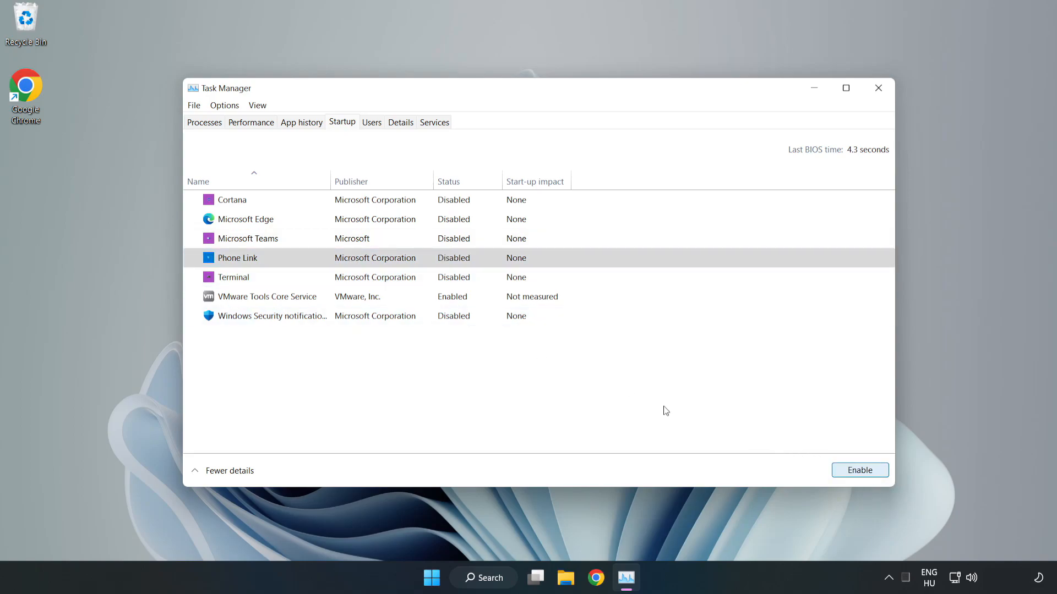
pyautogui.moveTo(841, 112)
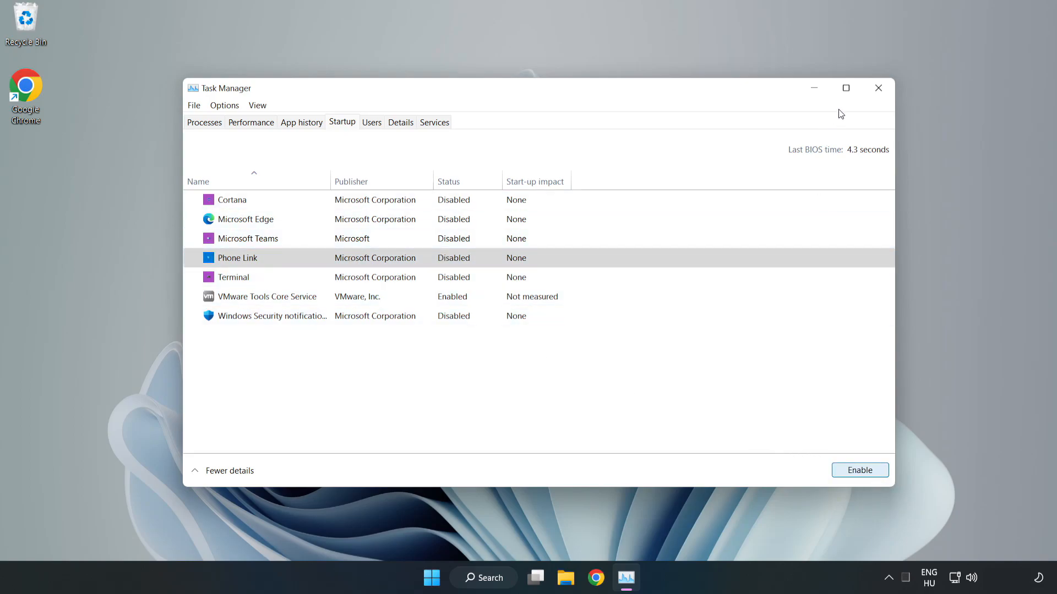
pyautogui.moveTo(878, 88)
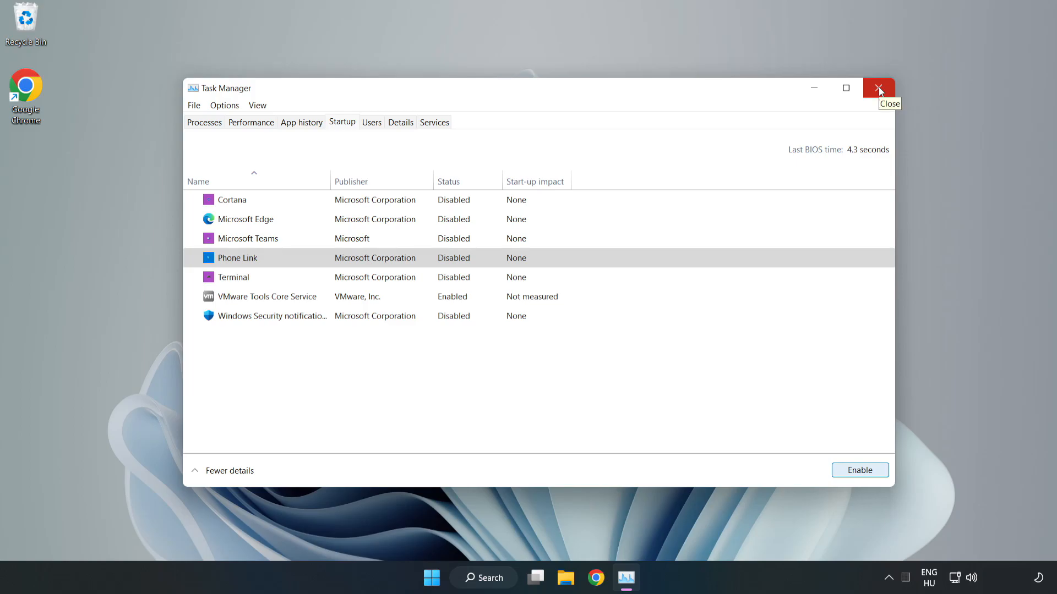
pyautogui.click(879, 88)
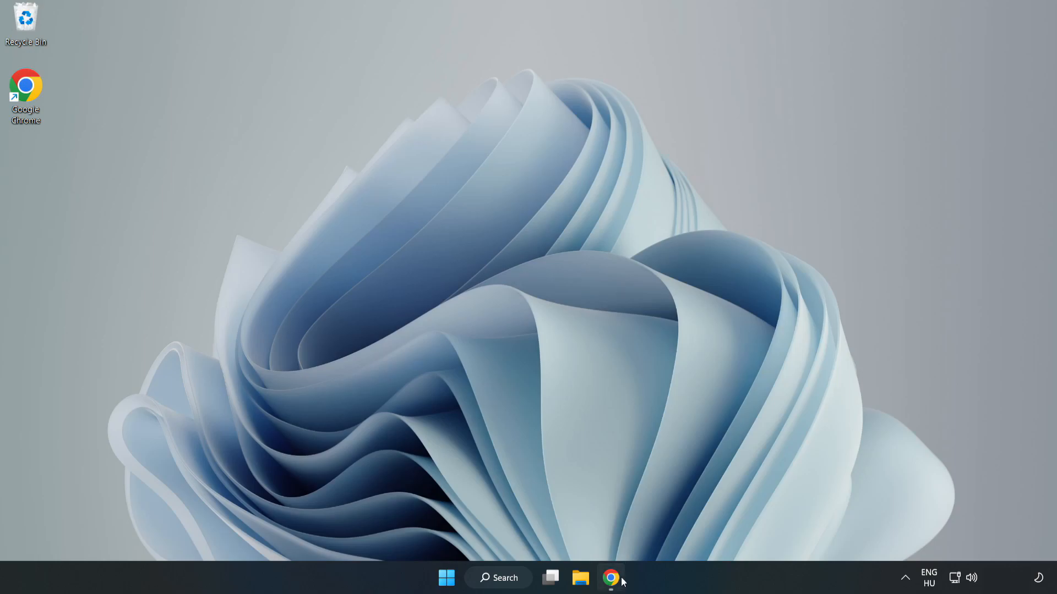
# Download dxwebsetup.exe from Microsoft Download Center in Chrome and launch it.
pyautogui.click(609, 593)
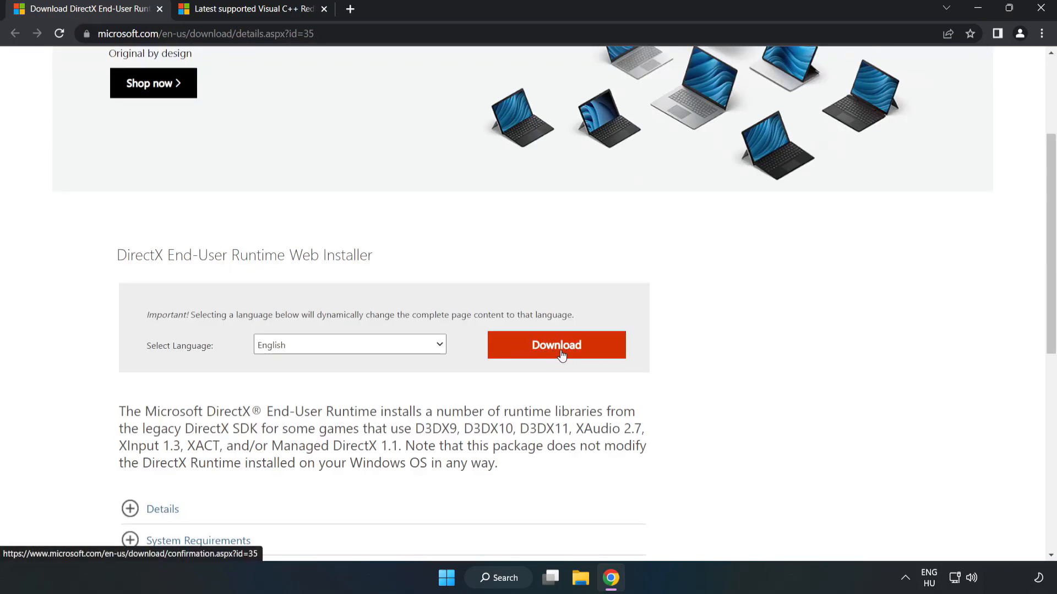
pyautogui.click(556, 344)
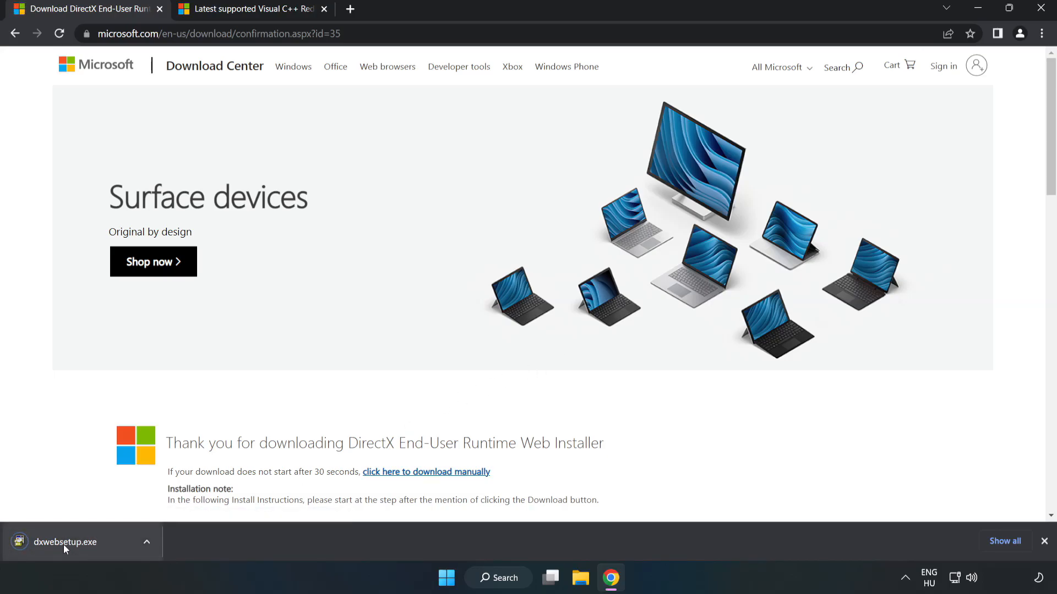
pyautogui.click(65, 542)
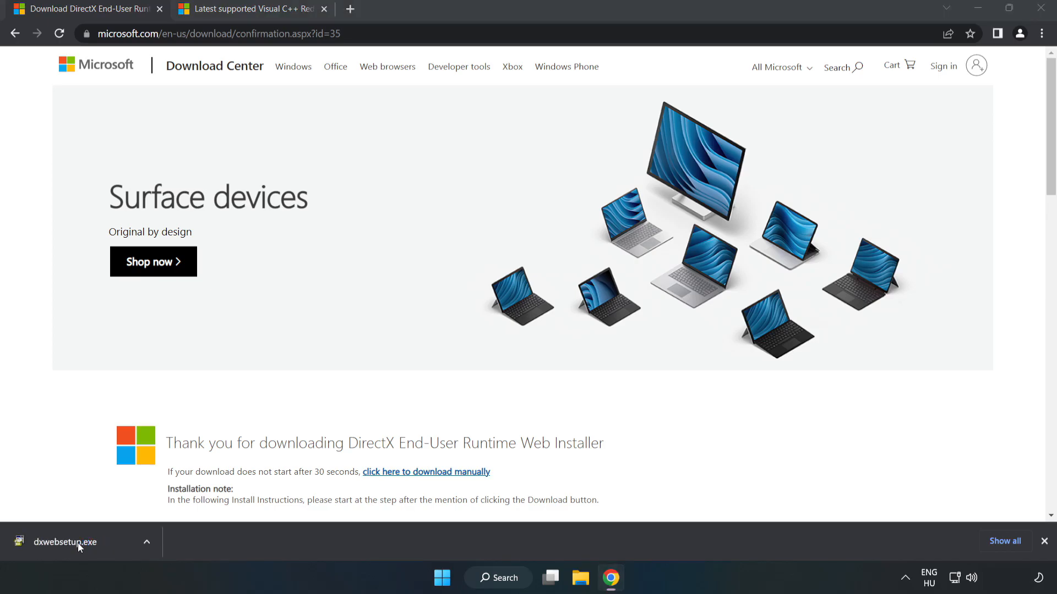
pyautogui.click(65, 542)
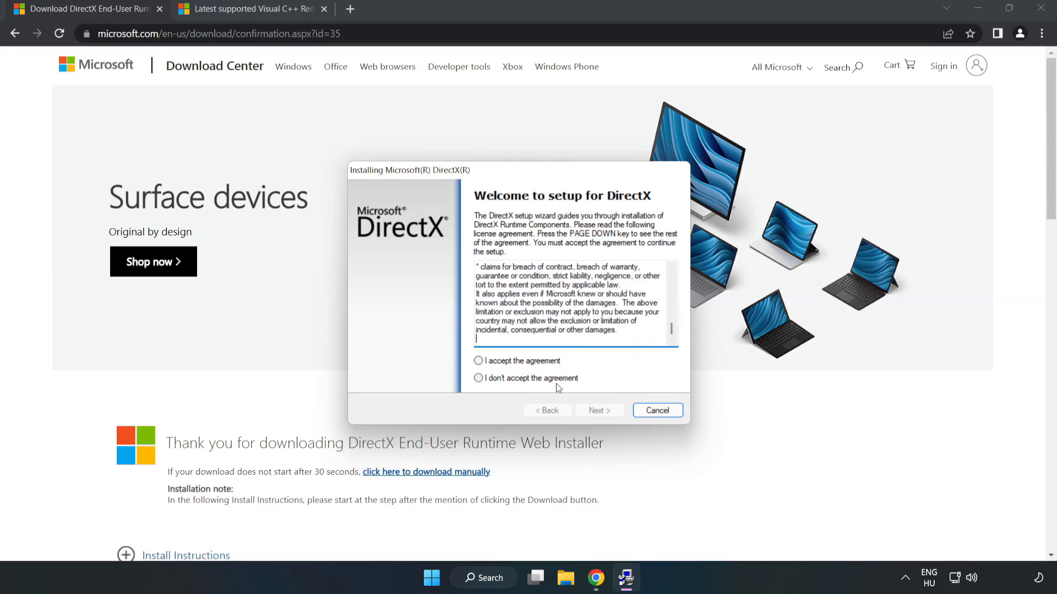
# Accept the DirectX license, skip the Bing Bar and finish setup, which finds DirectX already current.
pyautogui.click(478, 360)
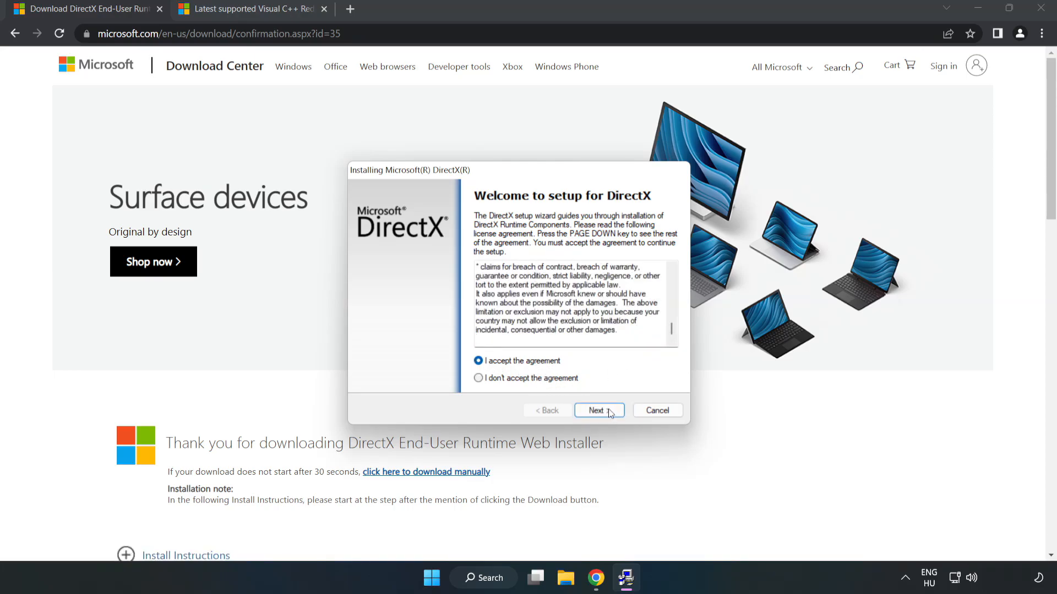
pyautogui.click(598, 410)
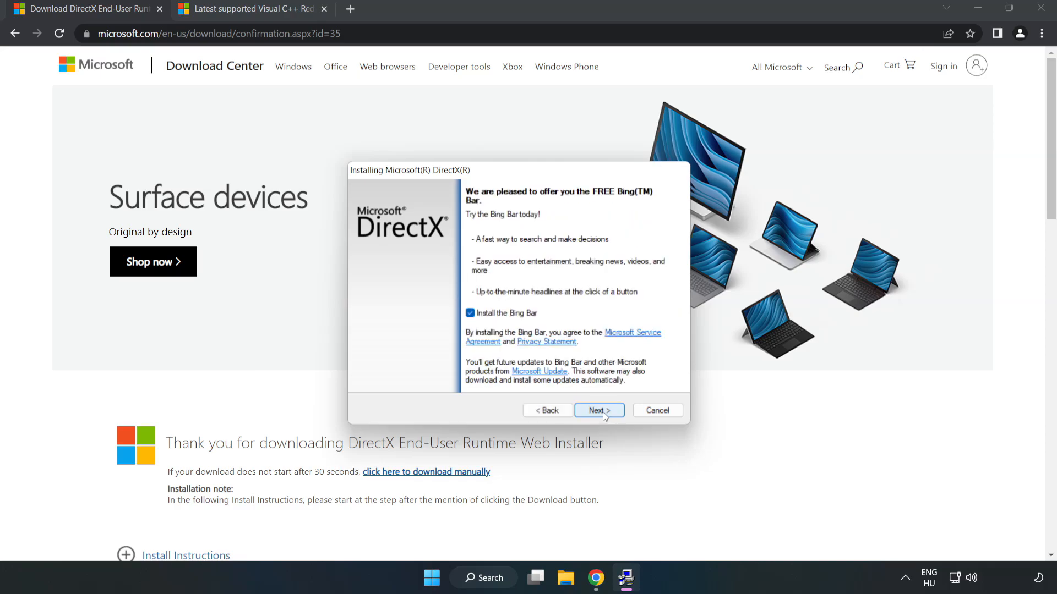
pyautogui.click(470, 313)
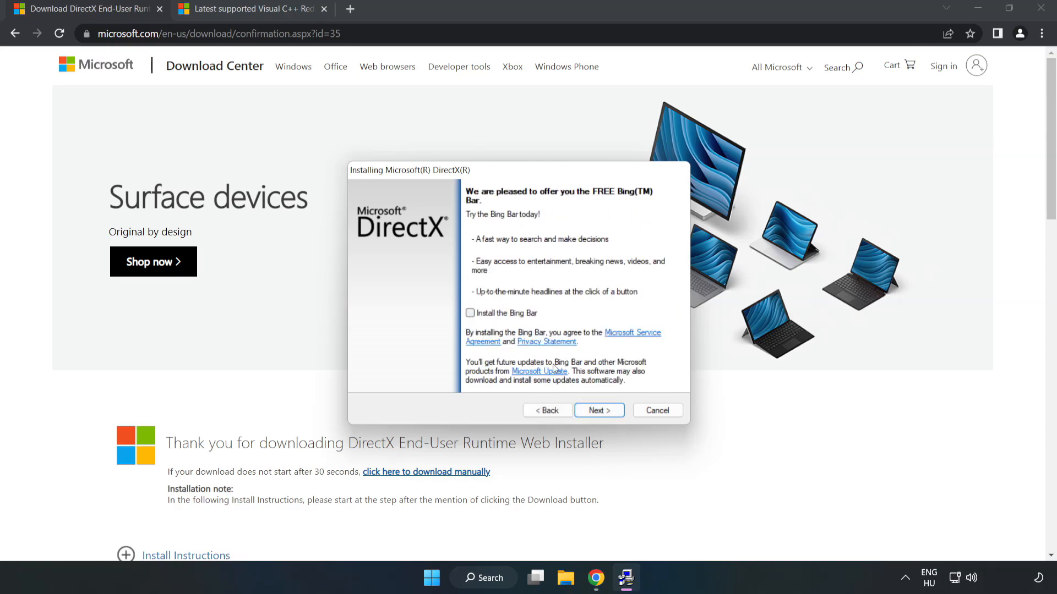
pyautogui.click(598, 411)
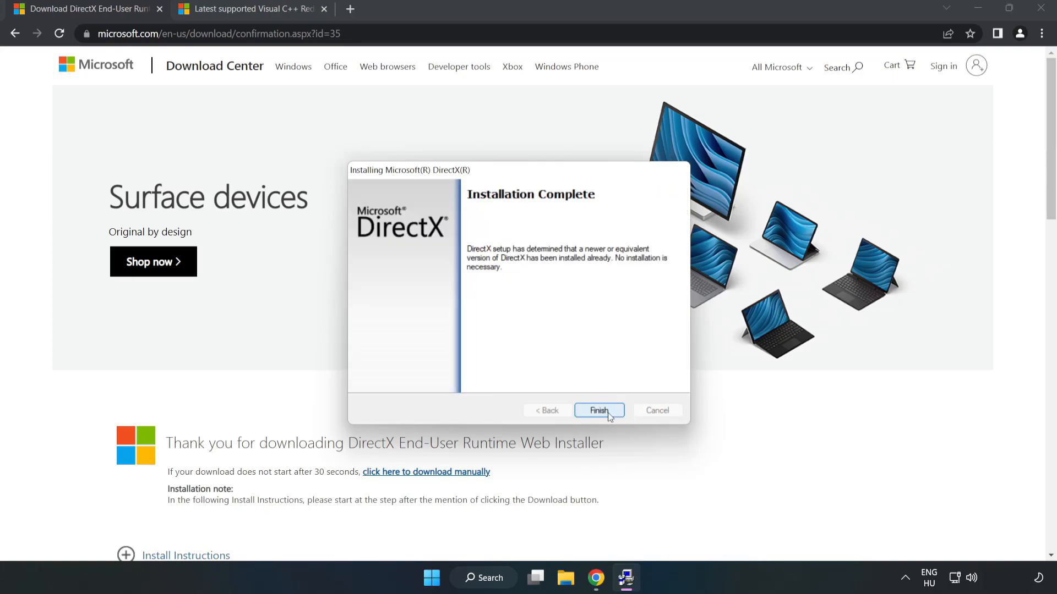
pyautogui.click(598, 411)
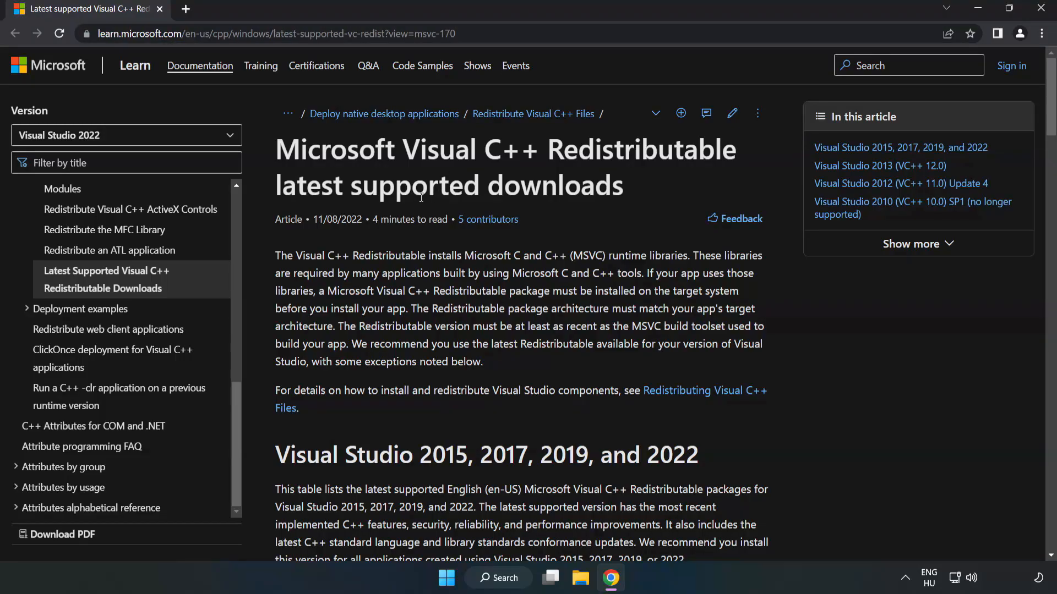
# Download the x86 and x64 Visual C++ 2015–2022 redistributables and launch VC_redist.arm64.exe.
pyautogui.scroll(-3)
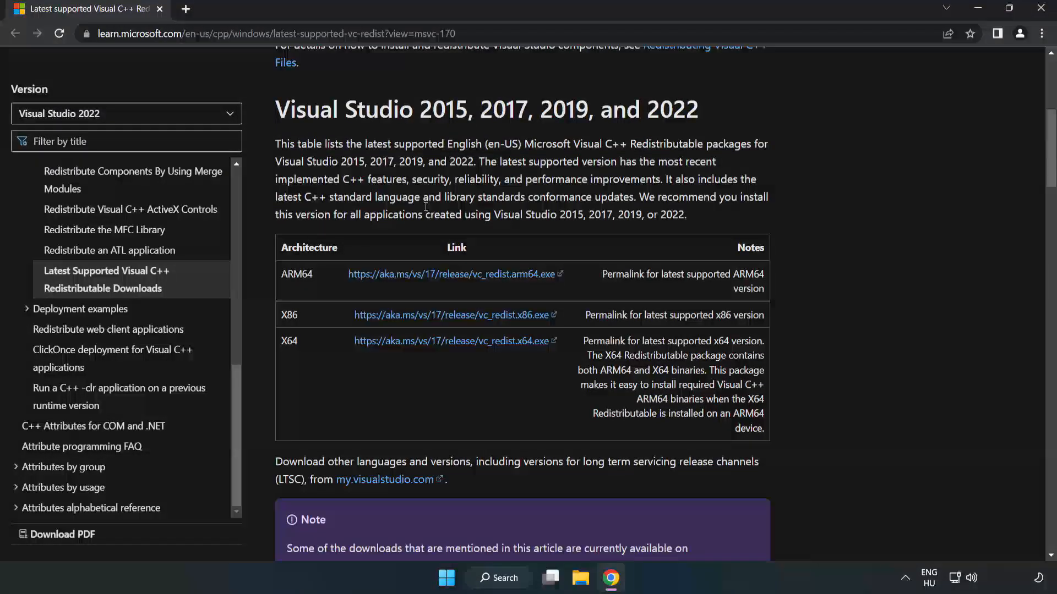
pyautogui.moveTo(277, 117)
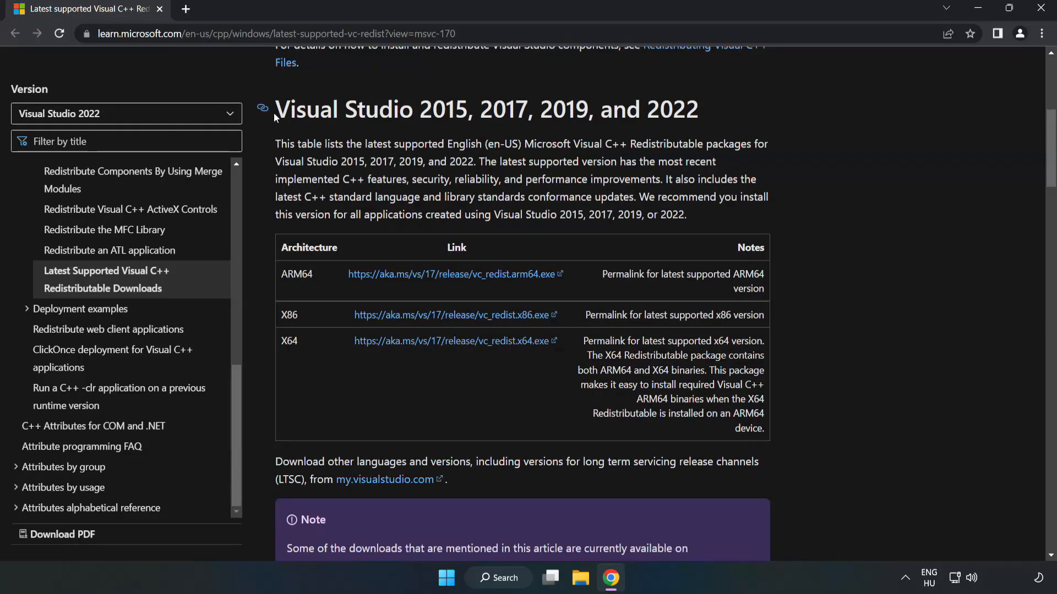
pyautogui.moveTo(669, 133)
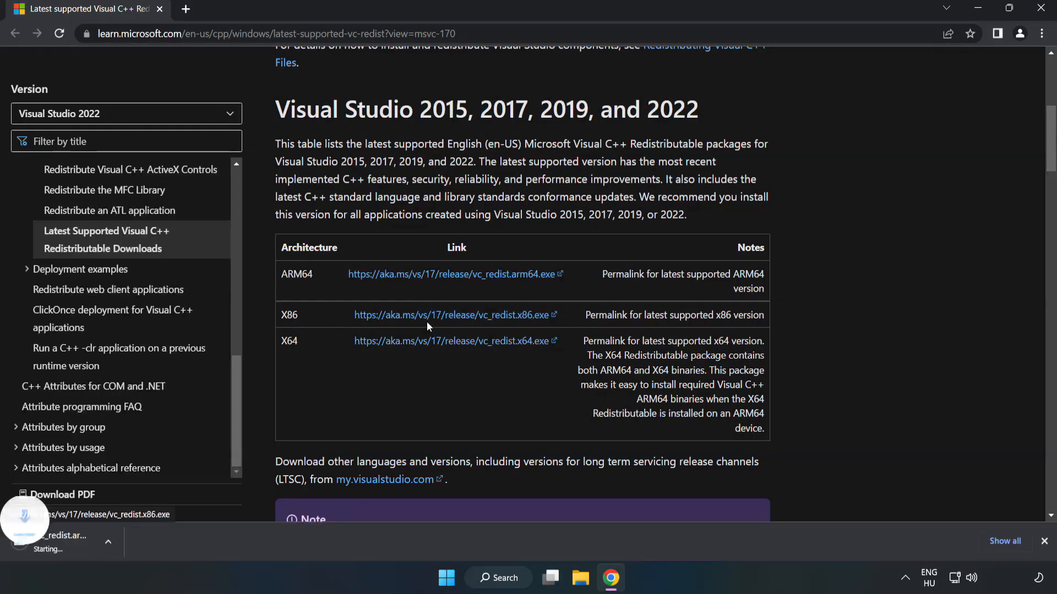
pyautogui.click(449, 341)
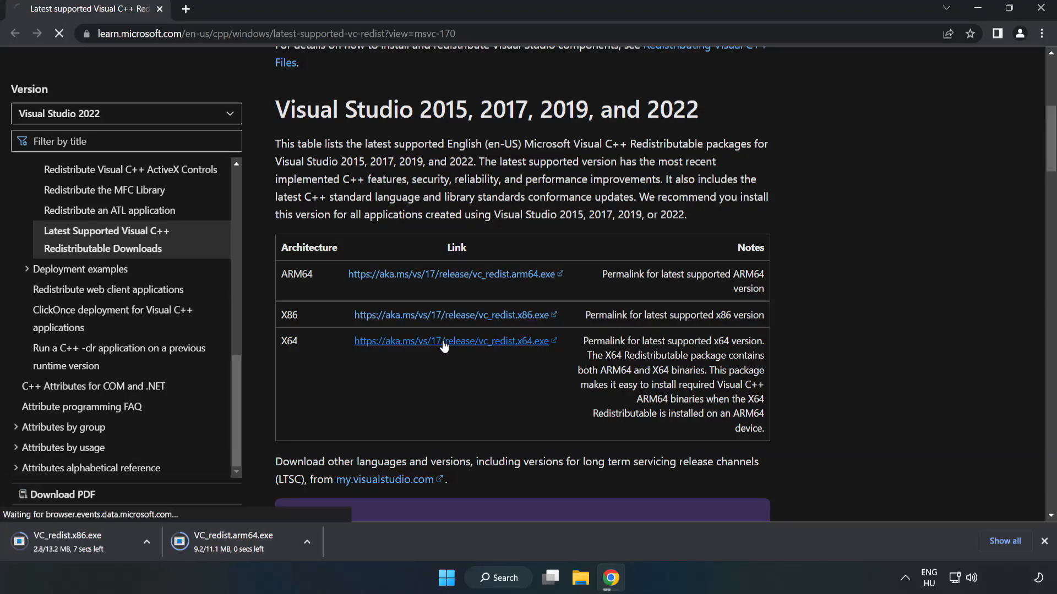
pyautogui.click(444, 341)
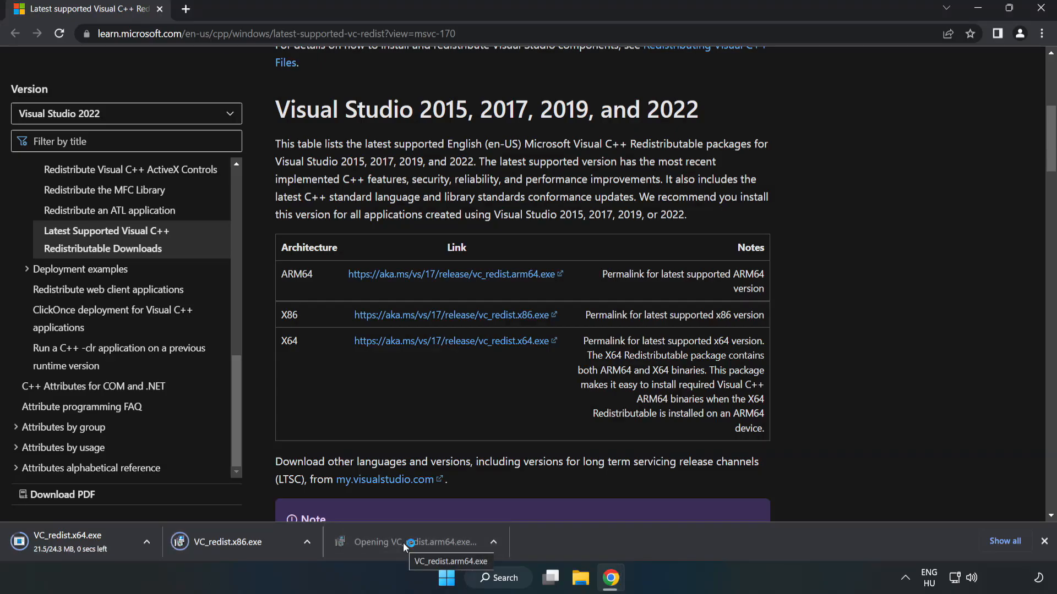
pyautogui.click(401, 541)
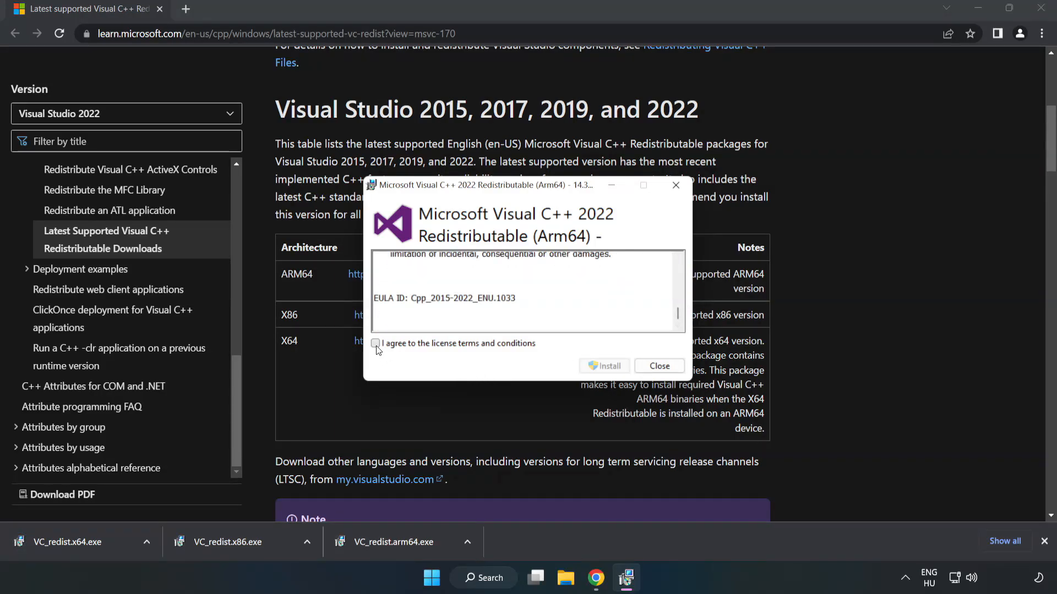
# Attempt the ARM64 redistributable install, which fails, and dismiss it.
pyautogui.click(376, 343)
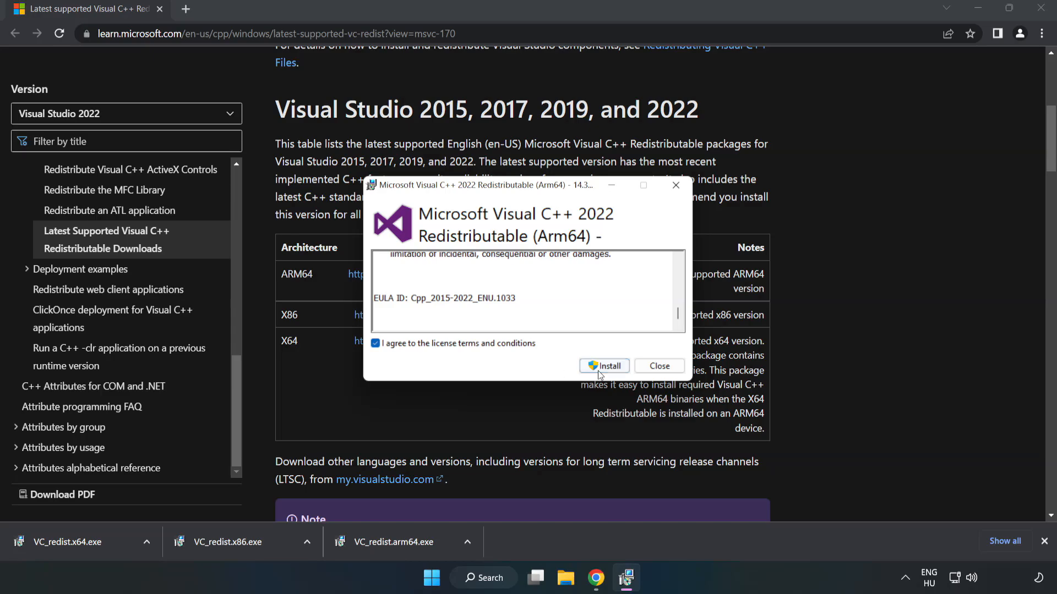
pyautogui.click(604, 366)
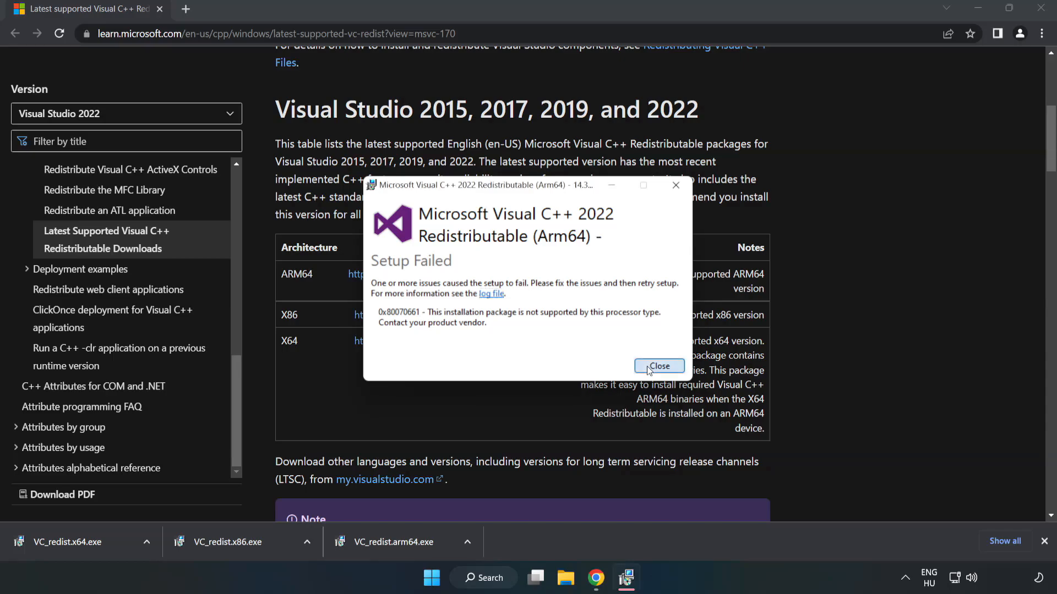
pyautogui.click(659, 366)
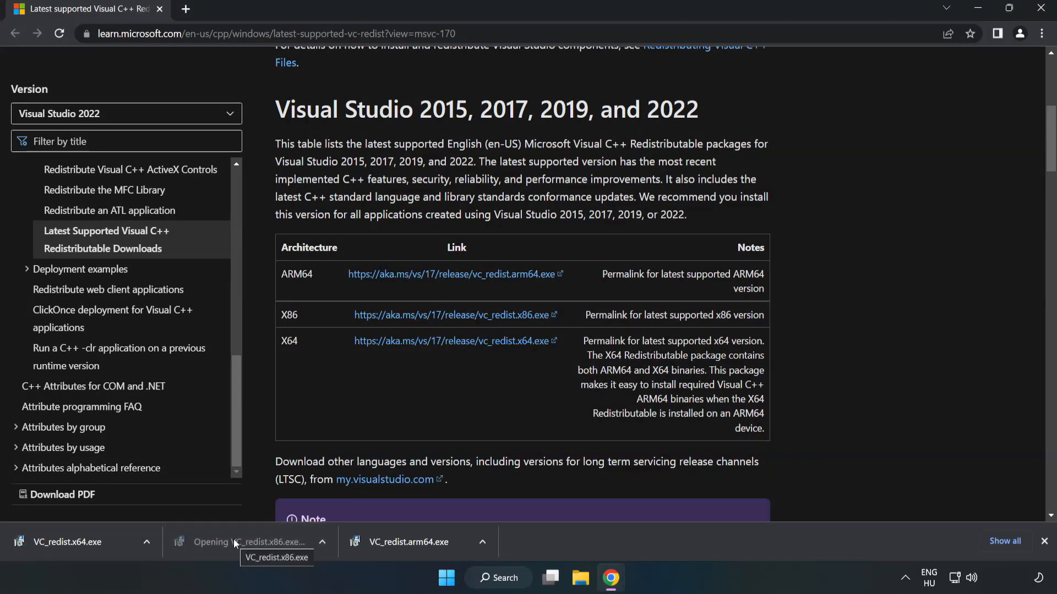
# Install the x86 Visual C++ 2015–2022 redistributable successfully.
pyautogui.click(240, 542)
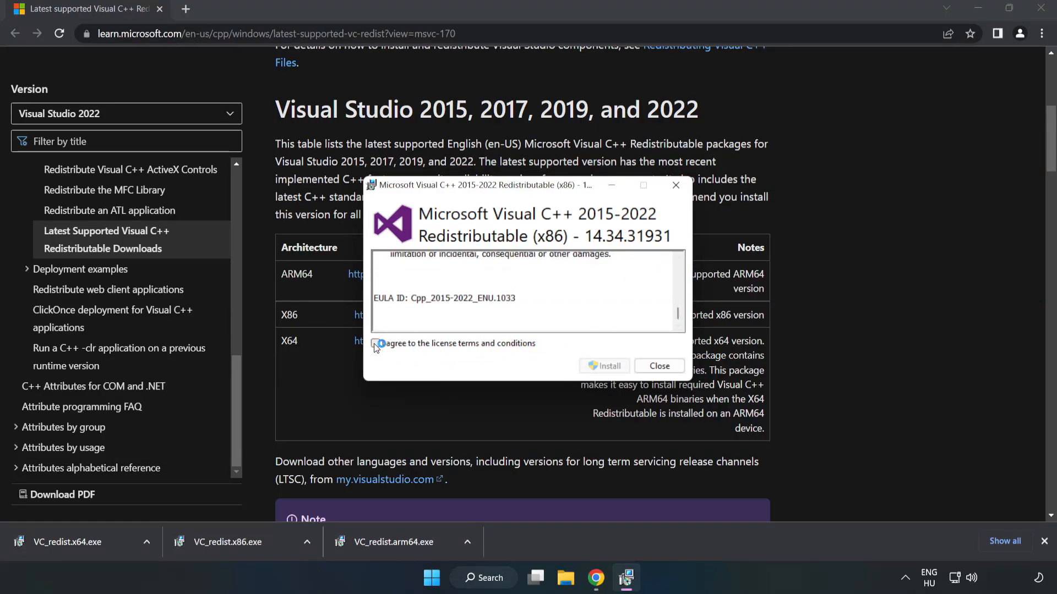
pyautogui.click(604, 367)
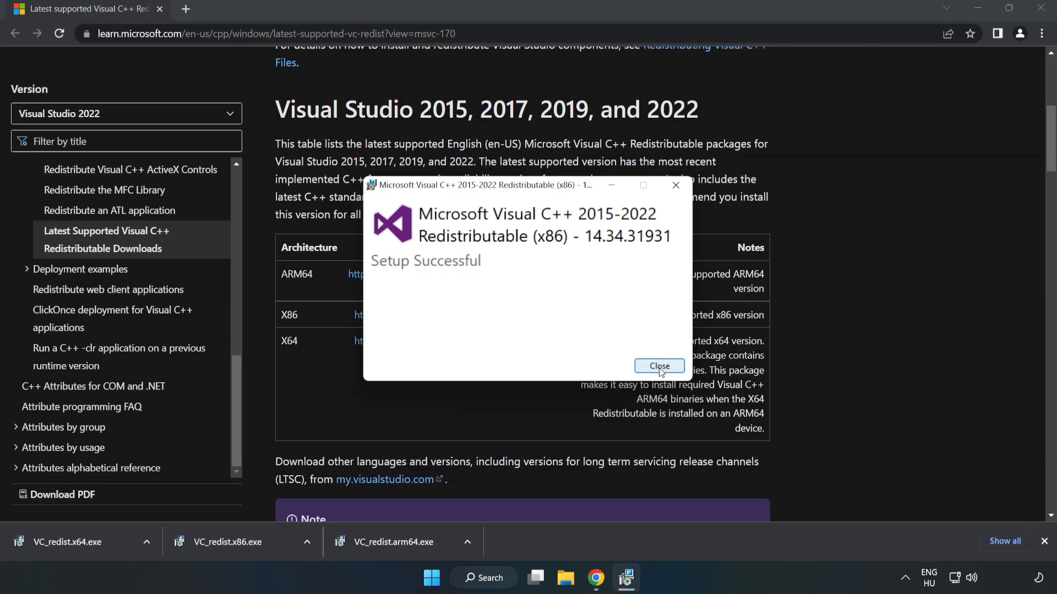
pyautogui.click(660, 366)
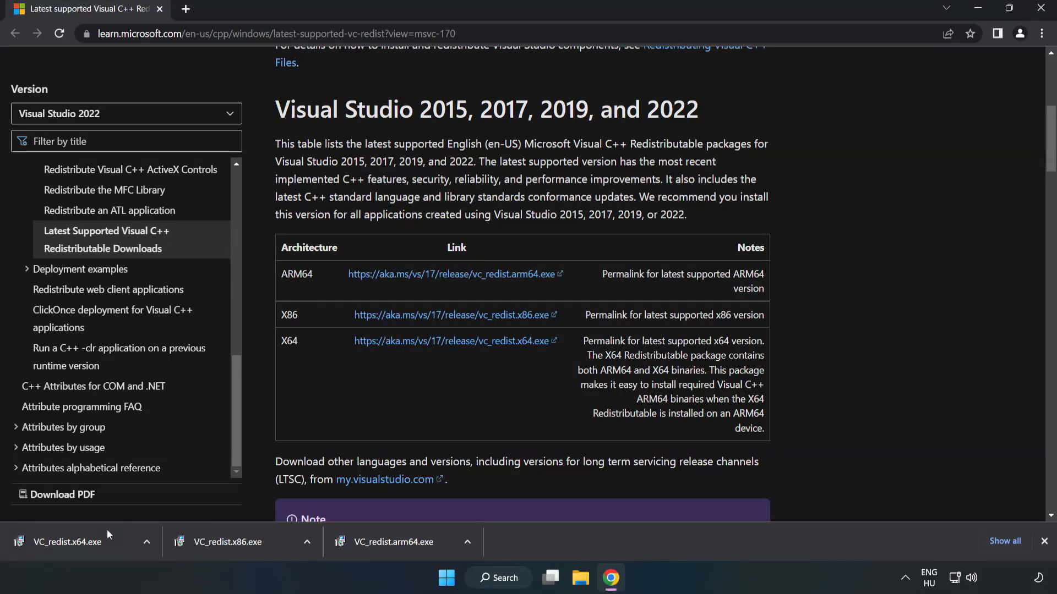
# Install the x64 Visual C++ 2015–2022 redistributable successfully, then close Chrome.
pyautogui.click(66, 542)
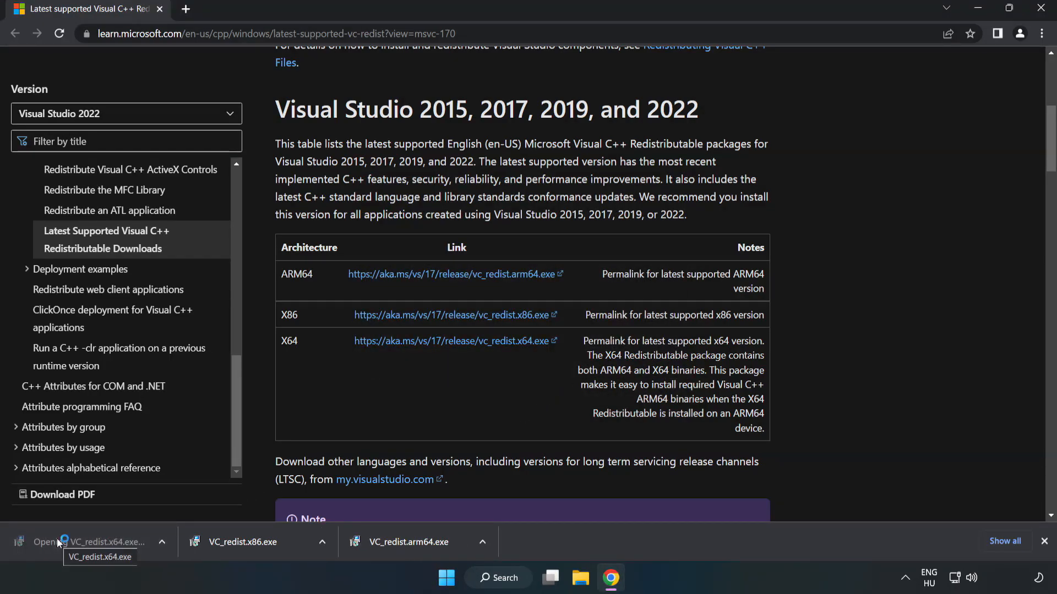
pyautogui.click(64, 542)
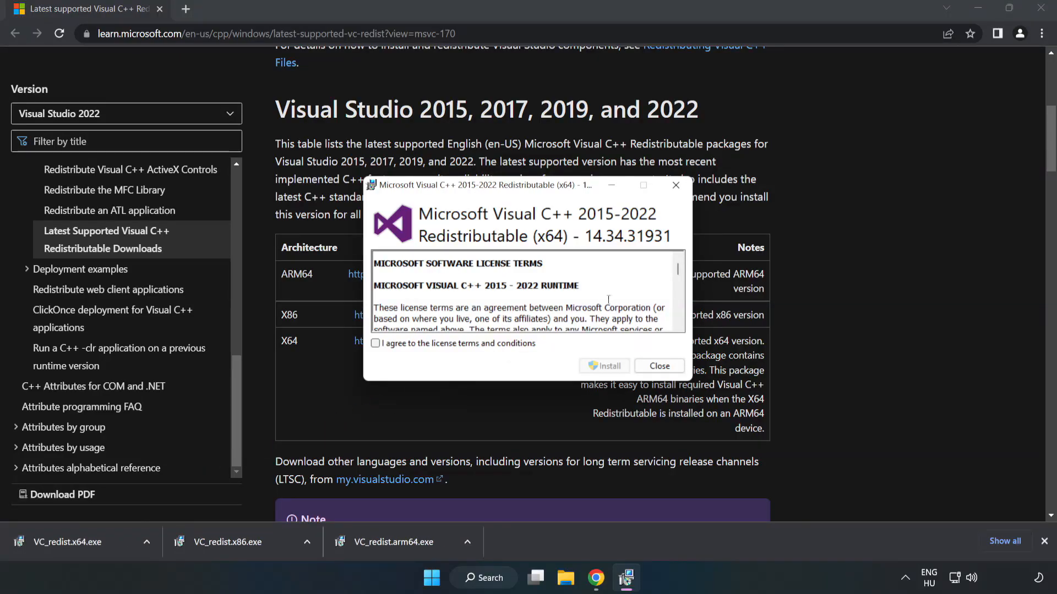
pyautogui.scroll(-3)
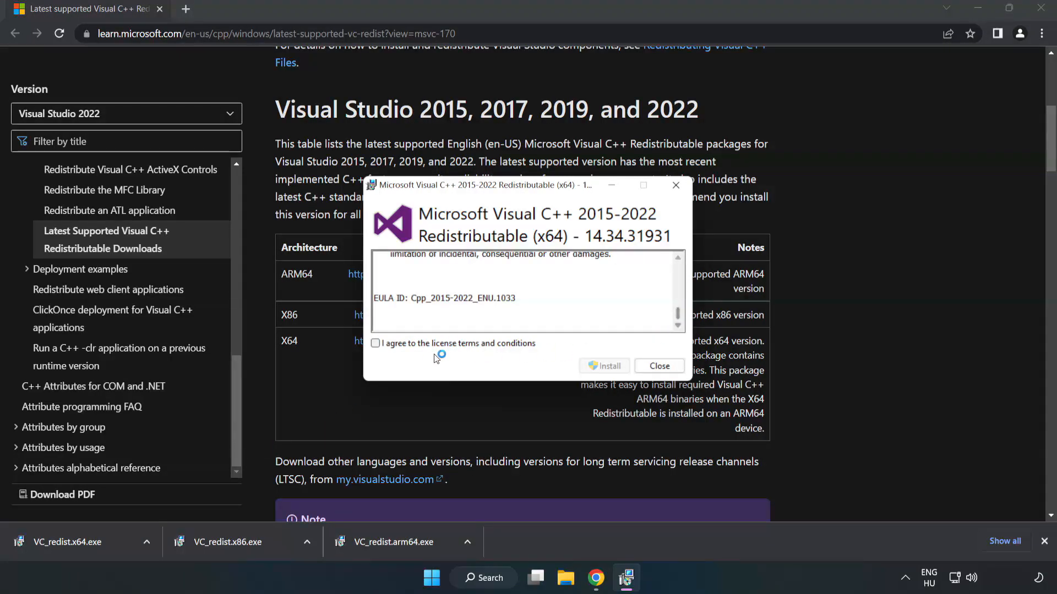
pyautogui.click(609, 366)
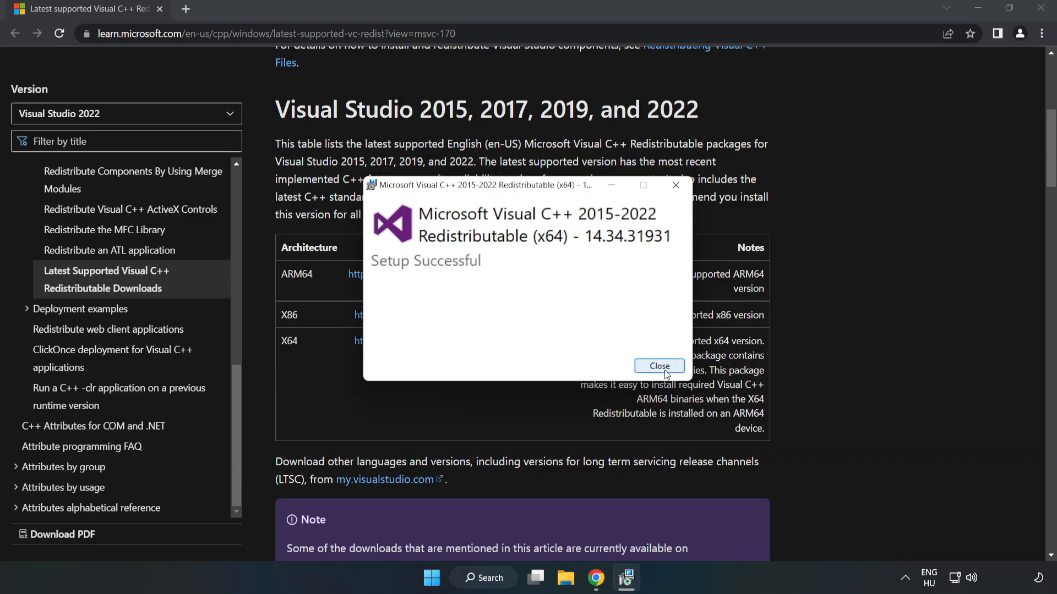
pyautogui.click(659, 366)
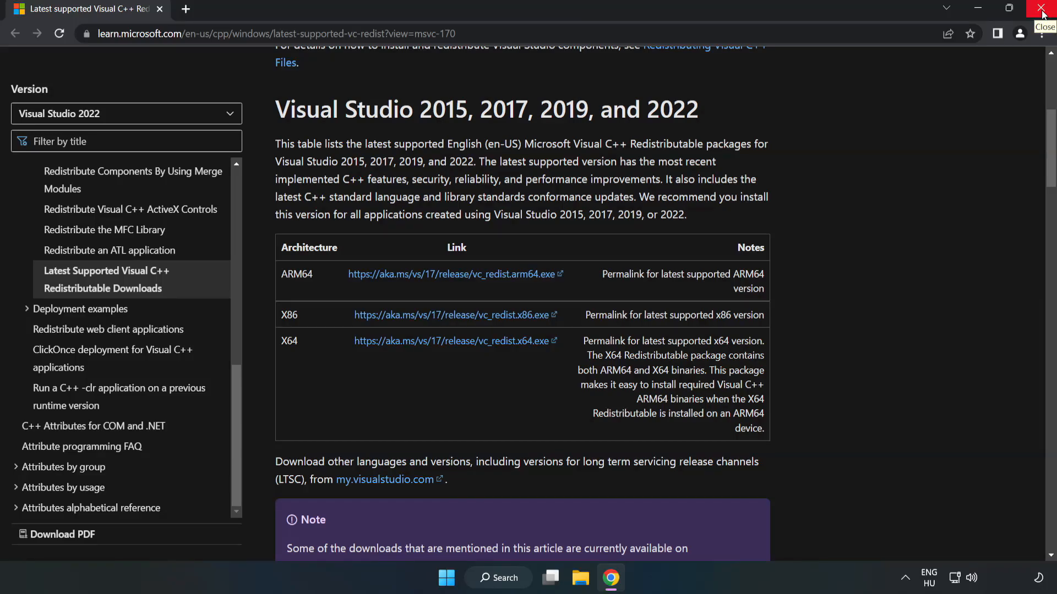
pyautogui.click(1039, 8)
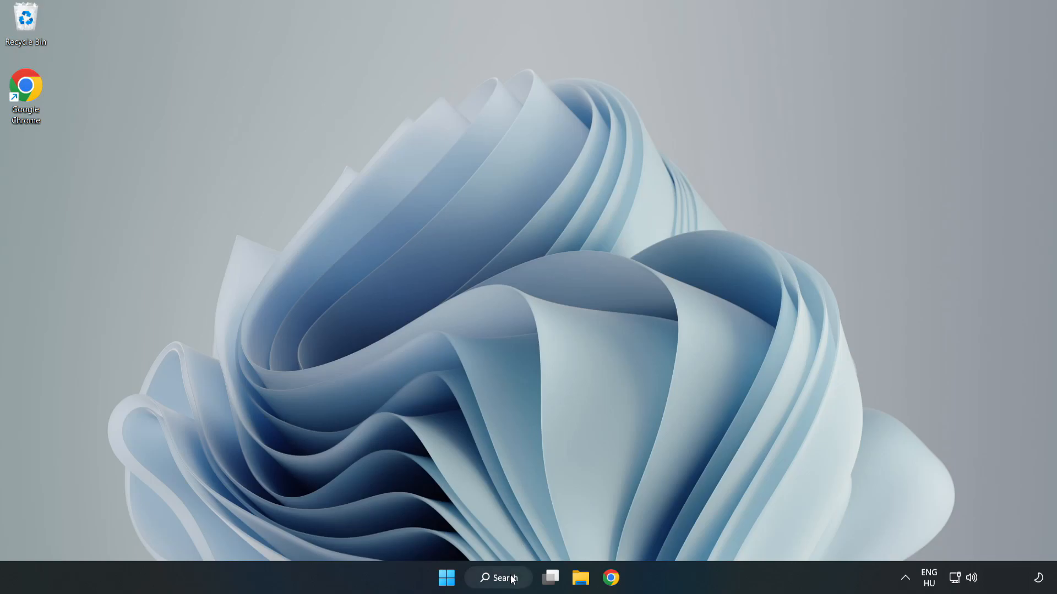
# Search for cmd and run Command Prompt as administrator.
pyautogui.click(499, 578)
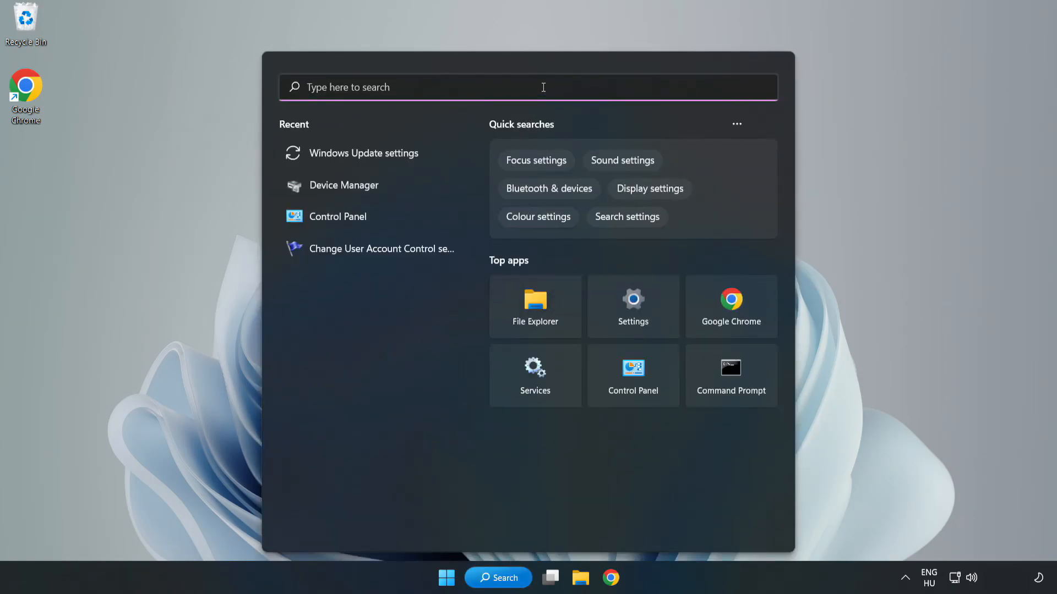
pyautogui.write('cmd')
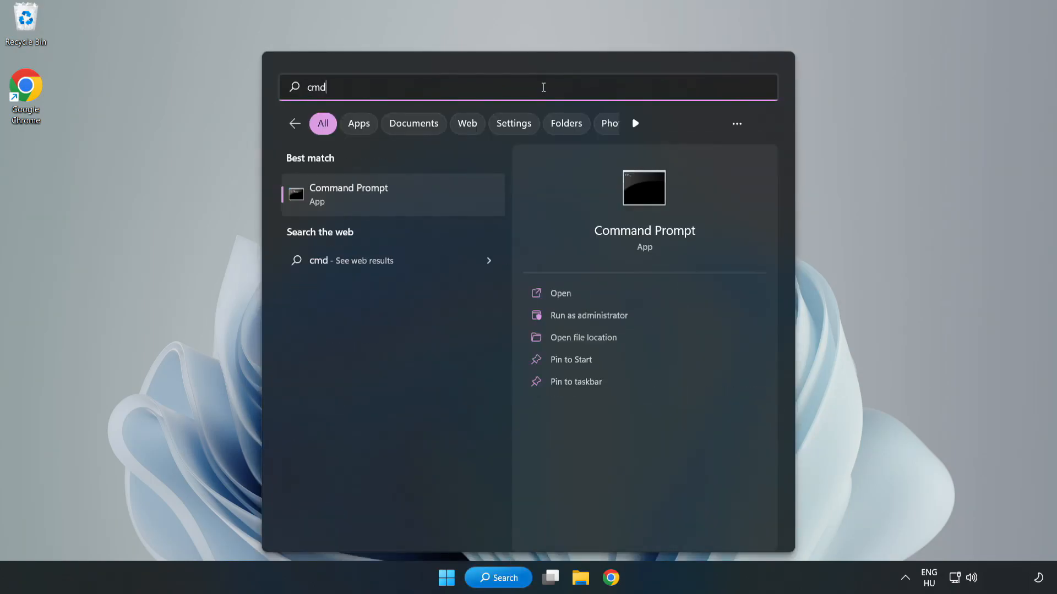
pyautogui.moveTo(375, 202)
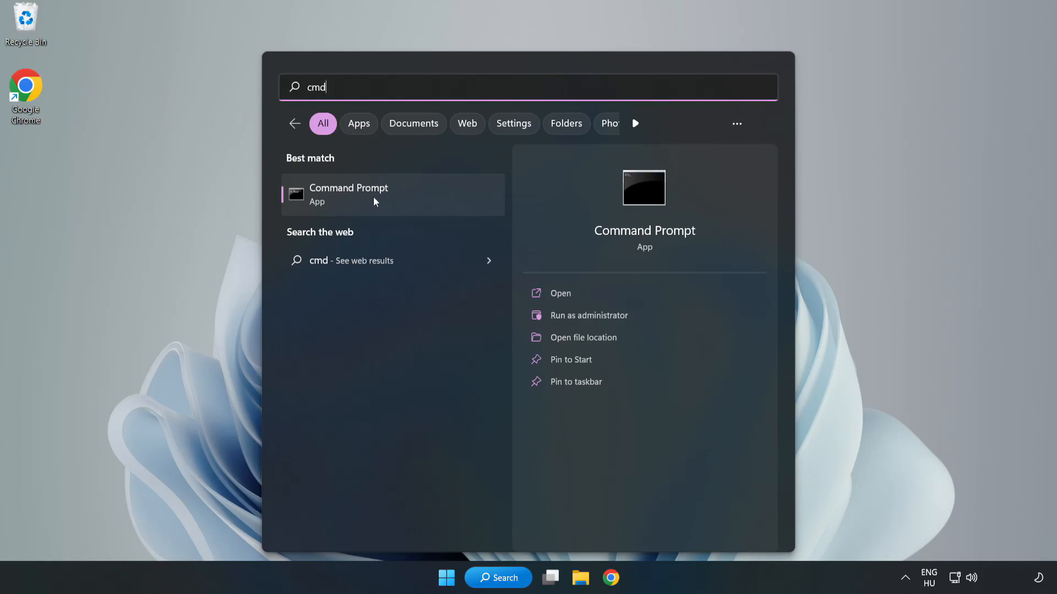
pyautogui.rightClick(374, 201)
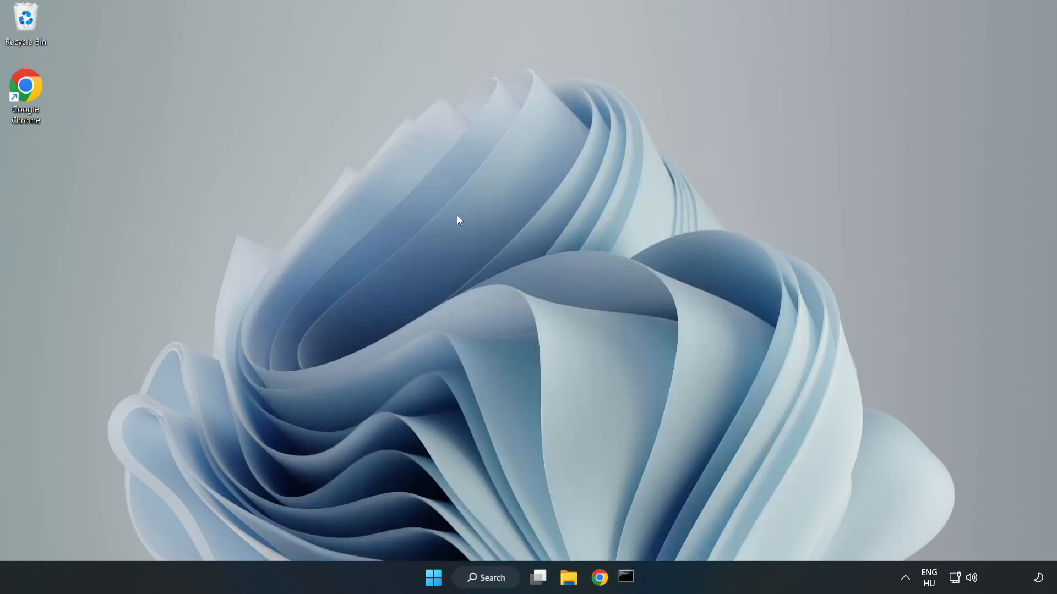
pyautogui.click(627, 593)
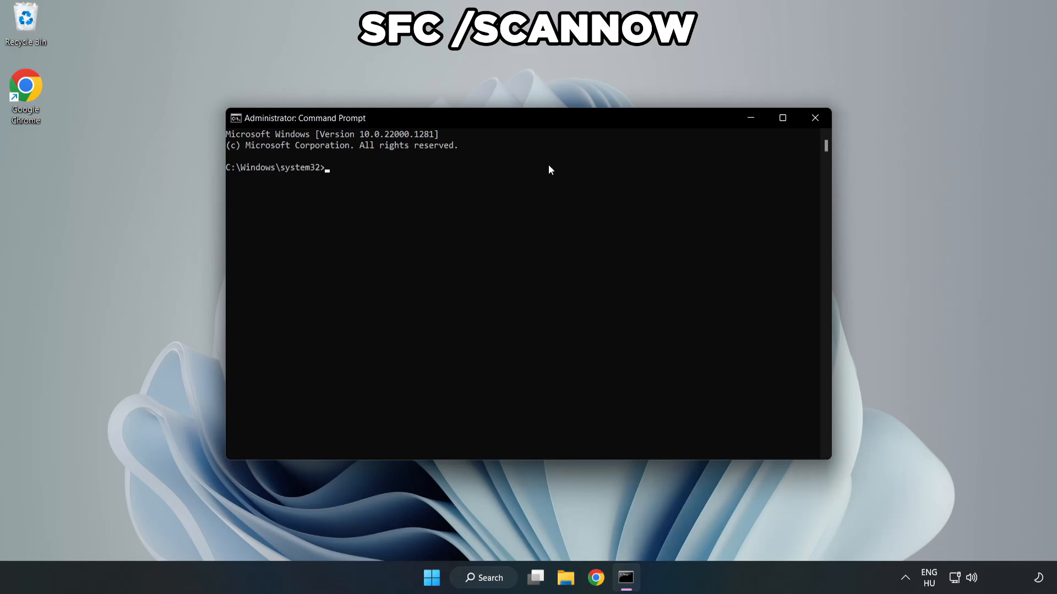
# Run sfc /scannow, which finds no integrity violations, then close Command Prompt.
pyautogui.write('sfc /')
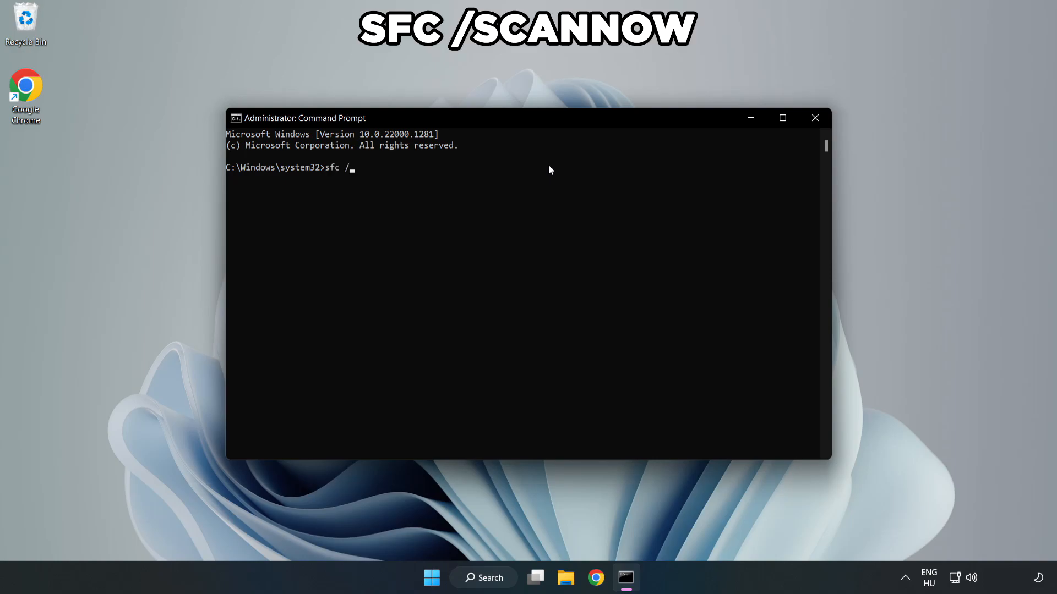
pyautogui.write('scannow')
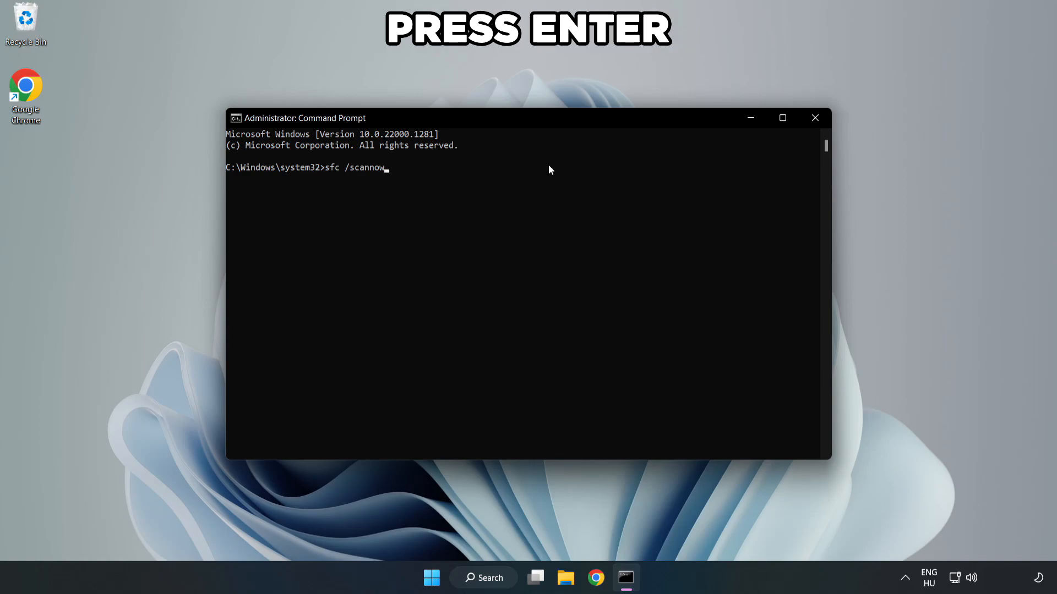
pyautogui.press('Enter')
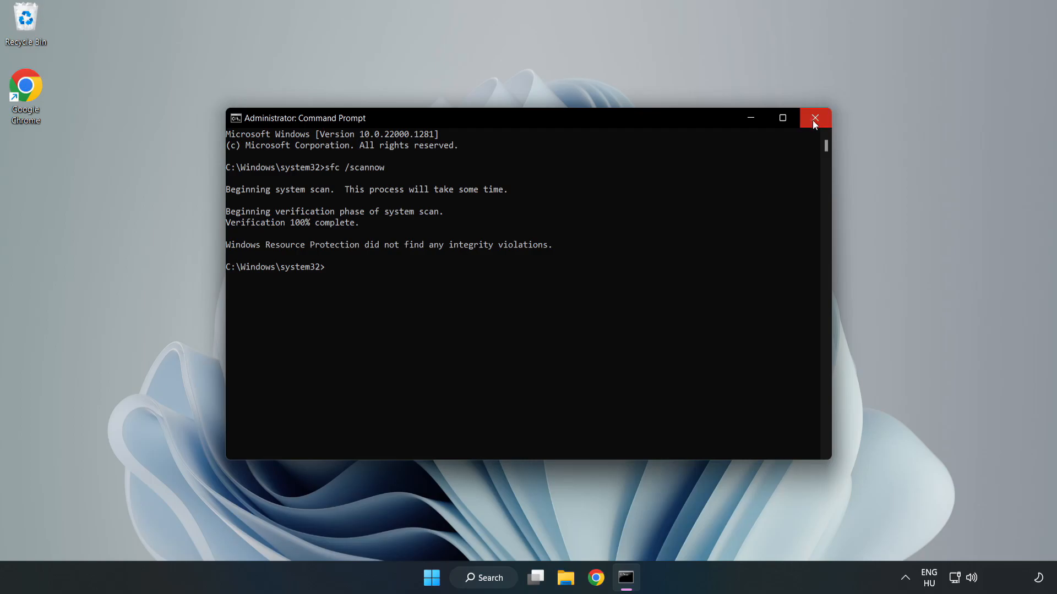
pyautogui.click(815, 117)
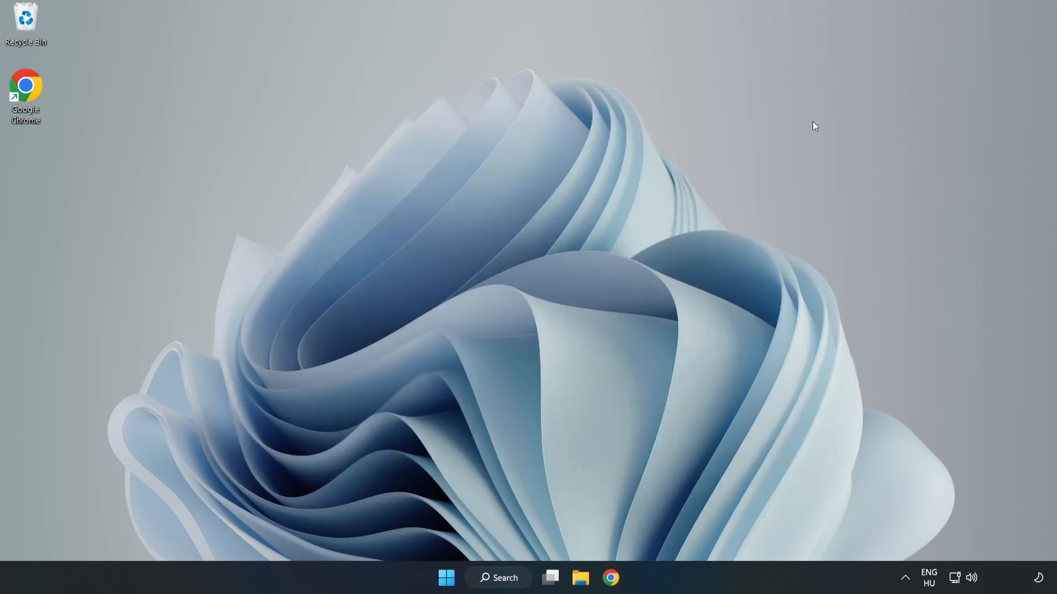
pyautogui.moveTo(692, 218)
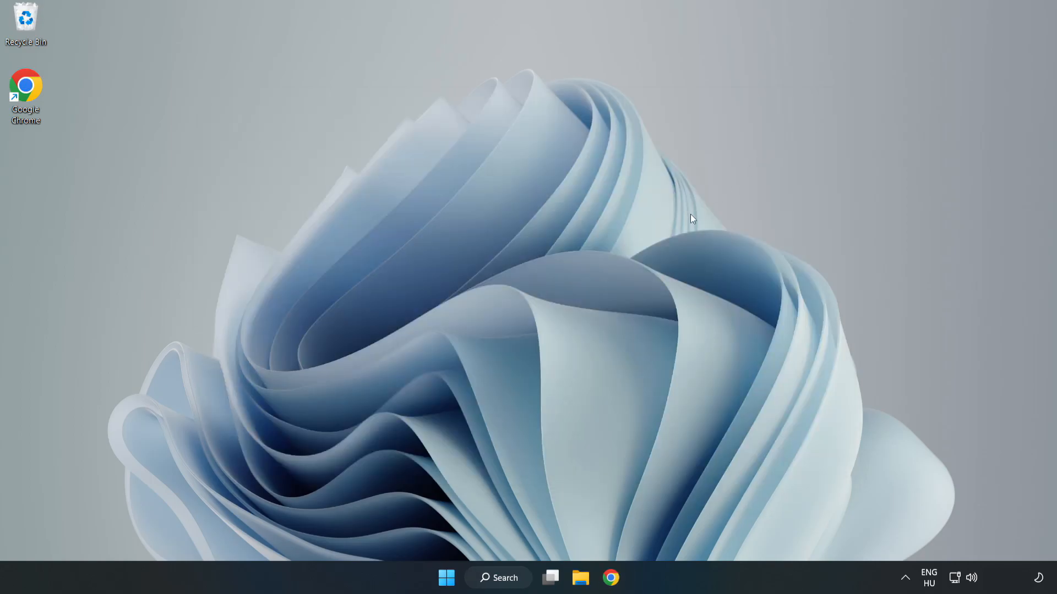
pyautogui.moveTo(526, 414)
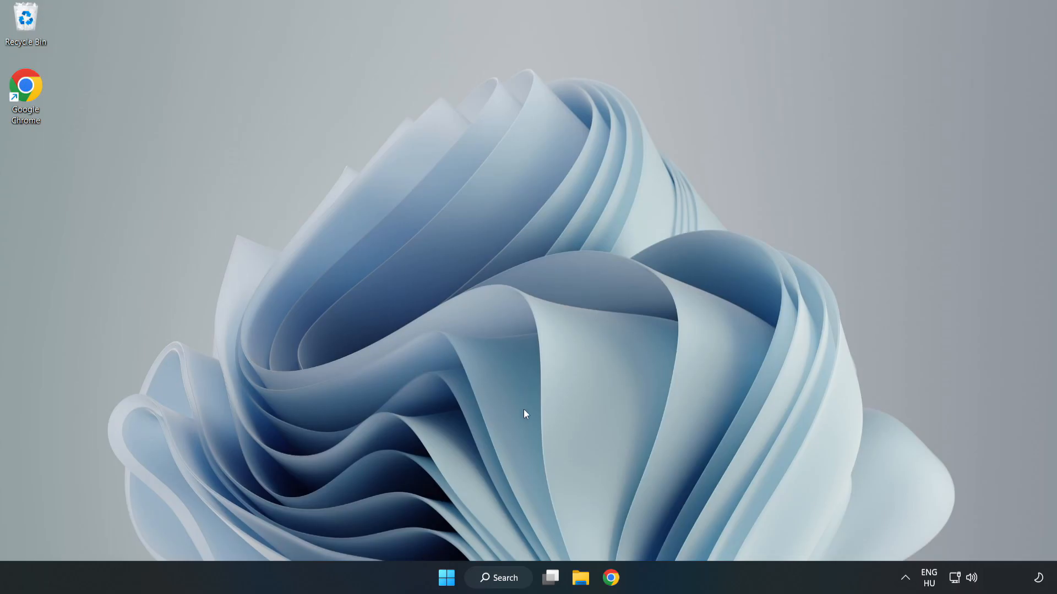
# Search for 'security' and launch the Windows Security app.
pyautogui.click(503, 578)
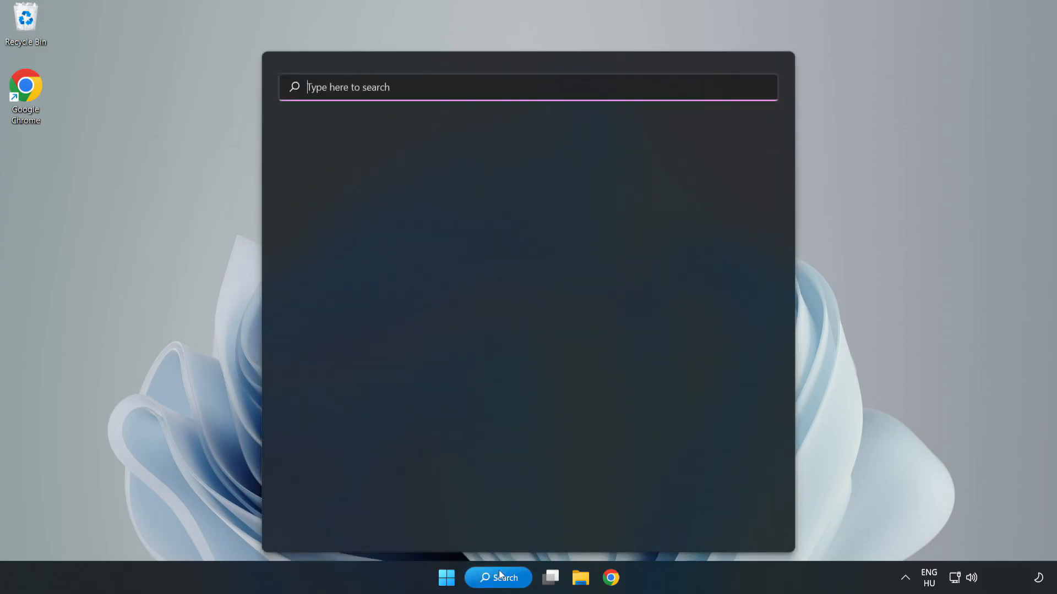
pyautogui.click(548, 87)
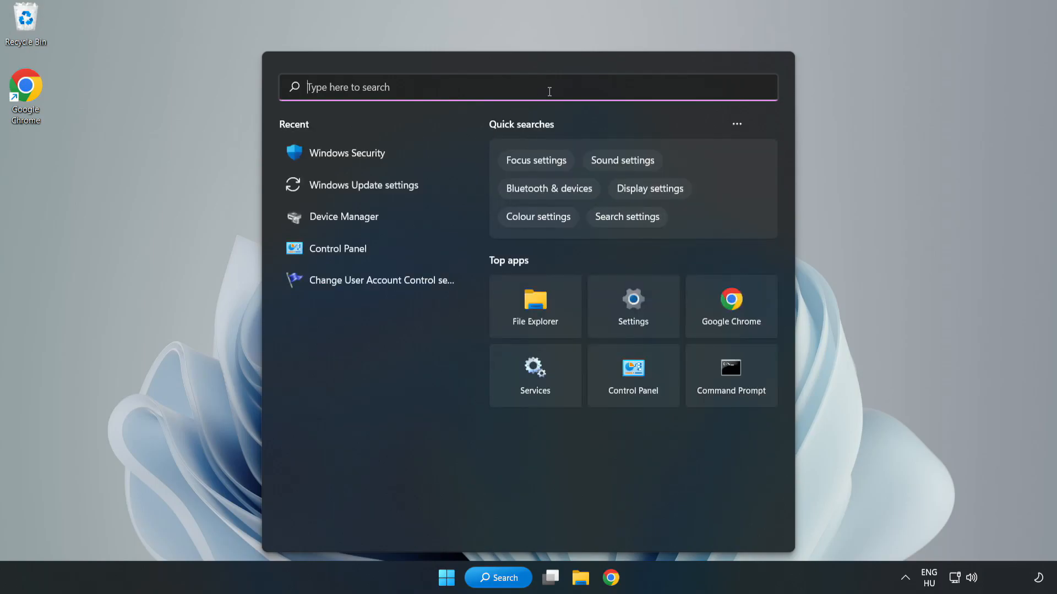
pyautogui.write('sec')
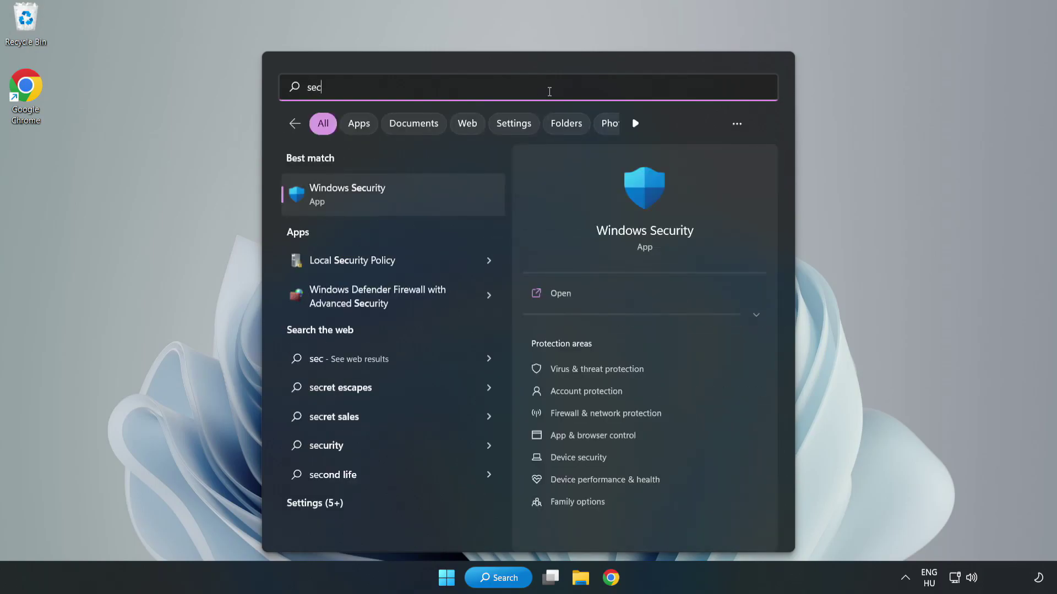
pyautogui.write('urity')
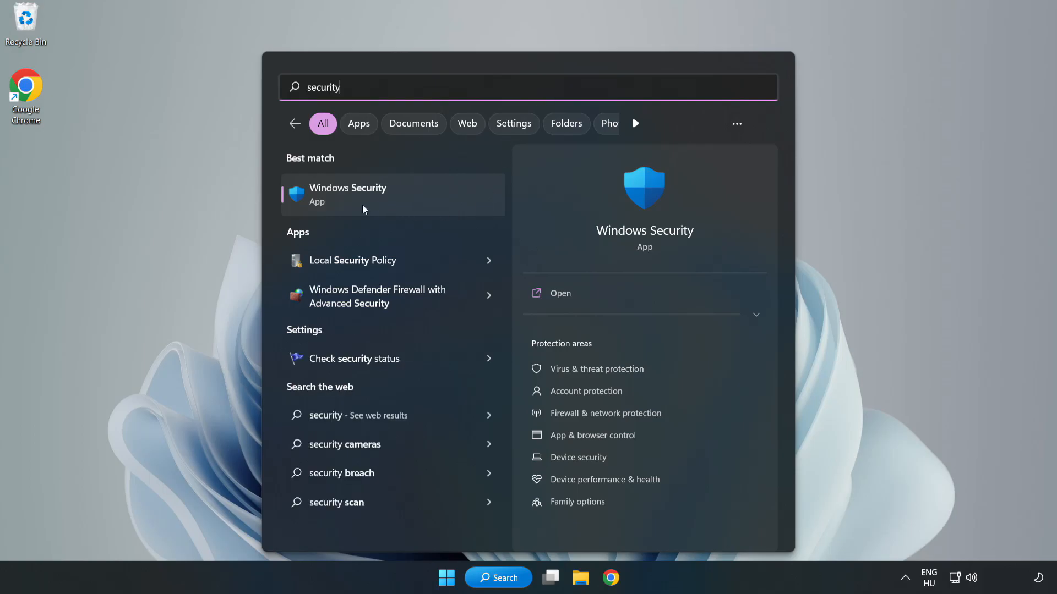
pyautogui.click(363, 194)
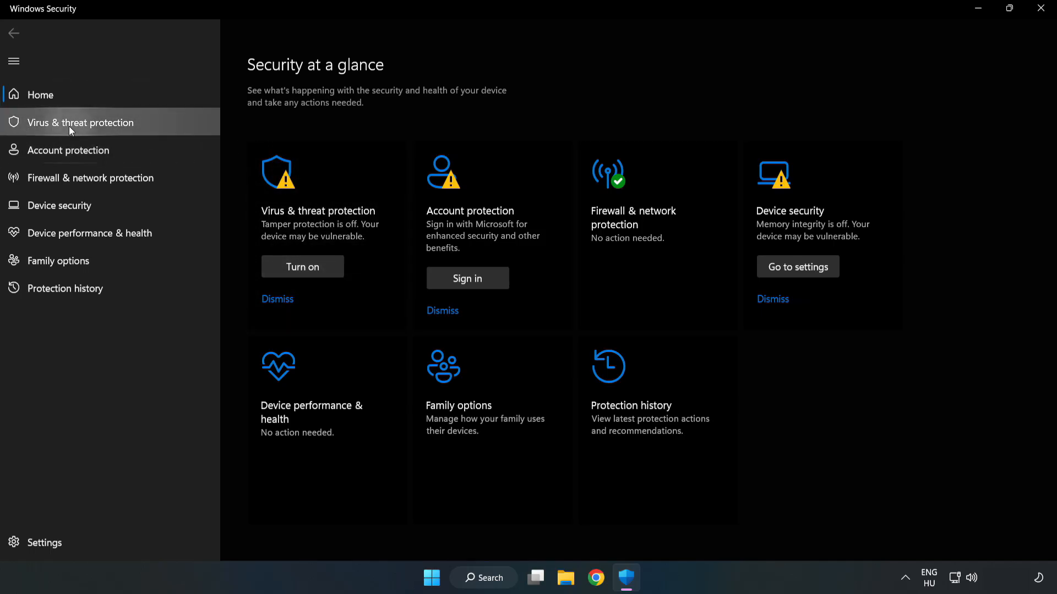
# Go through Virus & threat protection and Manage settings to the Defender Exclusions page.
pyautogui.click(79, 122)
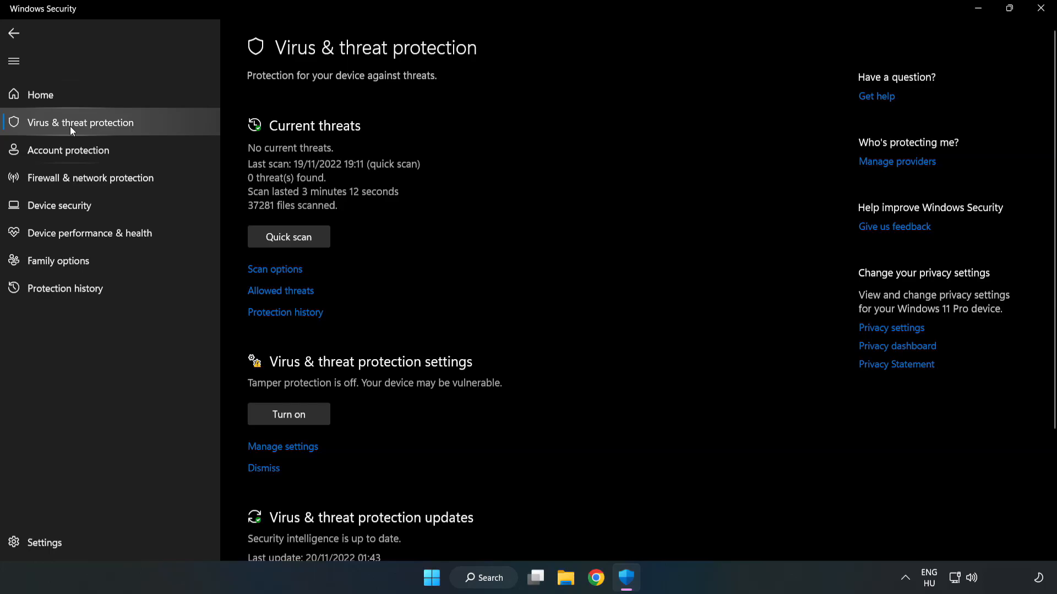
pyautogui.scroll(-3)
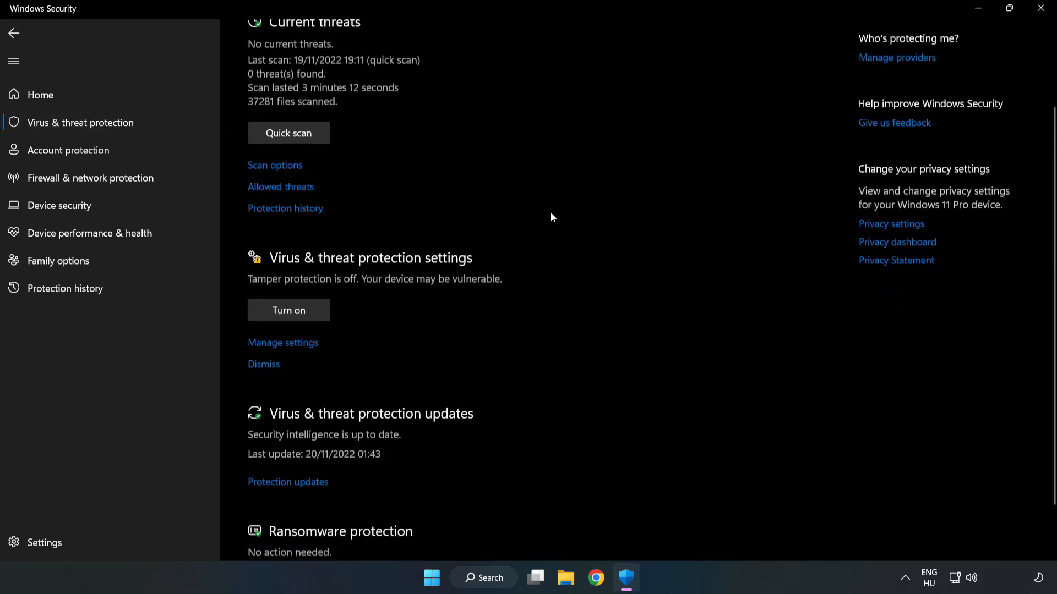
pyautogui.scroll(-3)
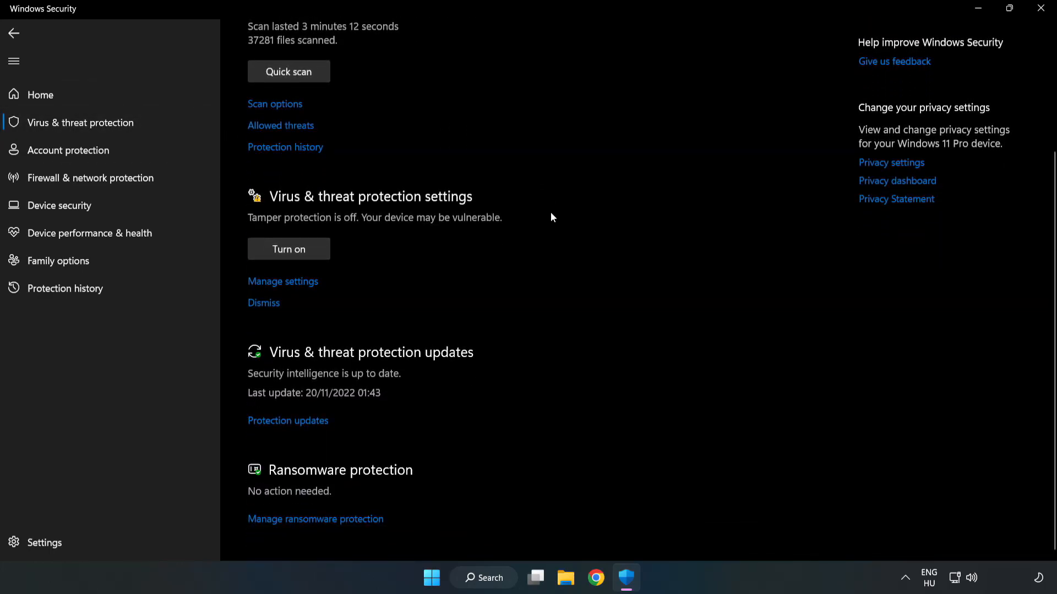
pyautogui.moveTo(273, 282)
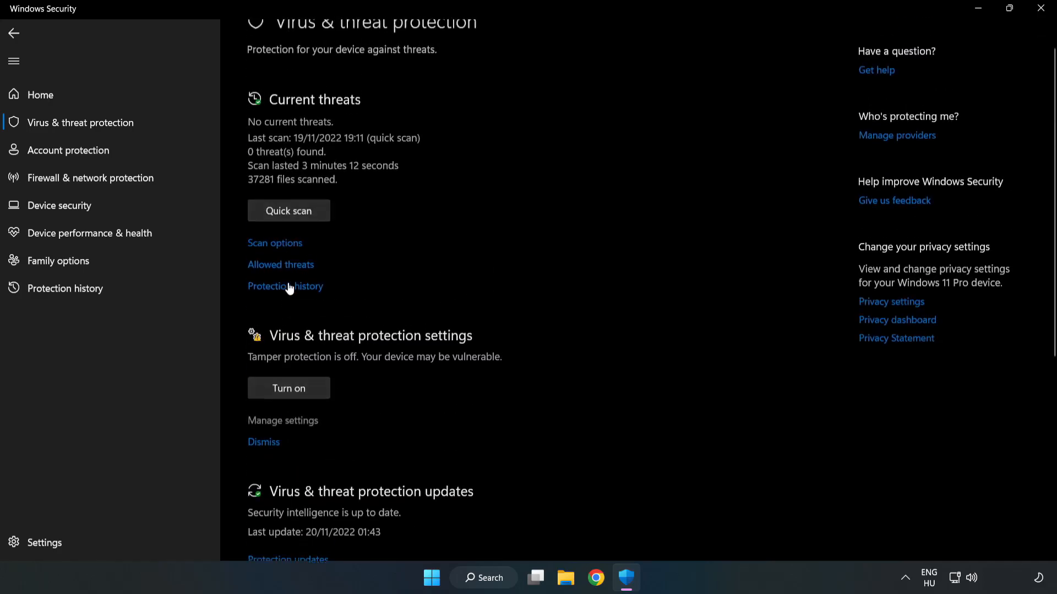
pyautogui.click(281, 420)
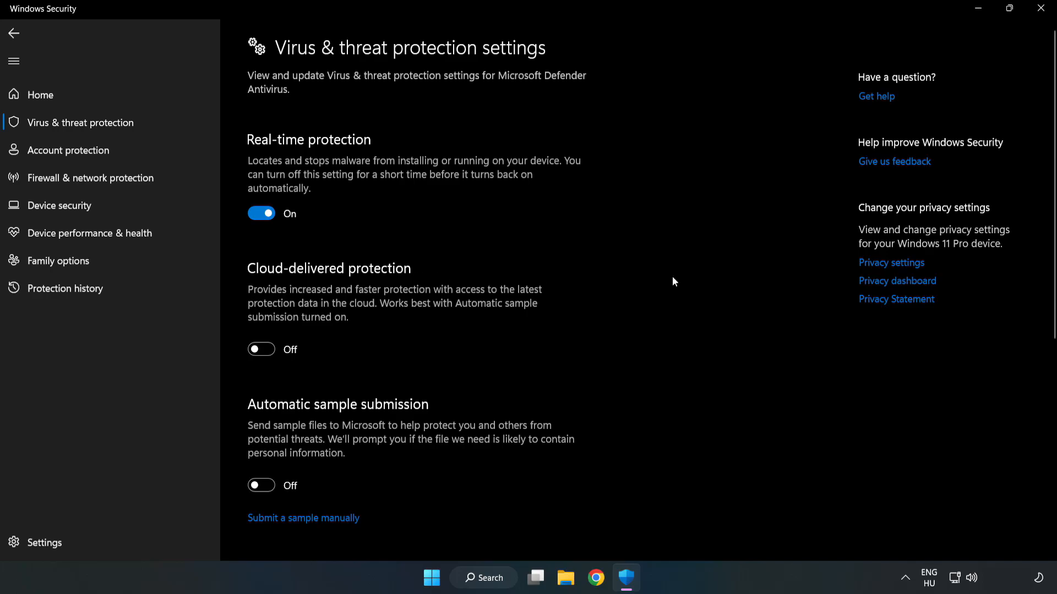
pyautogui.scroll(-3)
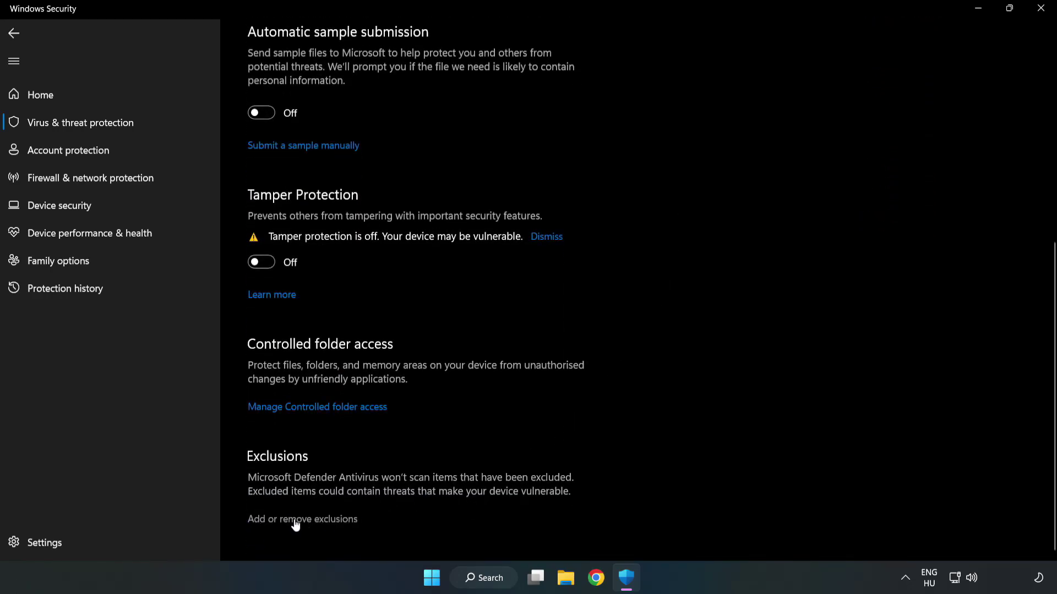
pyautogui.click(302, 520)
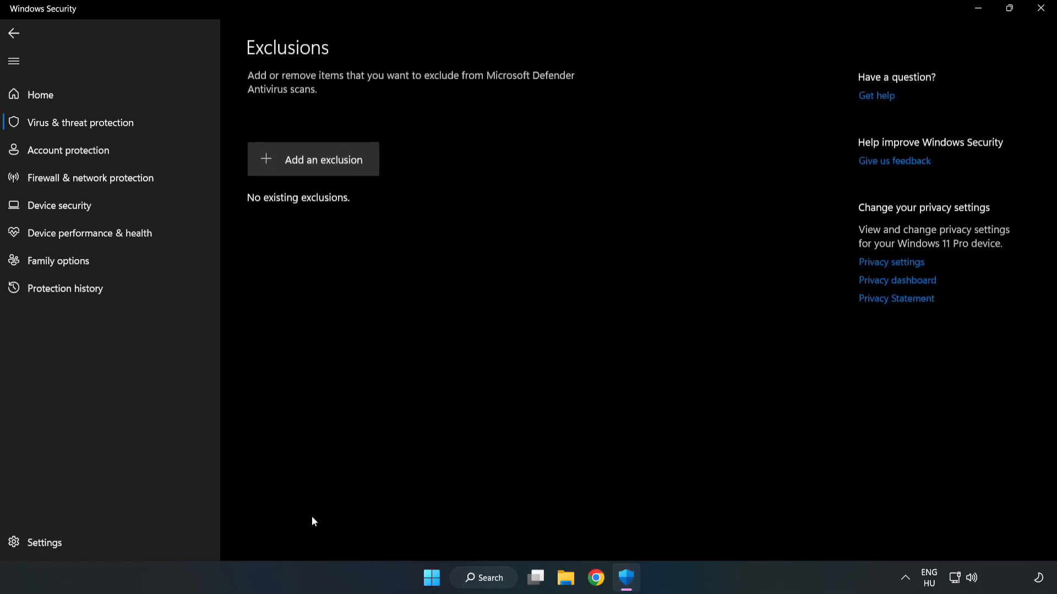
pyautogui.moveTo(288, 170)
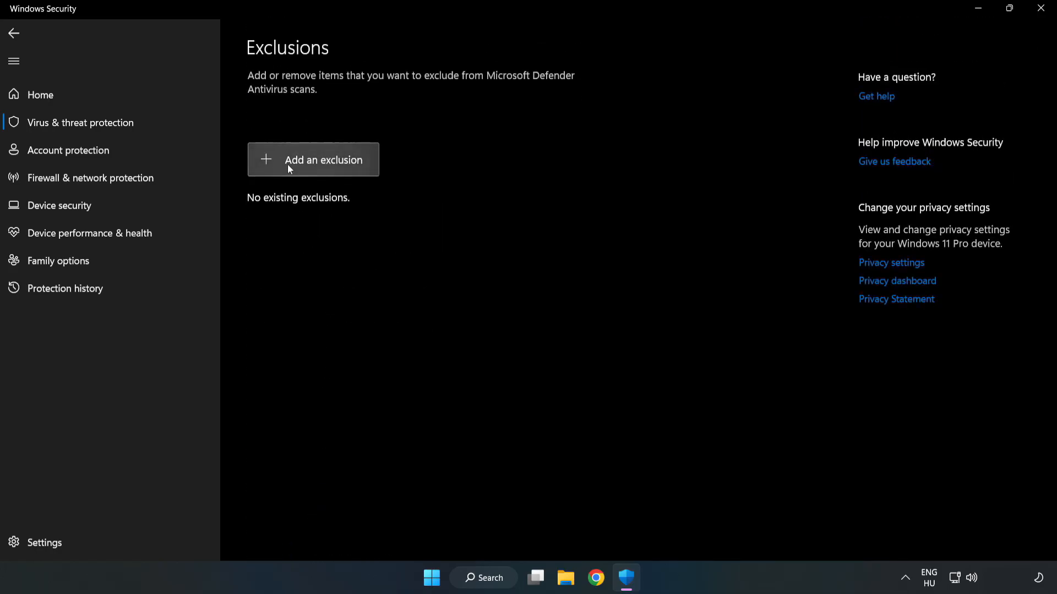
# Add a File exclusion for the NOT WORKING APP shortcut in C:\Program Files (x86), yielding chrome.exe.
pyautogui.click(312, 159)
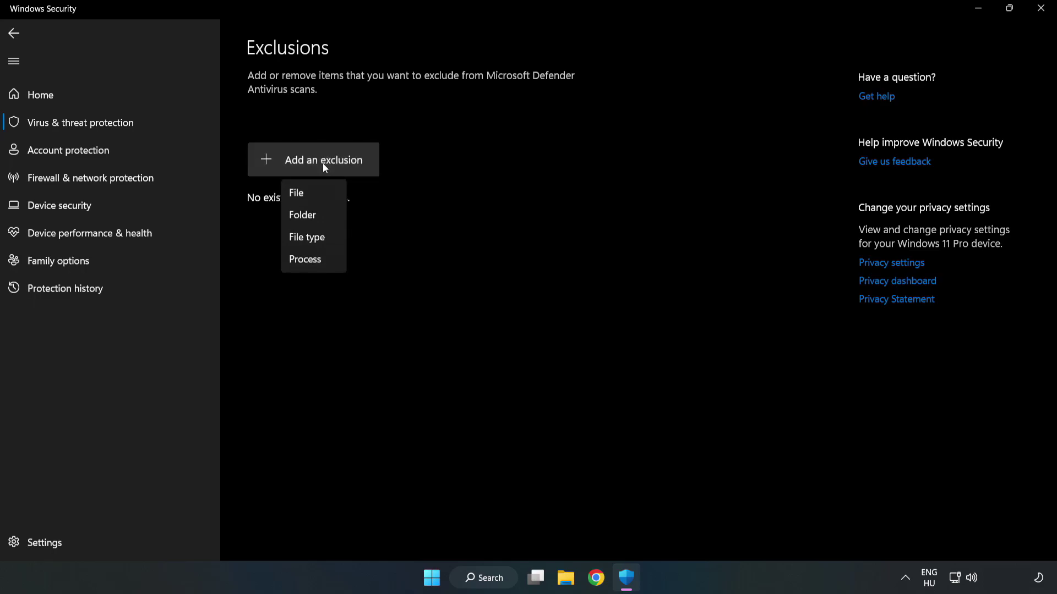
pyautogui.moveTo(292, 194)
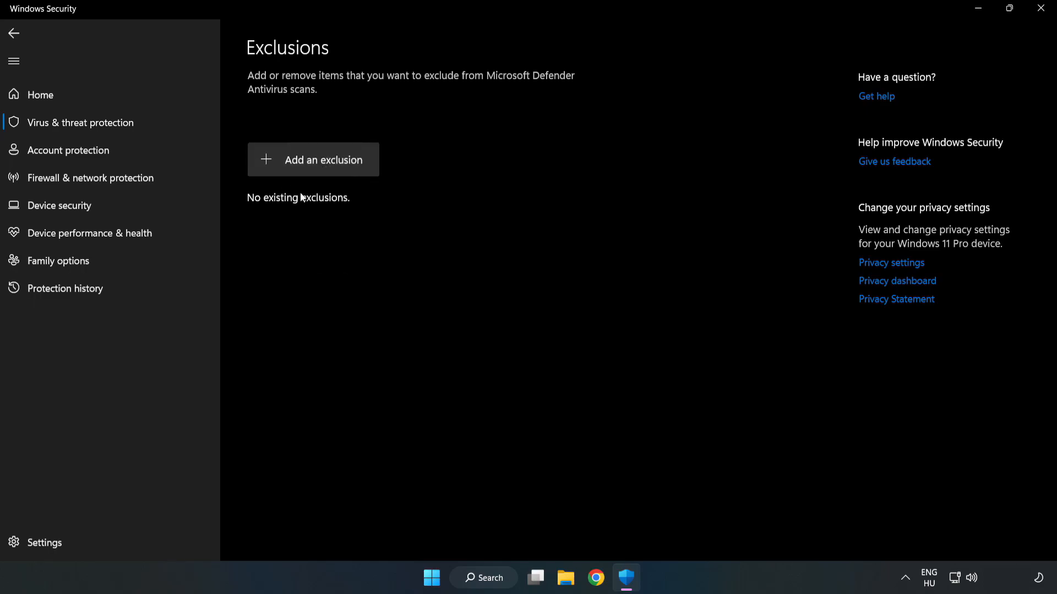
pyautogui.click(313, 160)
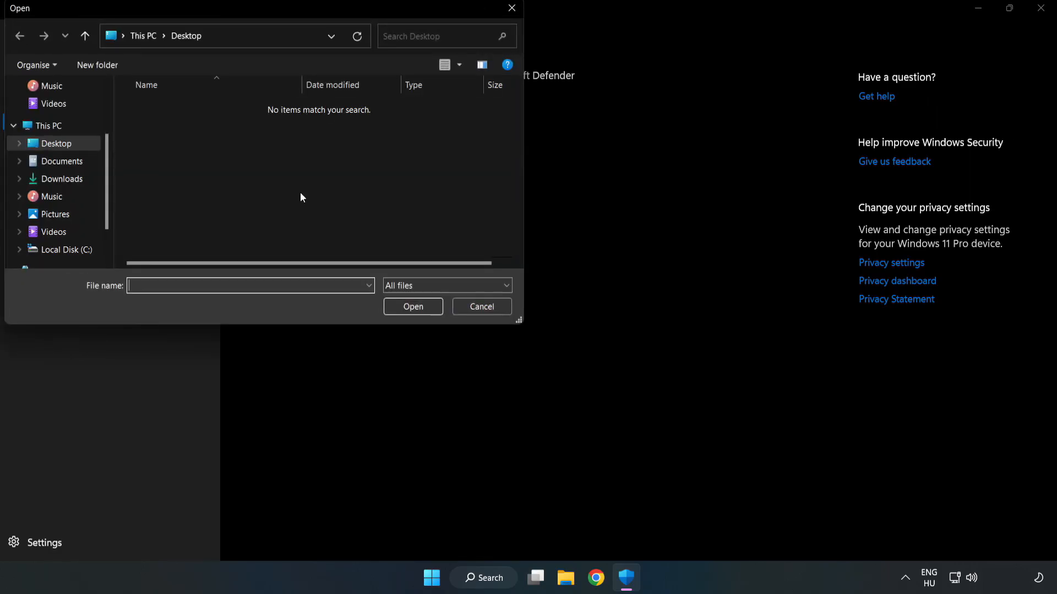
pyautogui.moveTo(289, 51)
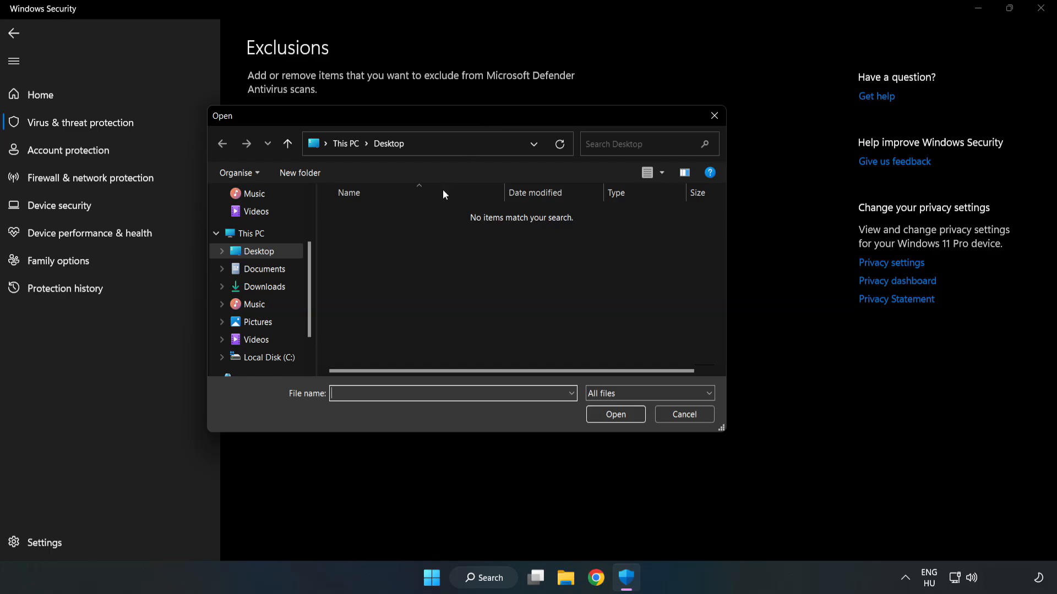
pyautogui.click(269, 356)
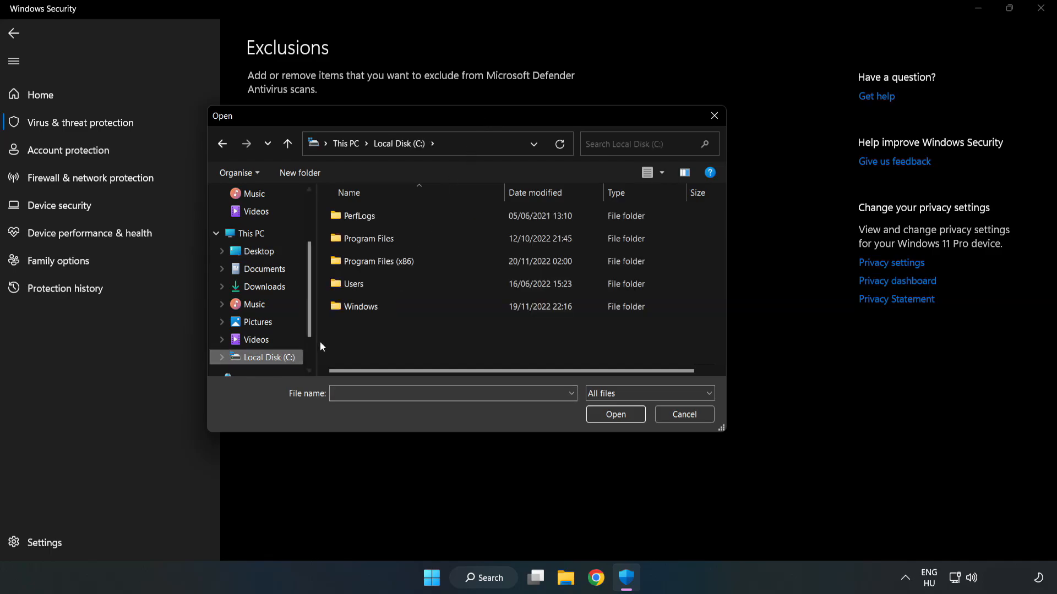
pyautogui.doubleClick(377, 262)
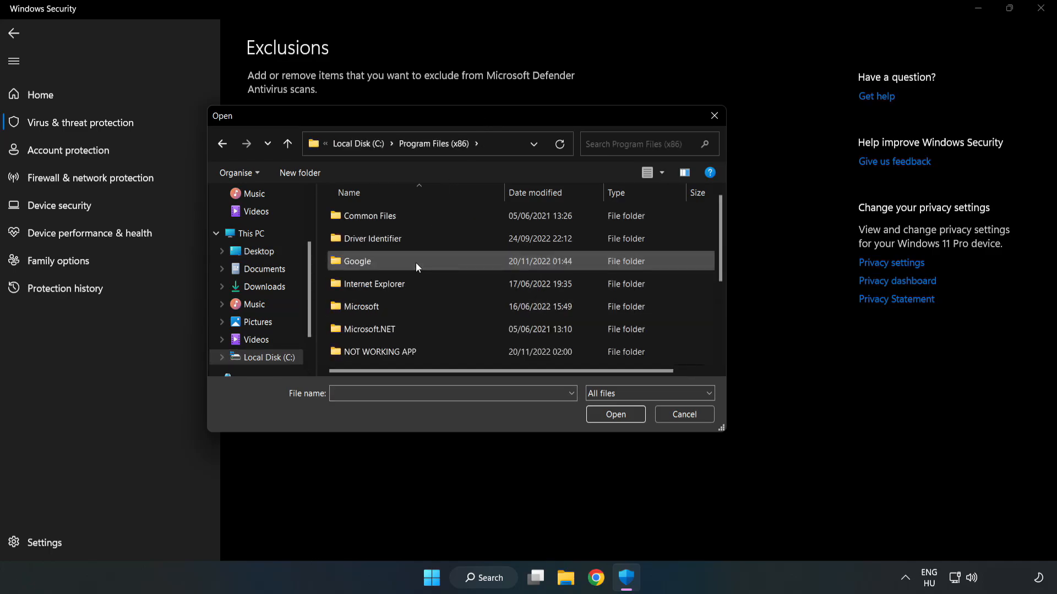
pyautogui.doubleClick(381, 353)
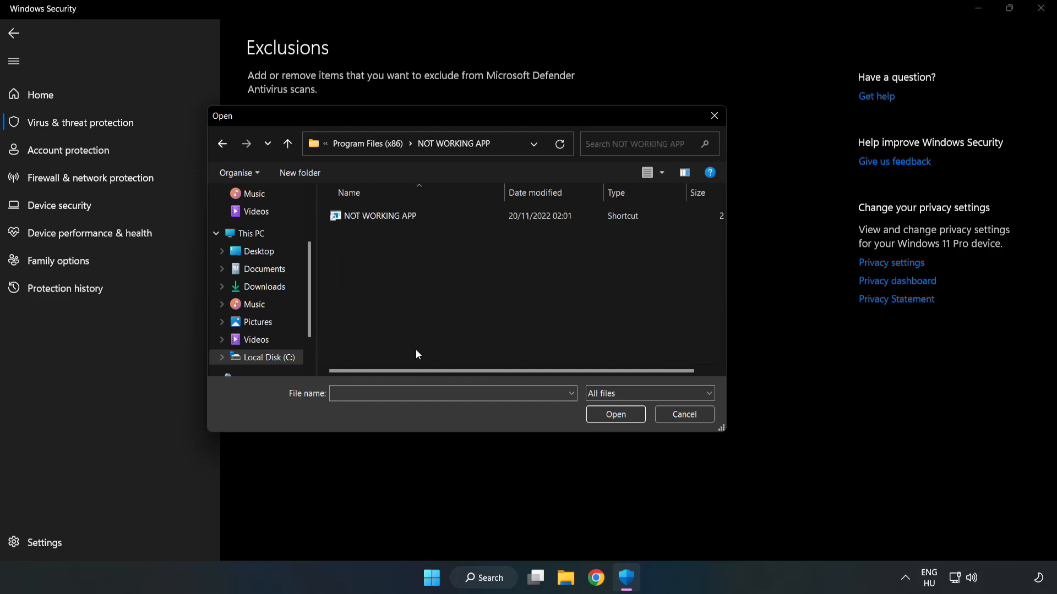
pyautogui.click(379, 216)
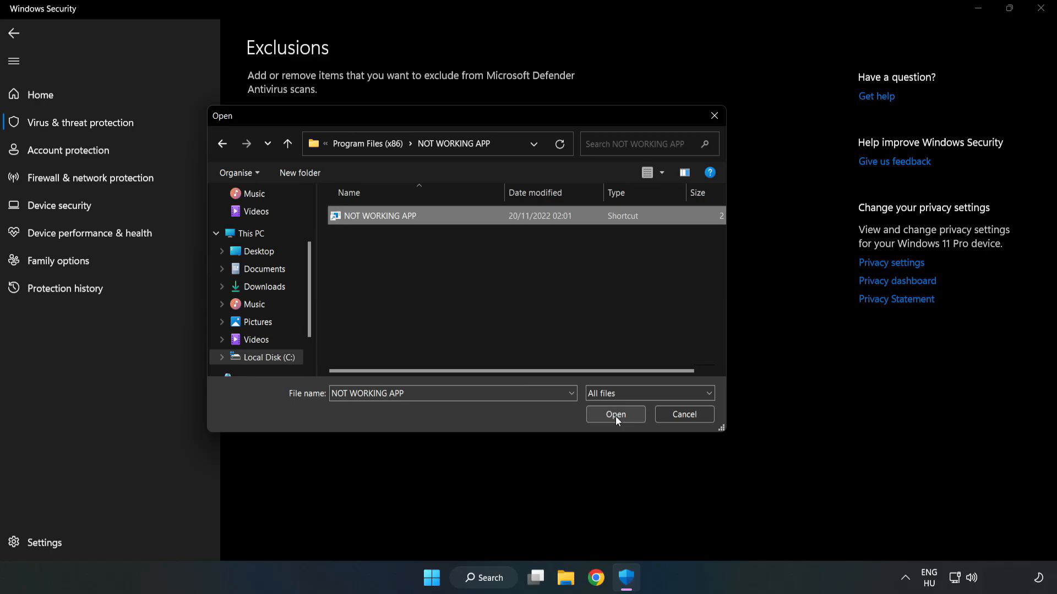
pyautogui.click(615, 414)
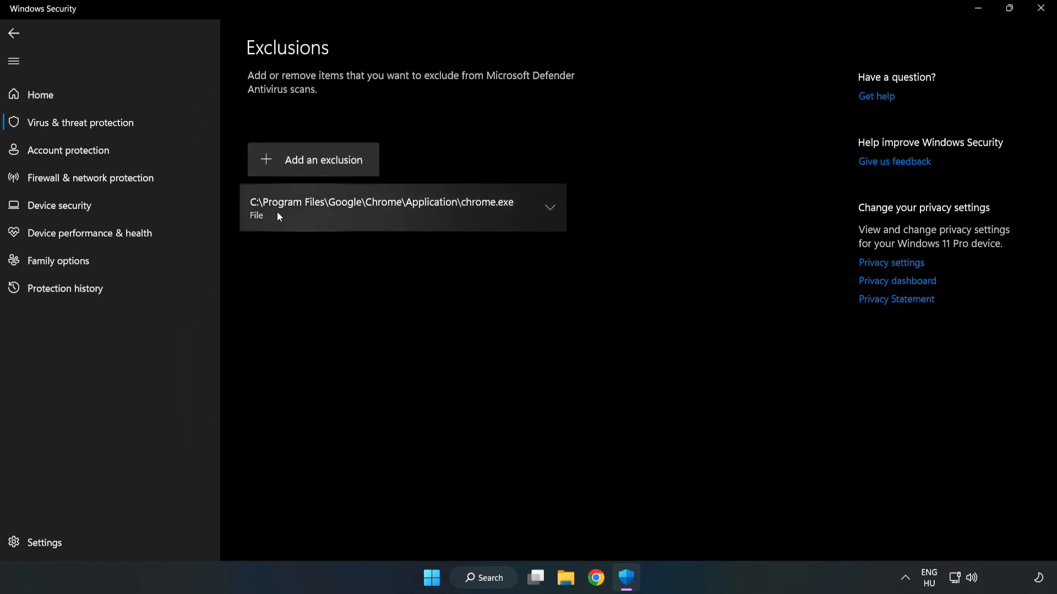
pyautogui.moveTo(594, 301)
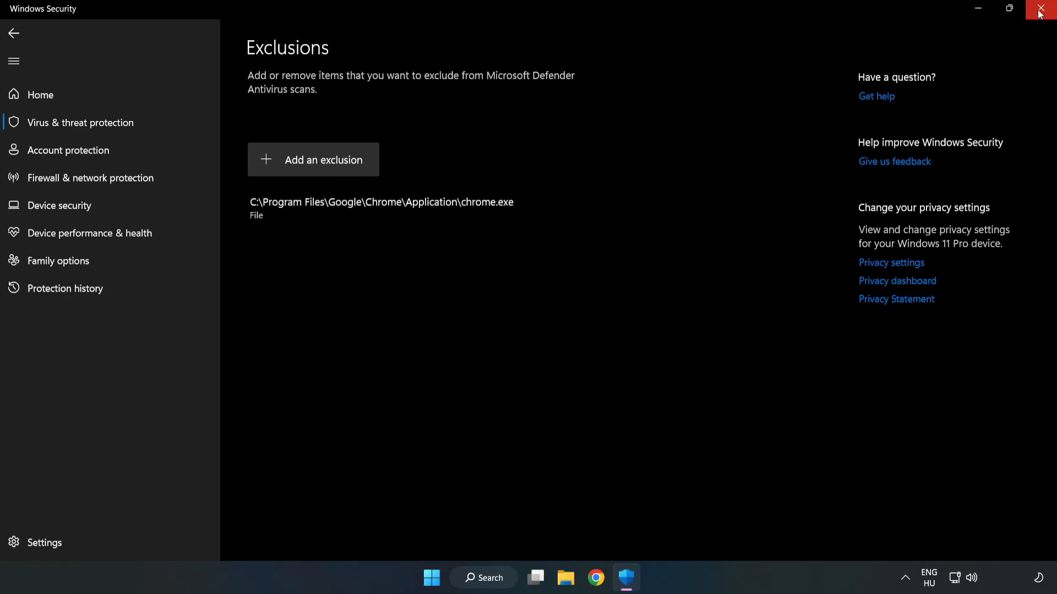
pyautogui.moveTo(1040, 9)
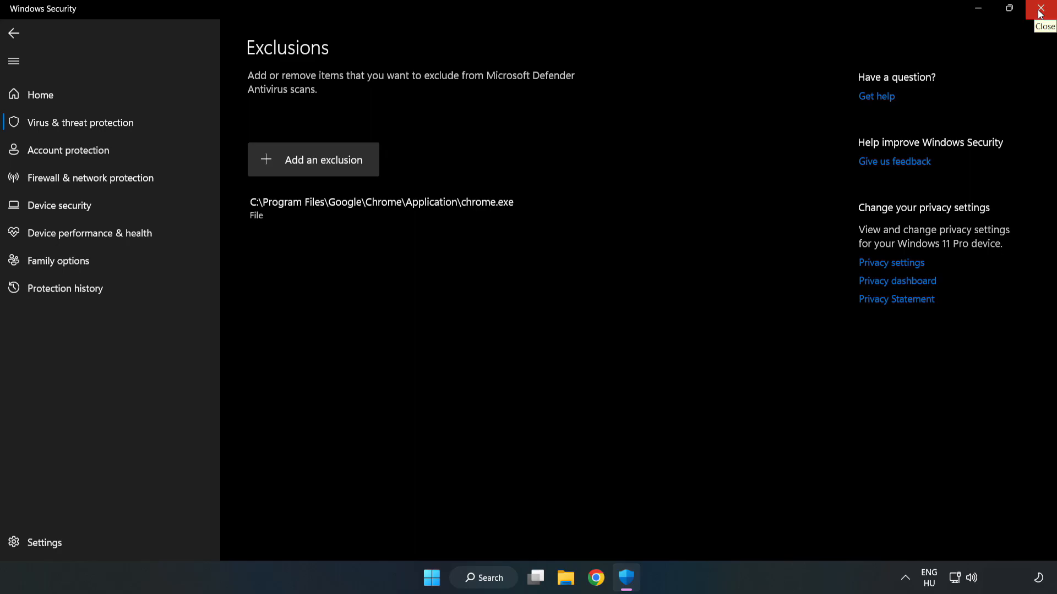
# Close Windows Security, keeping the chrome.exe exclusion and leaving the desktop showing.
pyautogui.click(1040, 8)
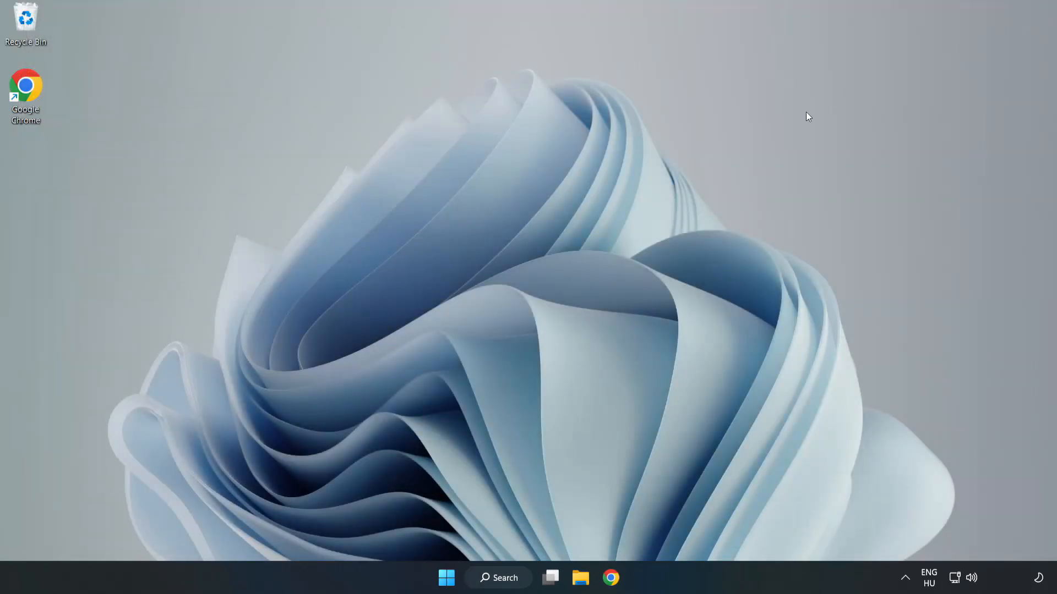
pyautogui.moveTo(535, 297)
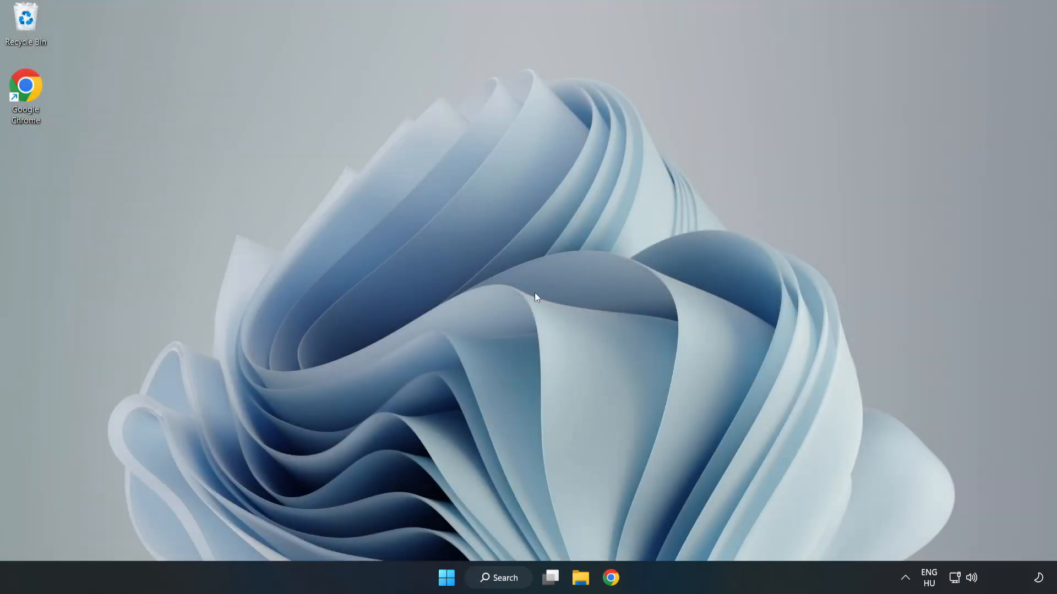